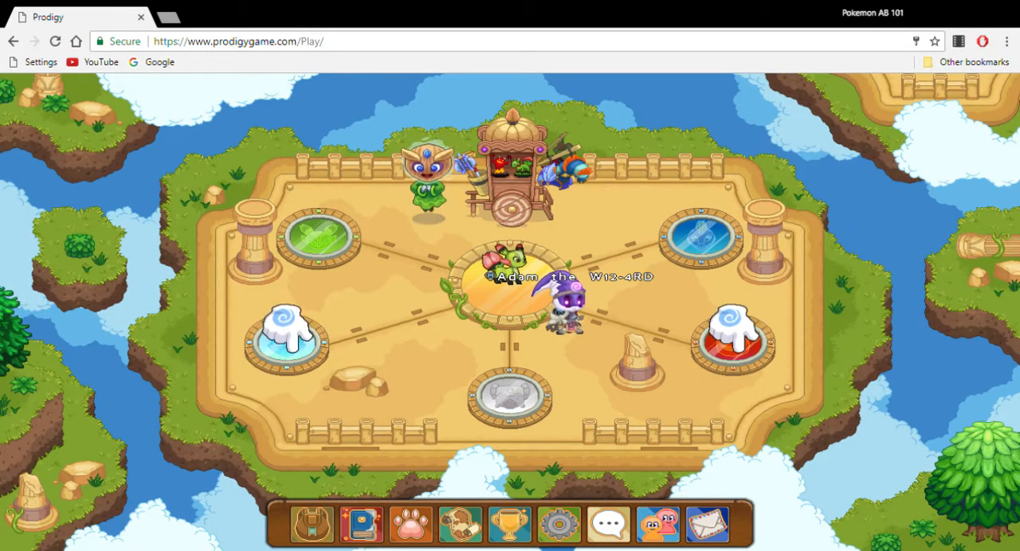
pyautogui.moveTo(555, 381)
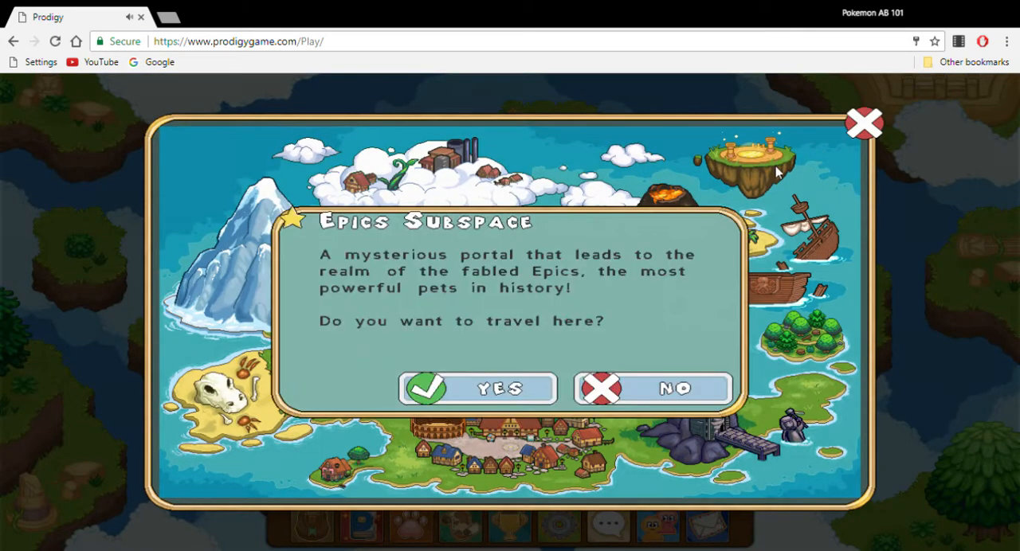
# Decline the Epics Subspace travel offer so the world map stays visible
pyautogui.click(653, 389)
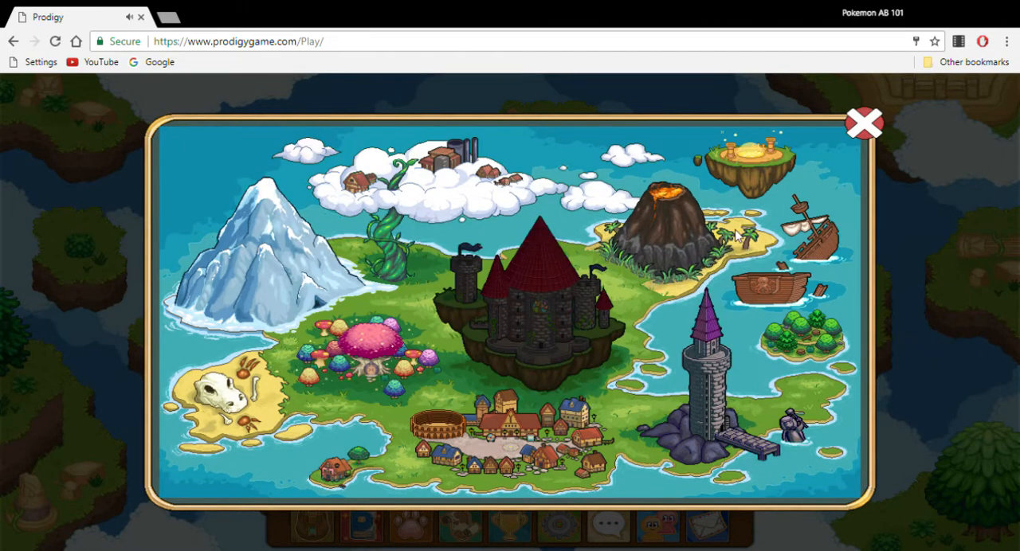
pyautogui.moveTo(652, 391)
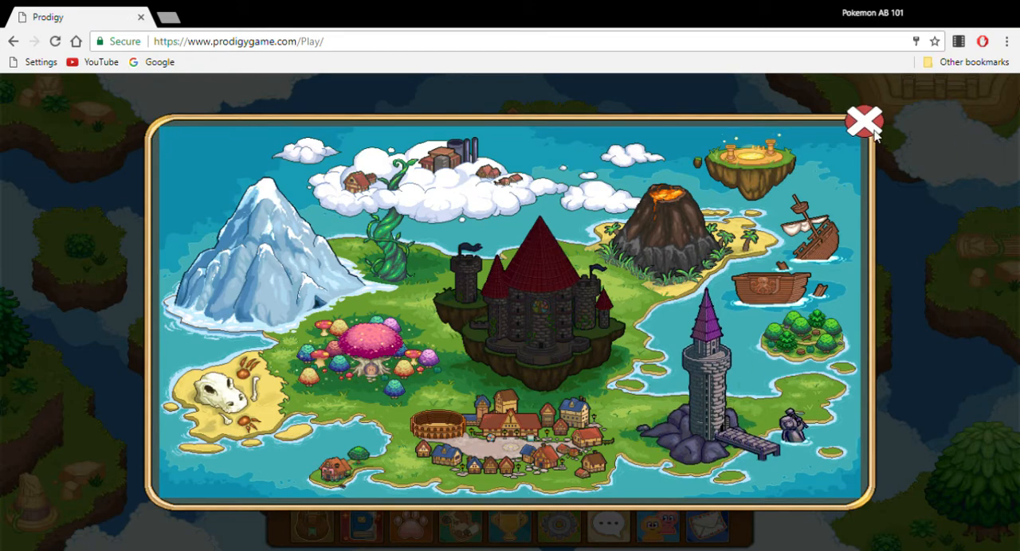
# Close the world map and bring up the wizard player's profile card in the arena
pyautogui.click(864, 121)
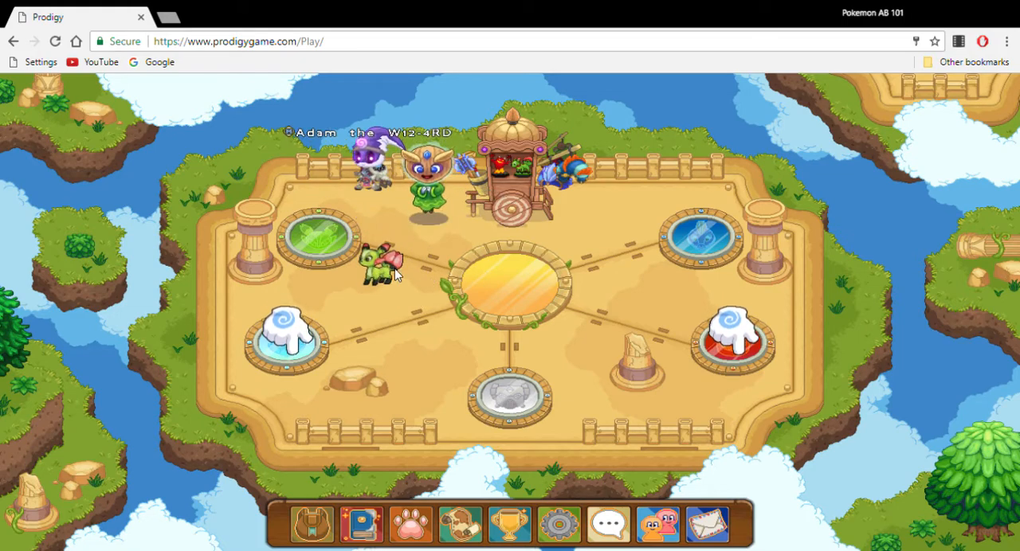
pyautogui.click(437, 343)
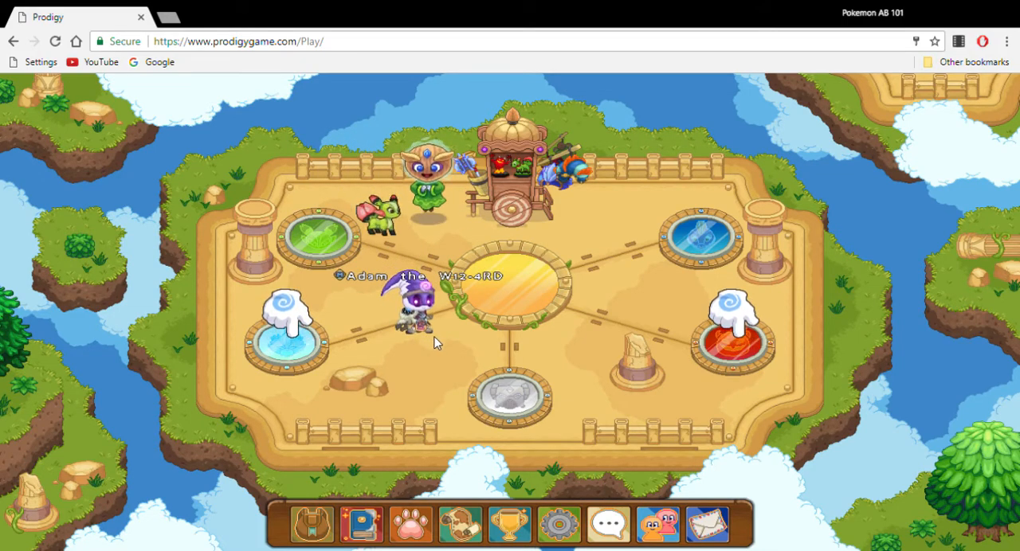
pyautogui.moveTo(534, 268)
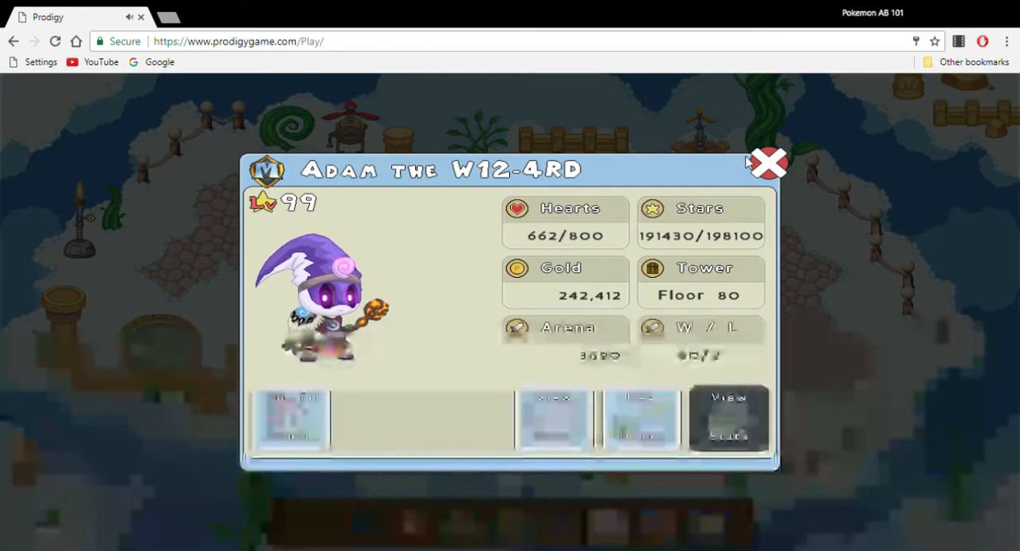
# Review the wizard's equipped gear and challenge them to an arena battle
pyautogui.click(768, 162)
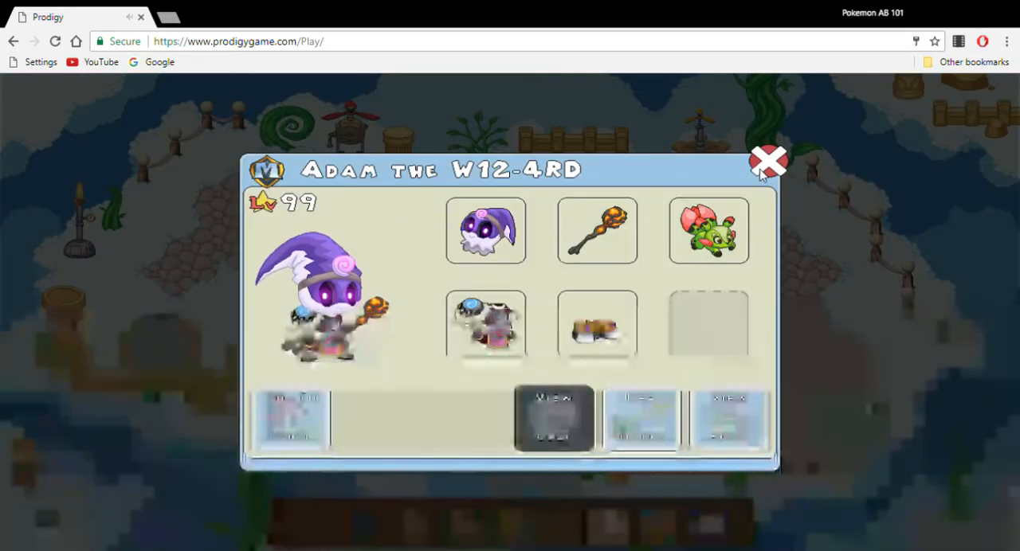
pyautogui.click(768, 161)
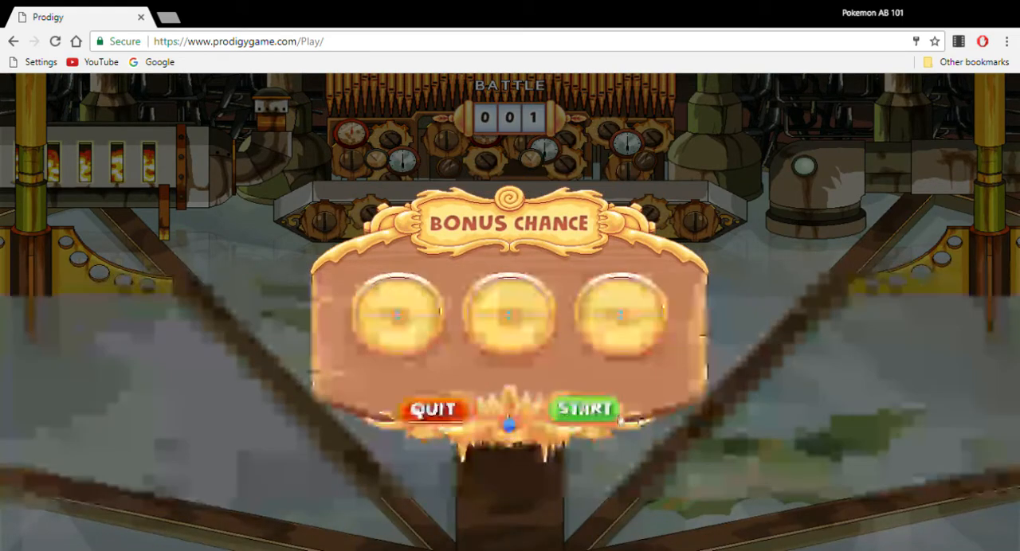
# Spin the bonus chance prizes and start Big Hex's battle against Beneel
pyautogui.click(583, 408)
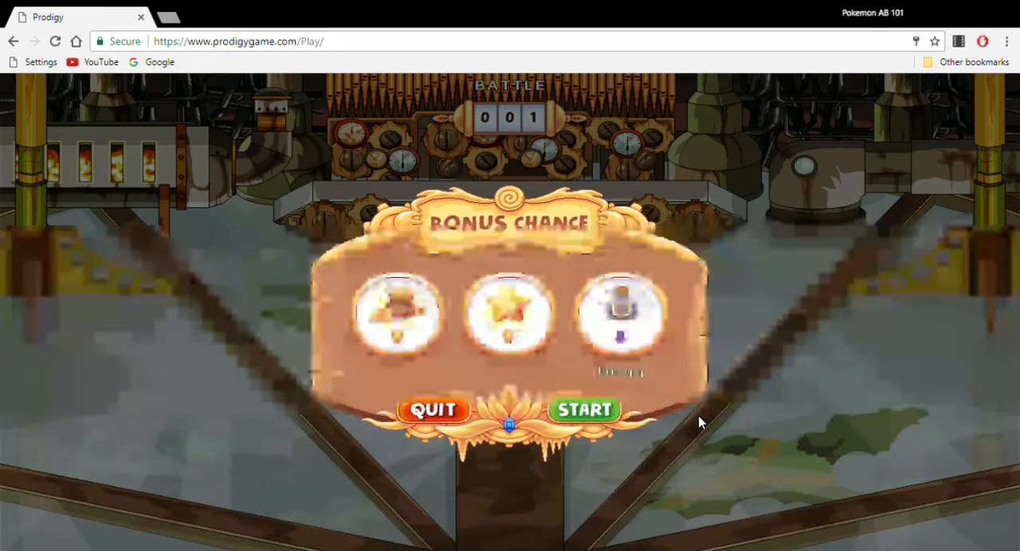
pyautogui.click(583, 409)
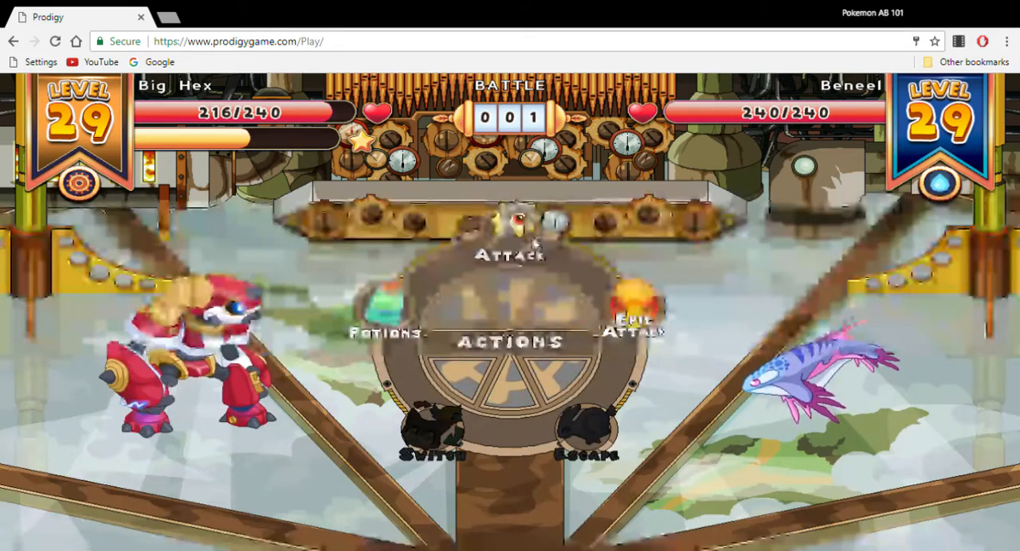
# Cast a spell on Beneel by answering the rectangle perimeter question, dropping it to 106/240 hearts
pyautogui.click(513, 251)
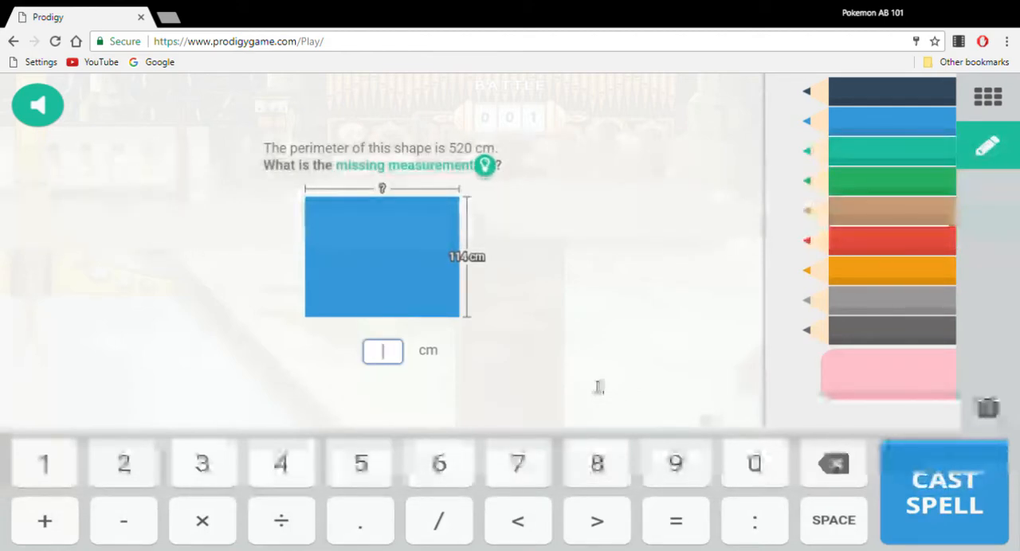
pyautogui.click(944, 490)
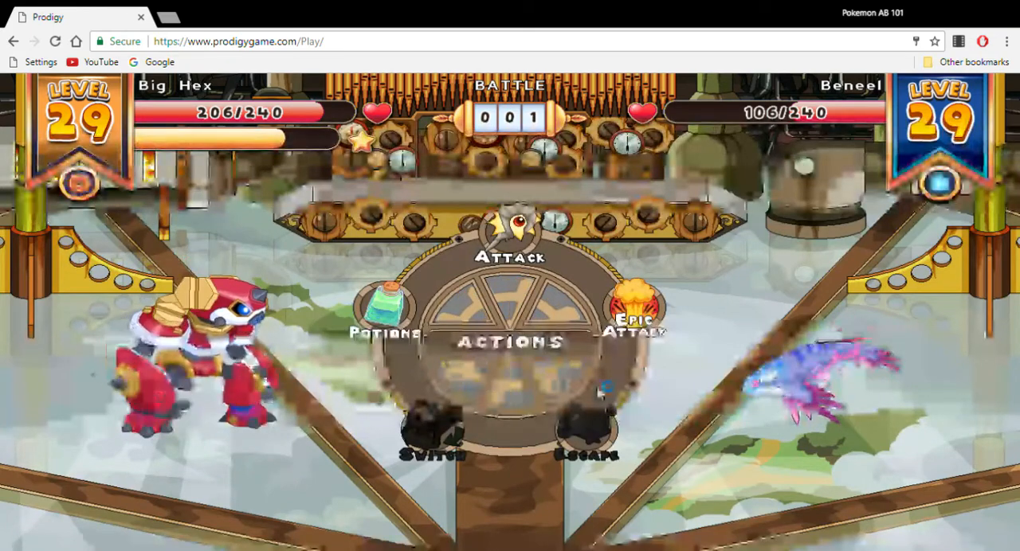
# Answer another perimeter question to defeat Beneel, winning 79 gold and an Odd Sock
pyautogui.click(510, 255)
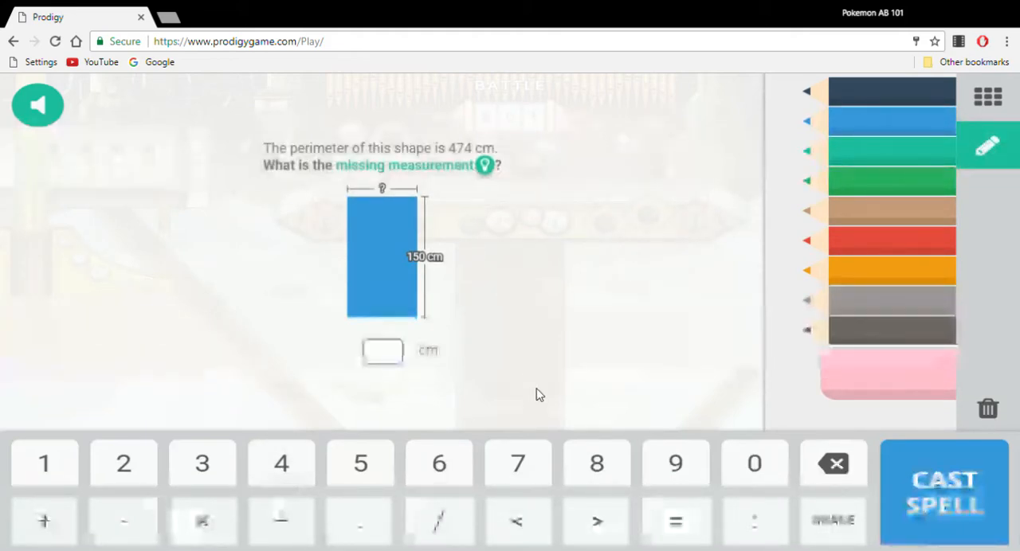
pyautogui.click(943, 490)
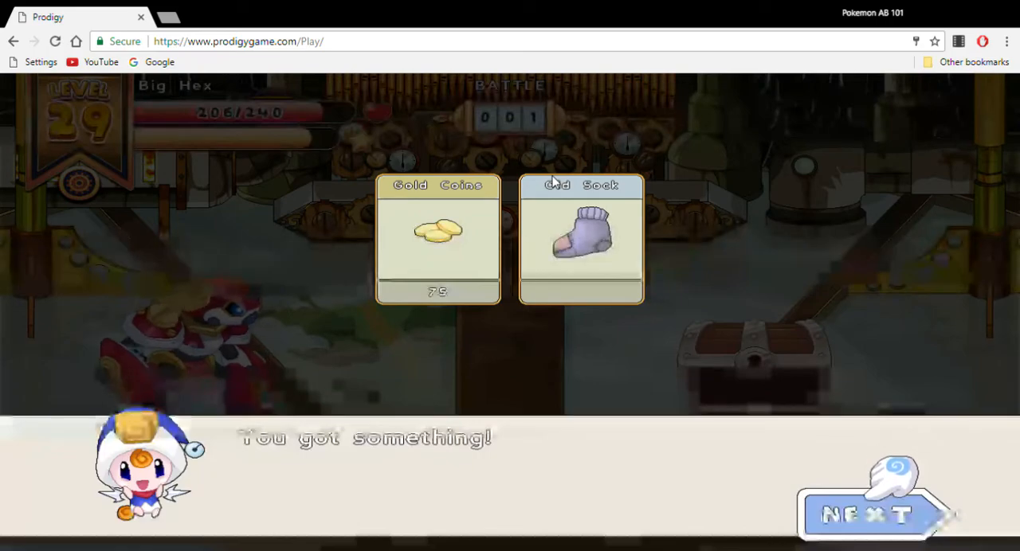
# Move past the loot and battle summary, spin the bonus chance, and start the battle against Crookfang
pyautogui.click(869, 510)
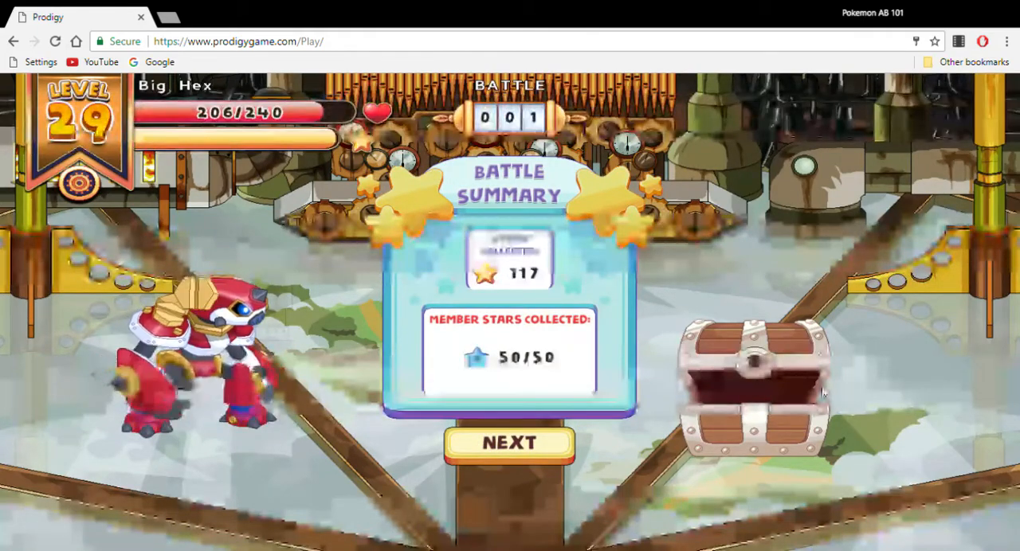
pyautogui.click(508, 443)
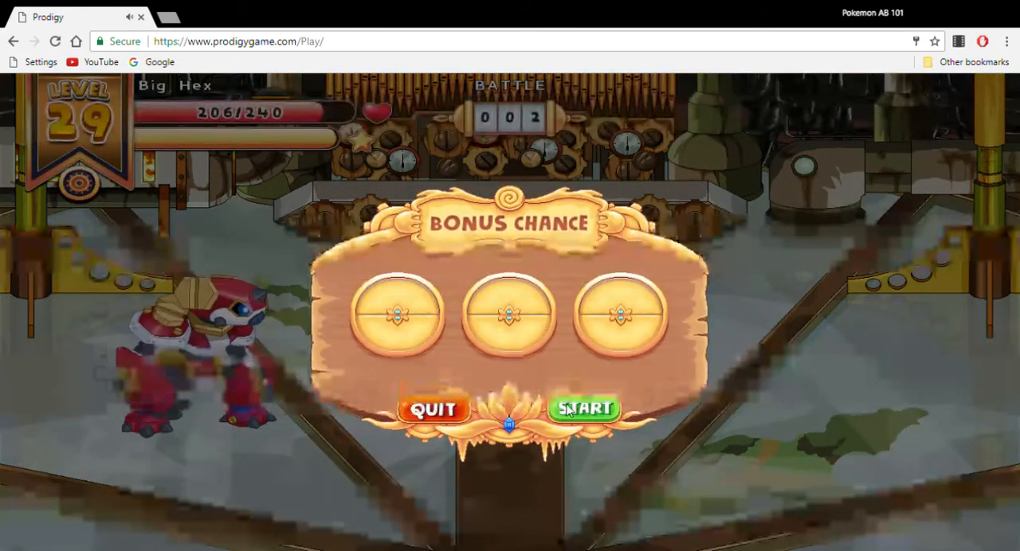
pyautogui.click(583, 408)
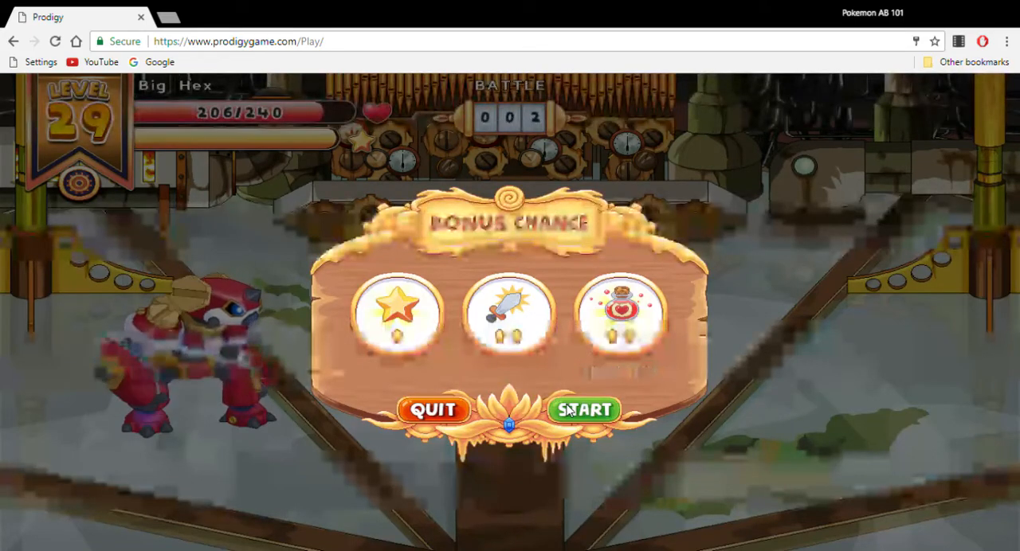
pyautogui.click(583, 409)
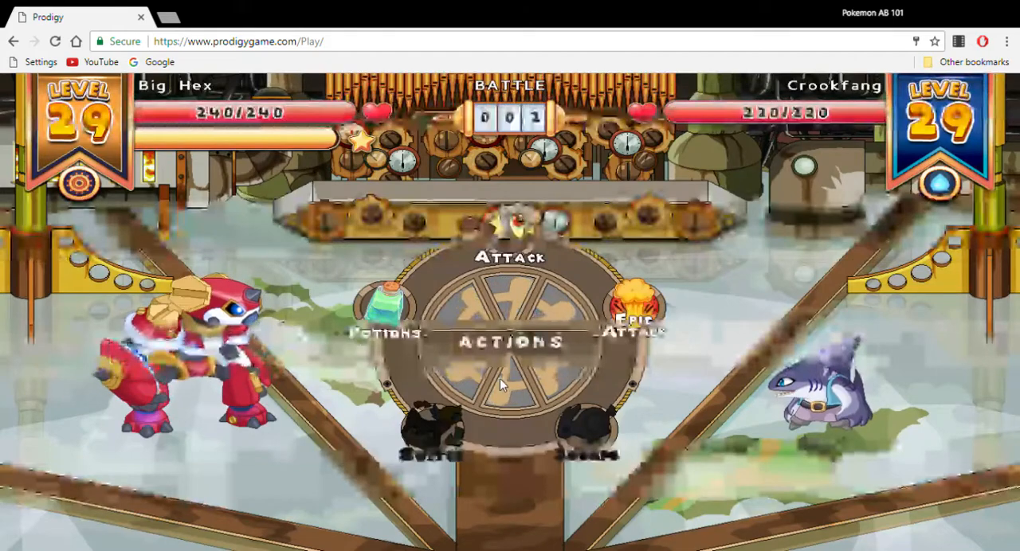
# Attack Crookfang with a correctly answered perimeter question and continue after Big Hex reaches level 30
pyautogui.click(634, 306)
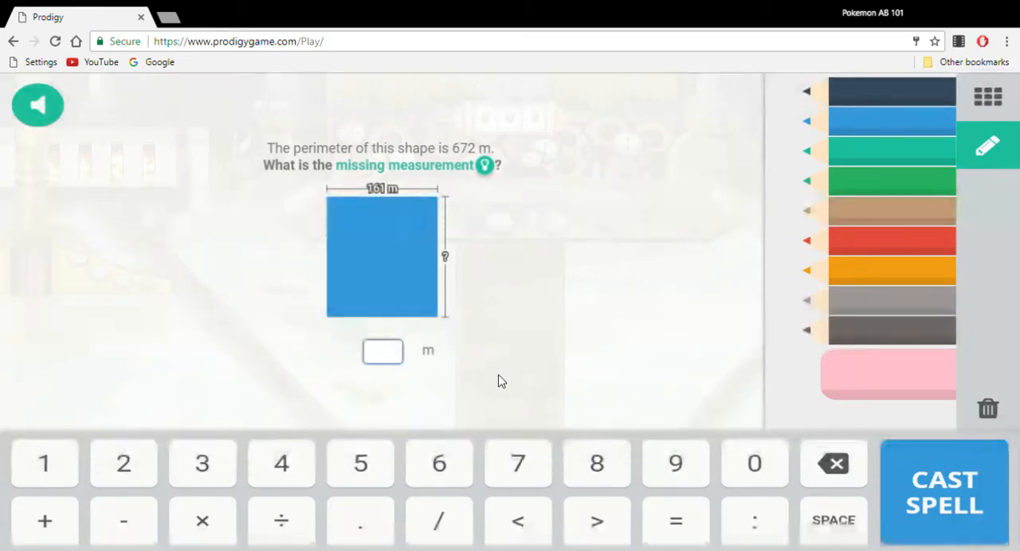
pyautogui.click(383, 351)
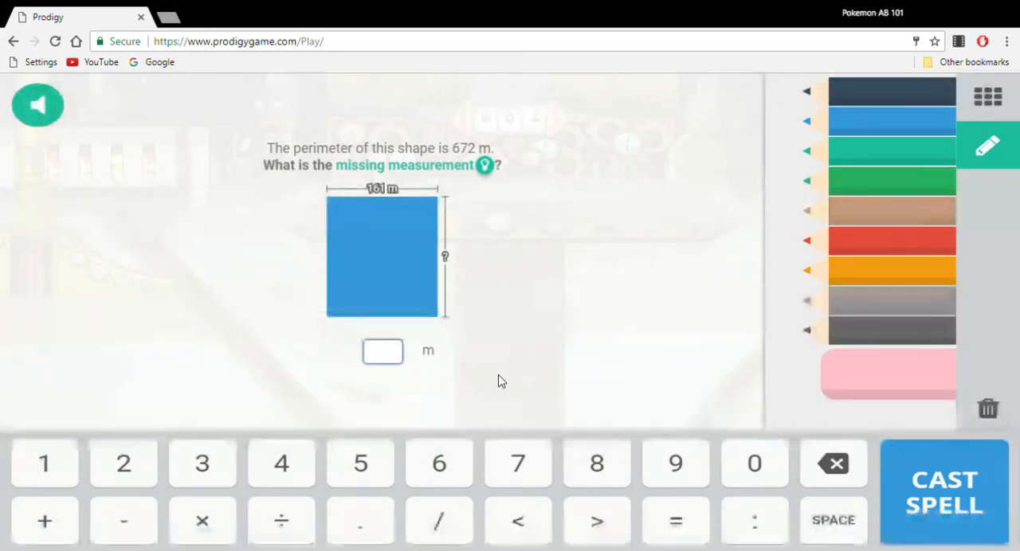
pyautogui.moveTo(512, 341)
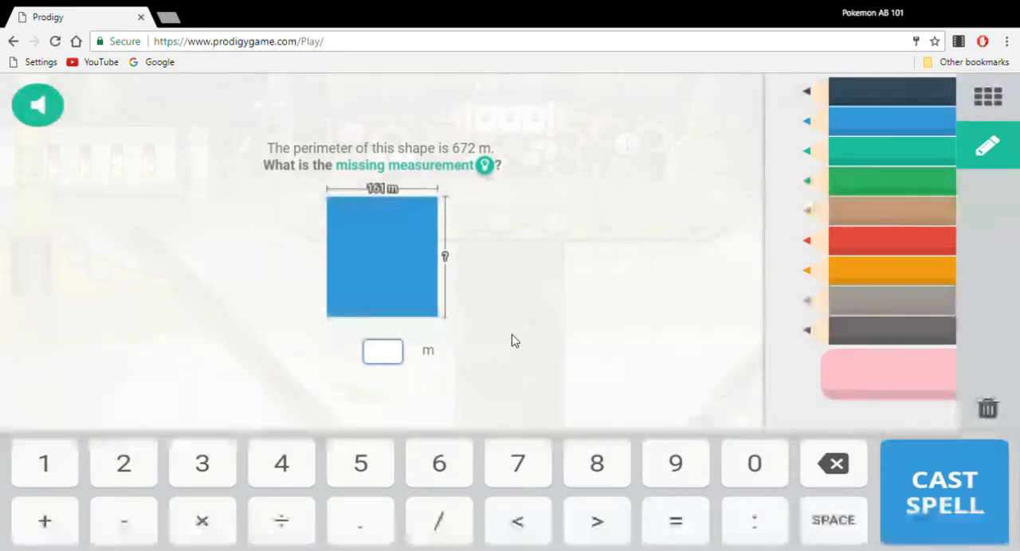
pyautogui.click(943, 491)
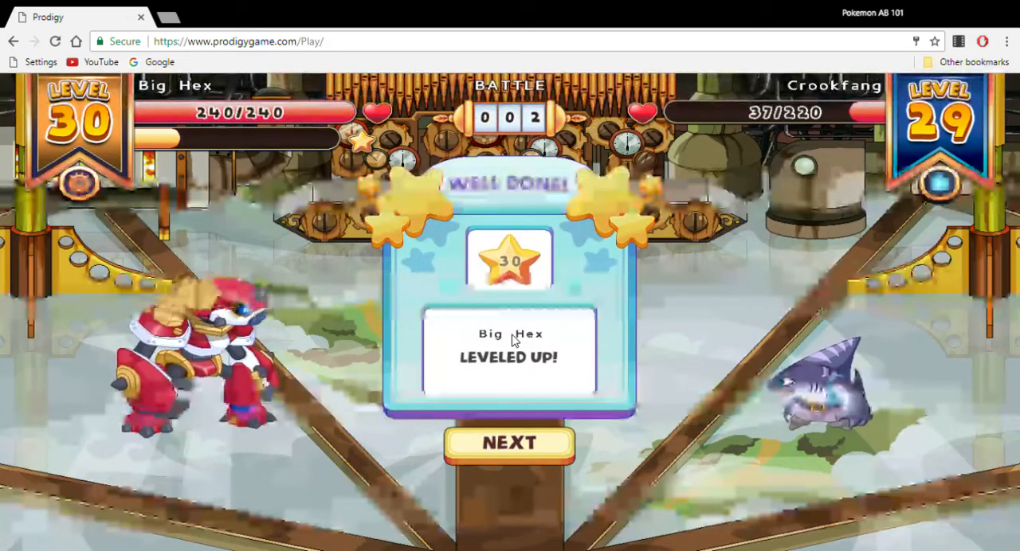
pyautogui.click(510, 443)
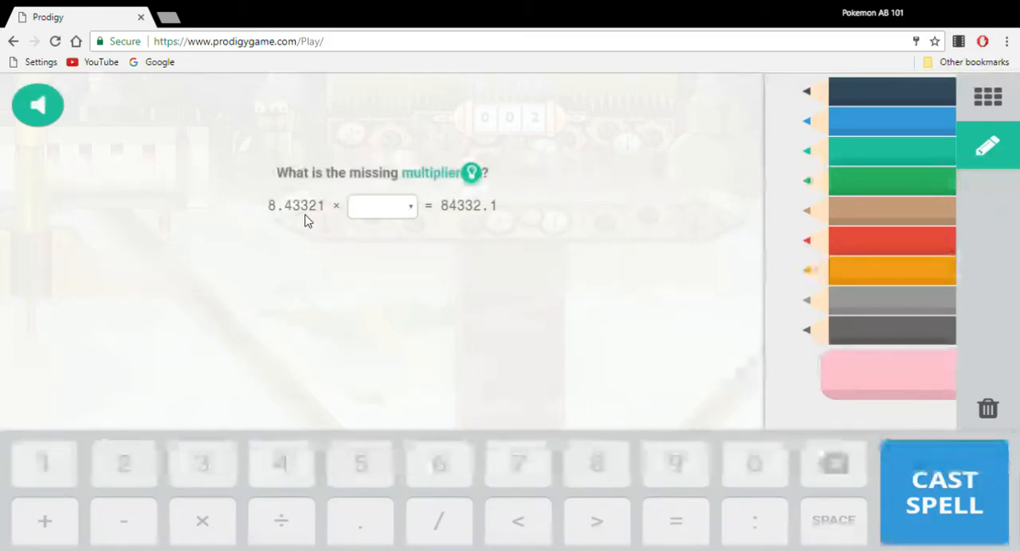
# Choose 10000 as the missing multiplier in 8.43321 × ? = 84332.1 to beat Crookfang
pyautogui.click(382, 205)
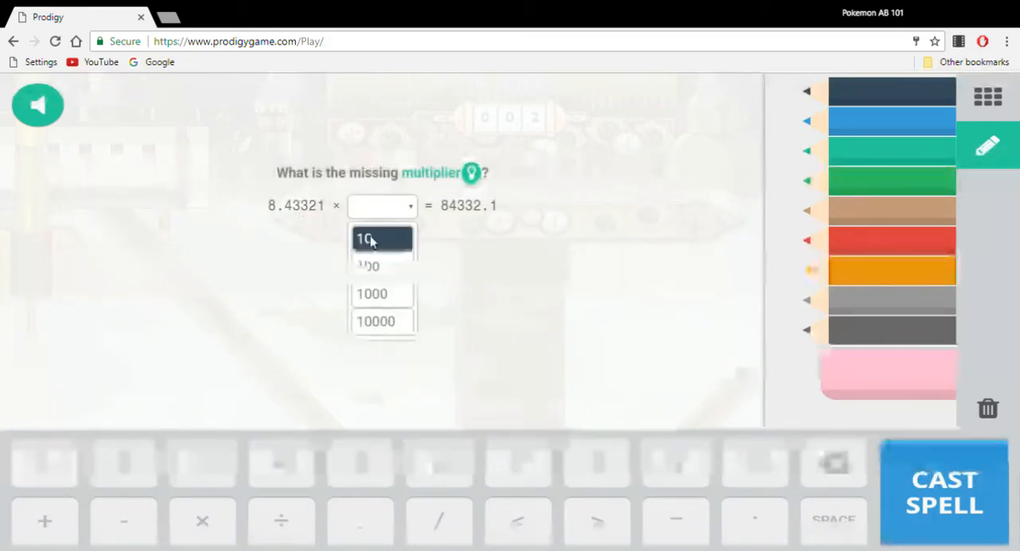
pyautogui.click(376, 322)
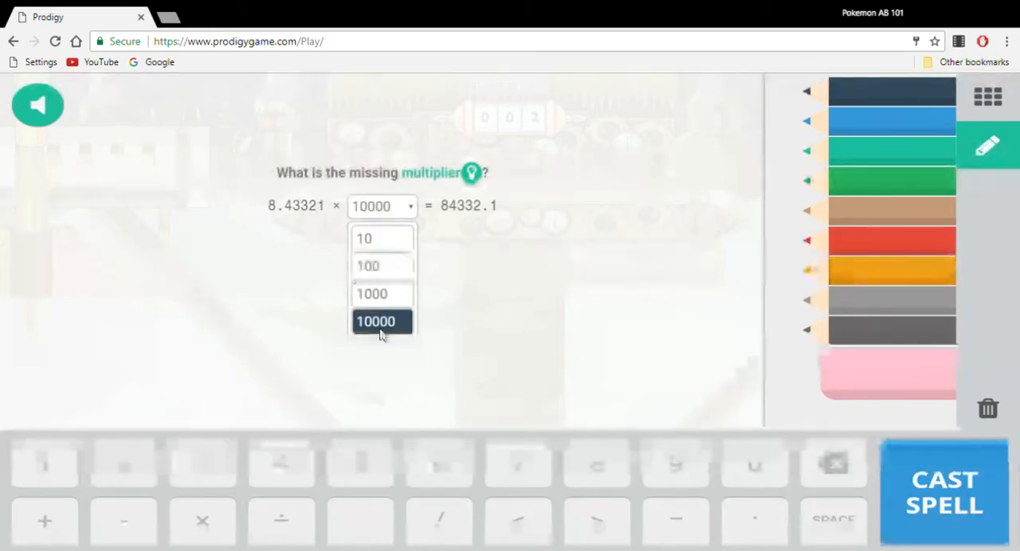
pyautogui.click(376, 322)
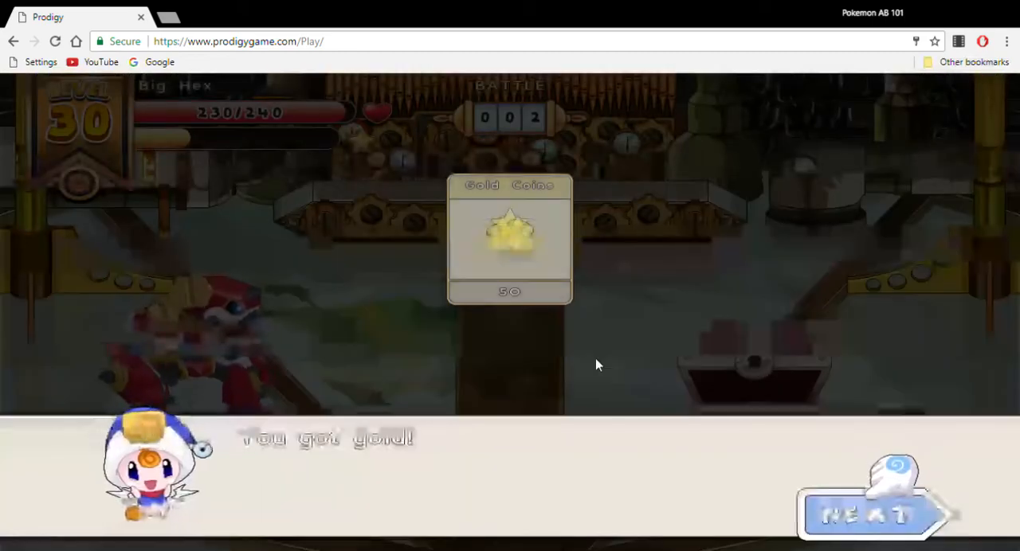
# Accept the 20 gold reward and continue past the 116-star battle summary
pyautogui.click(869, 513)
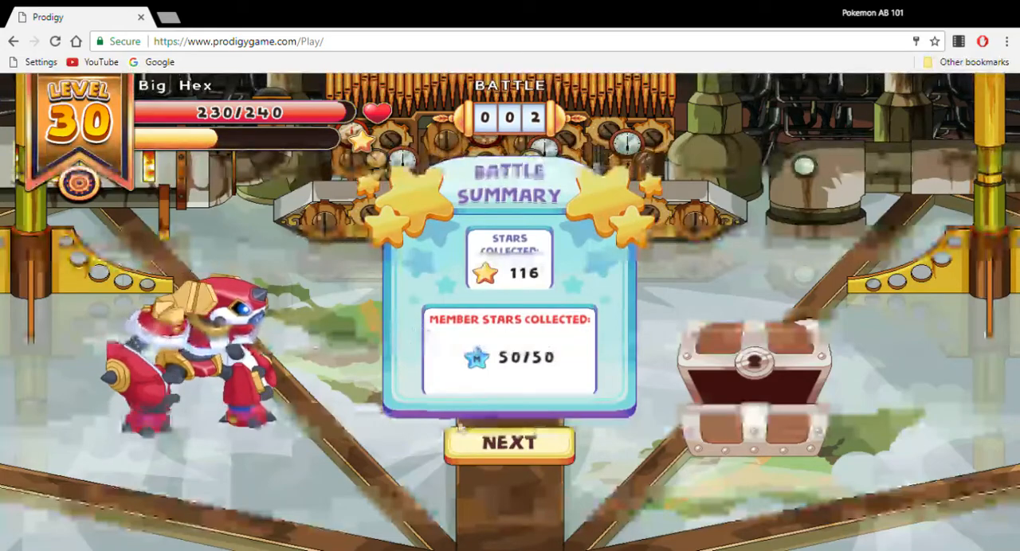
pyautogui.click(510, 443)
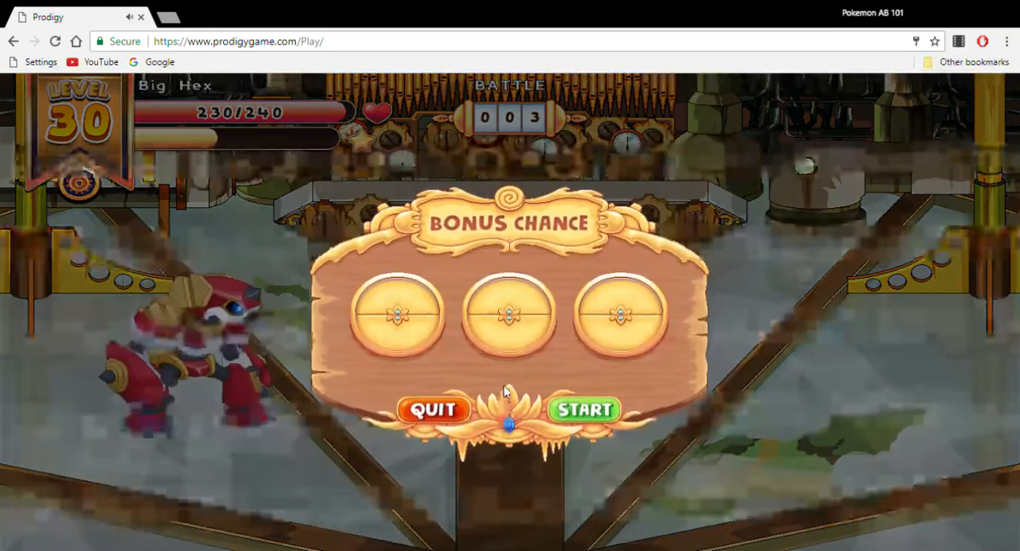
# Move on from the bonus chance into the third battle against level 30 Squarrel
pyautogui.click(583, 407)
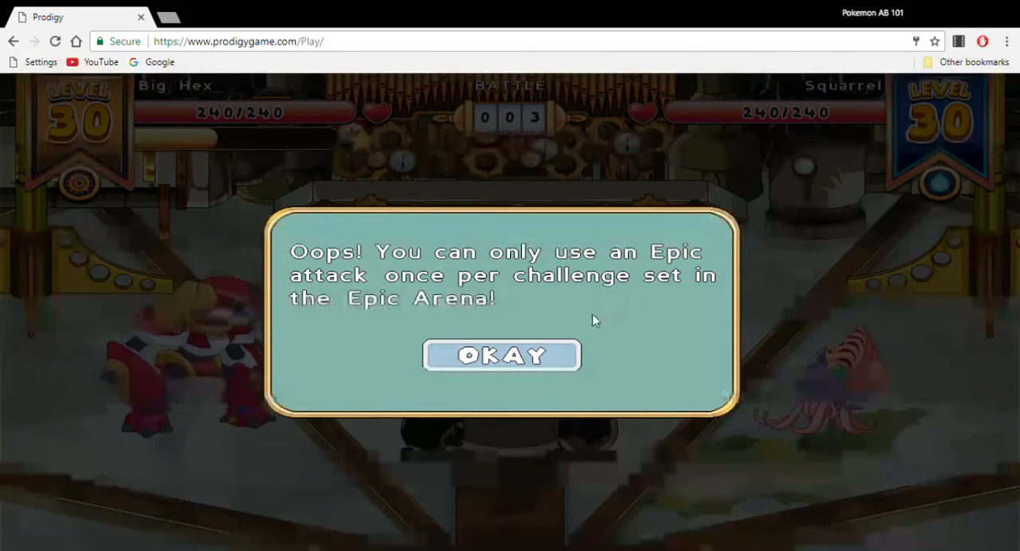
# Dismiss the 'Epic attack once per challenge set' warning with OKAY
pyautogui.click(500, 355)
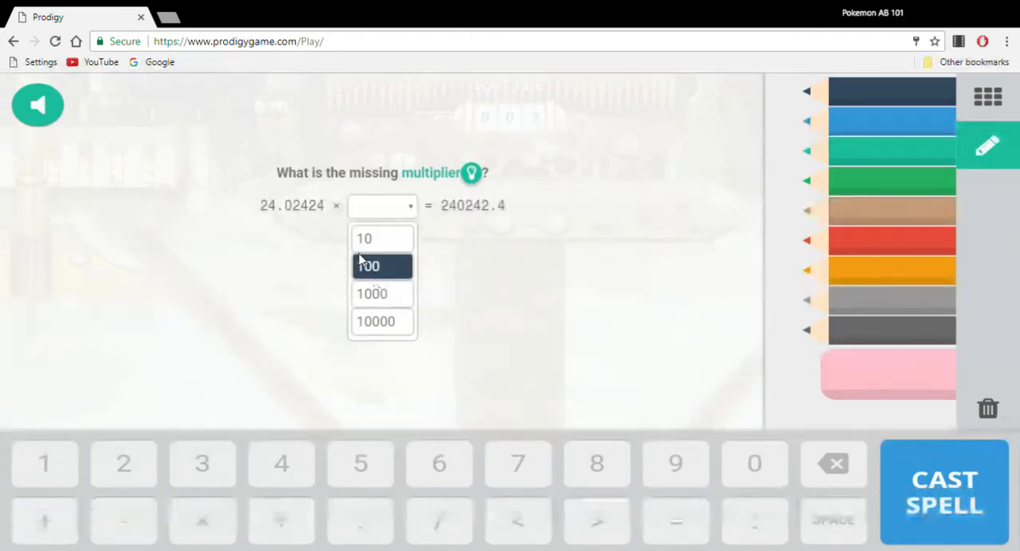
pyautogui.moveTo(383, 293)
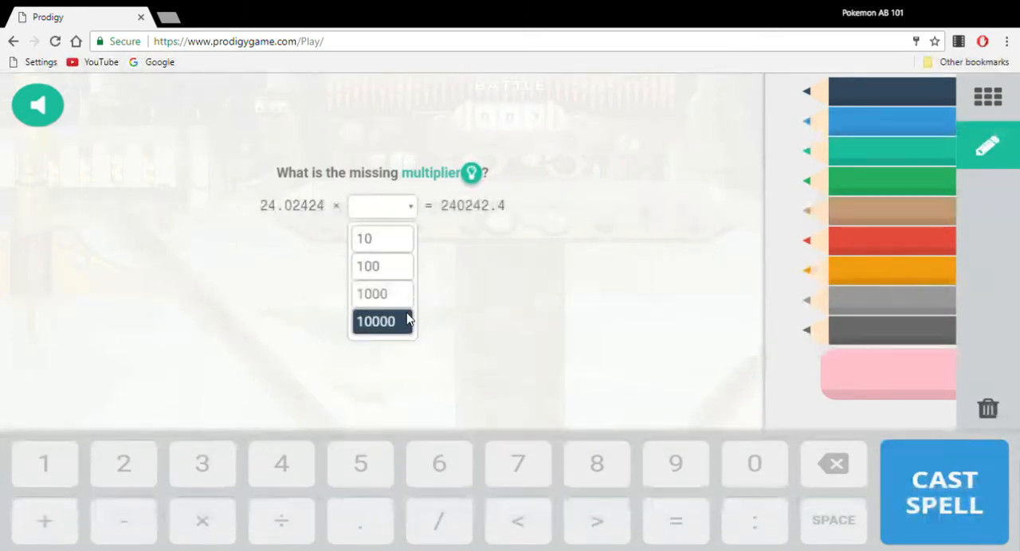
# Choose 10000 as the missing multiplier for 24.02424 × ? = 240242.4 and cast the spell
pyautogui.click(376, 322)
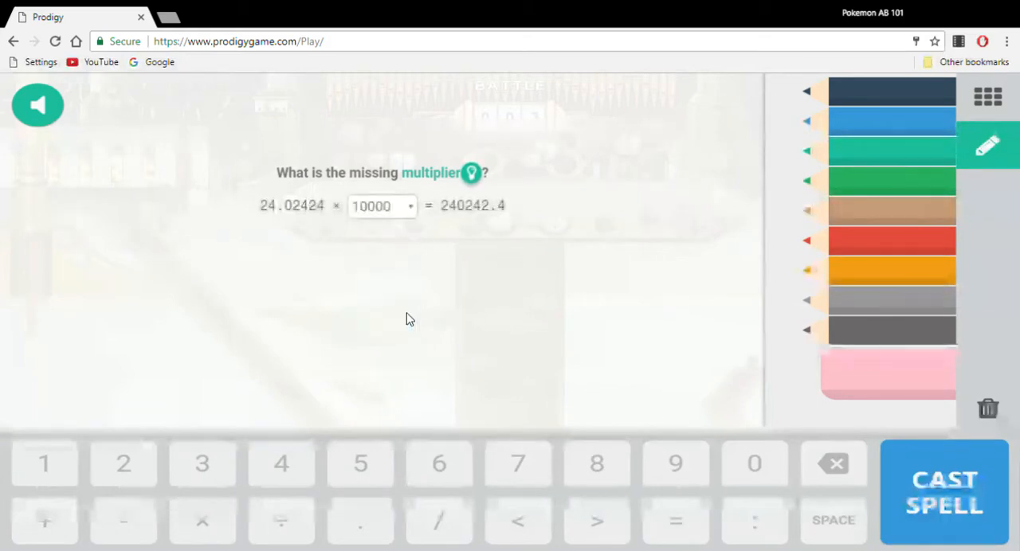
pyautogui.click(944, 490)
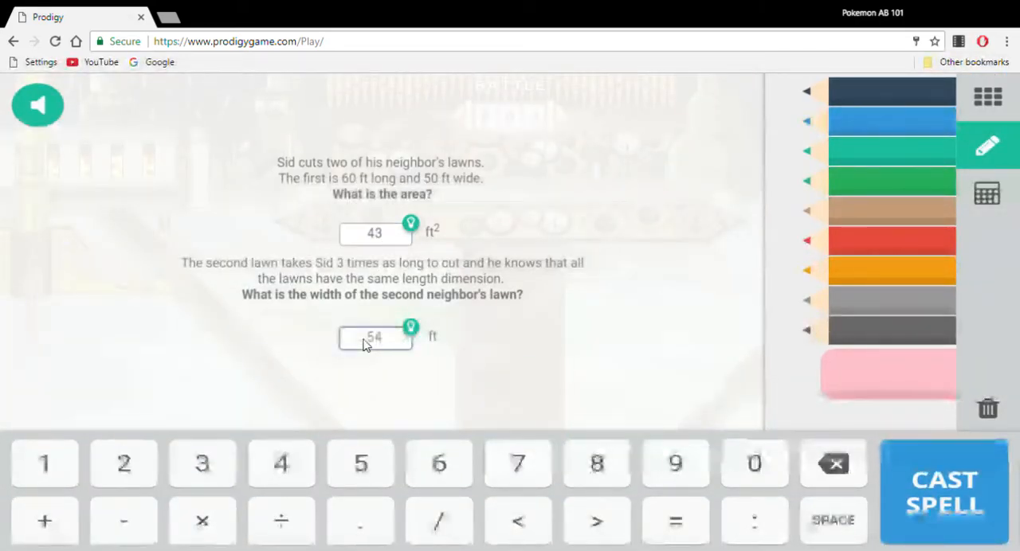
# Submit the lawn answers 43 and 54, reveal the correct 3000 and 150, and return to battle
pyautogui.click(944, 490)
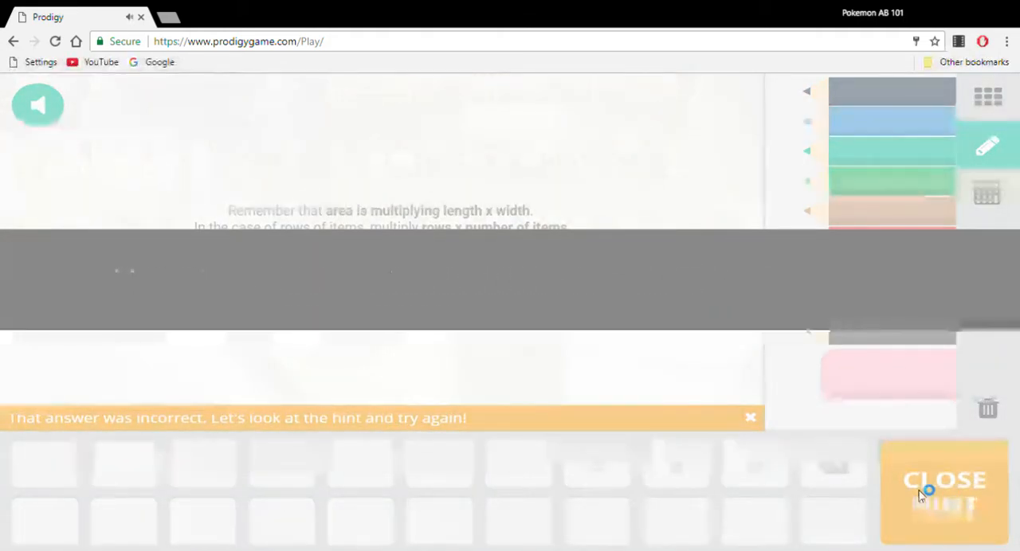
pyautogui.click(943, 491)
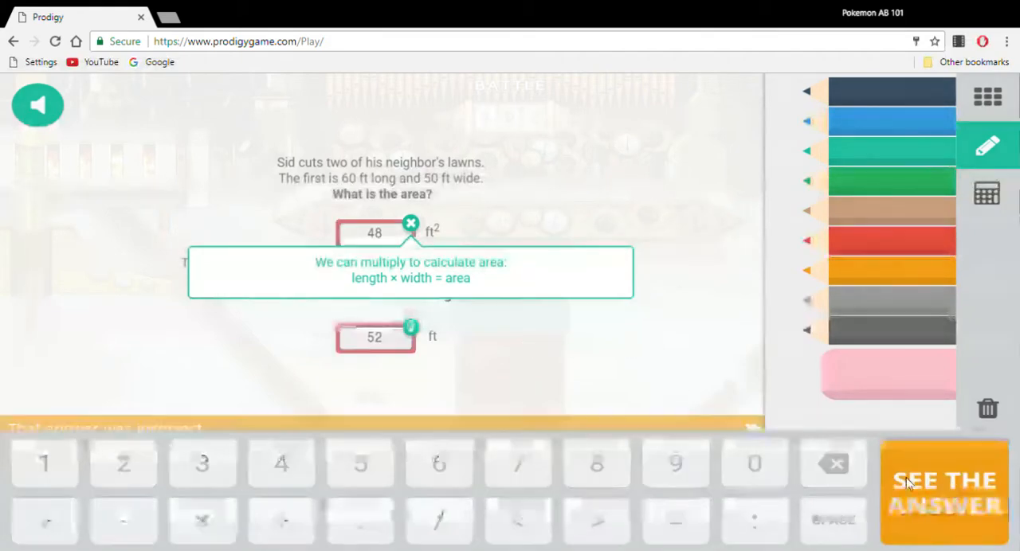
pyautogui.click(943, 491)
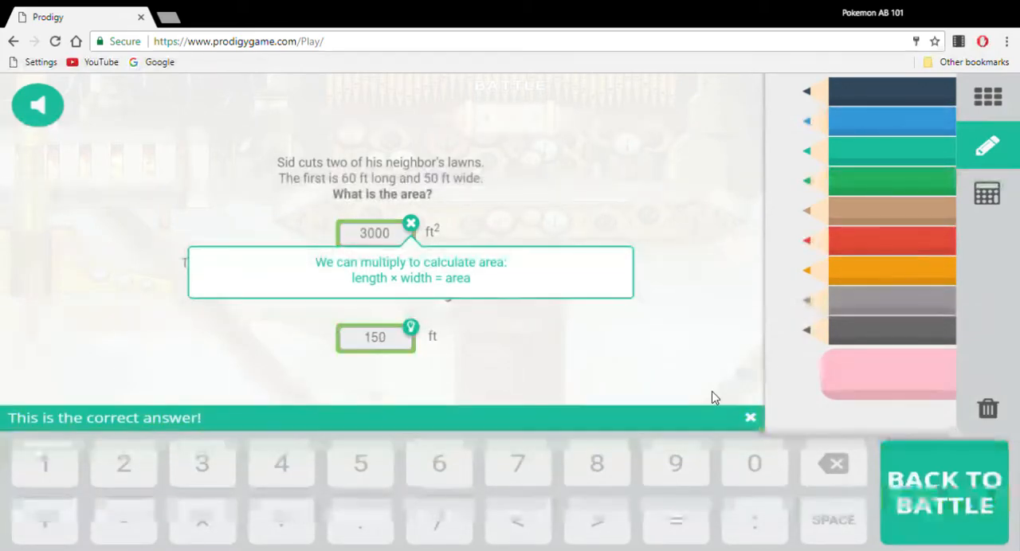
pyautogui.click(943, 491)
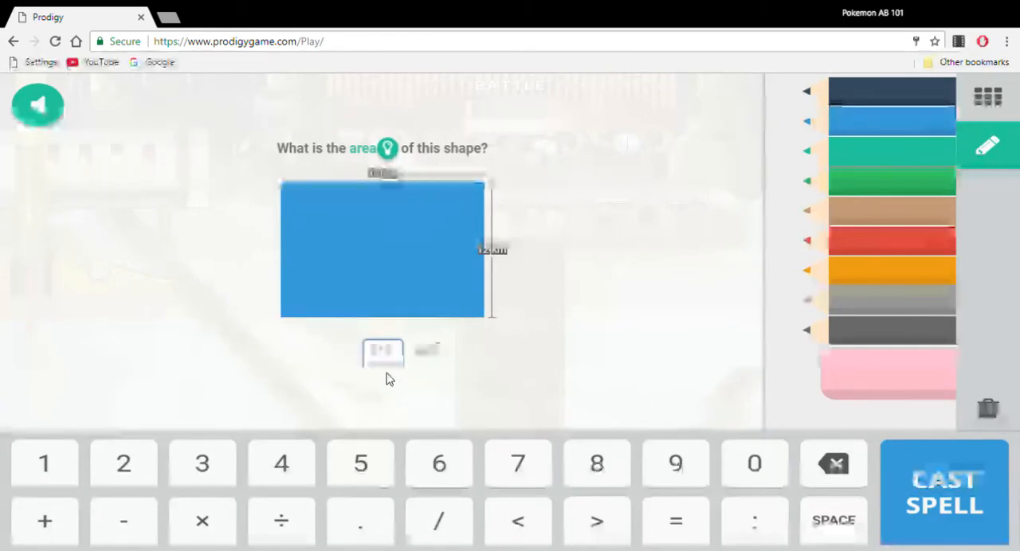
# Answer the 20 mm by 31 mm rectangle's area as 620 mm², cast the spell and return to battle
pyautogui.click(943, 491)
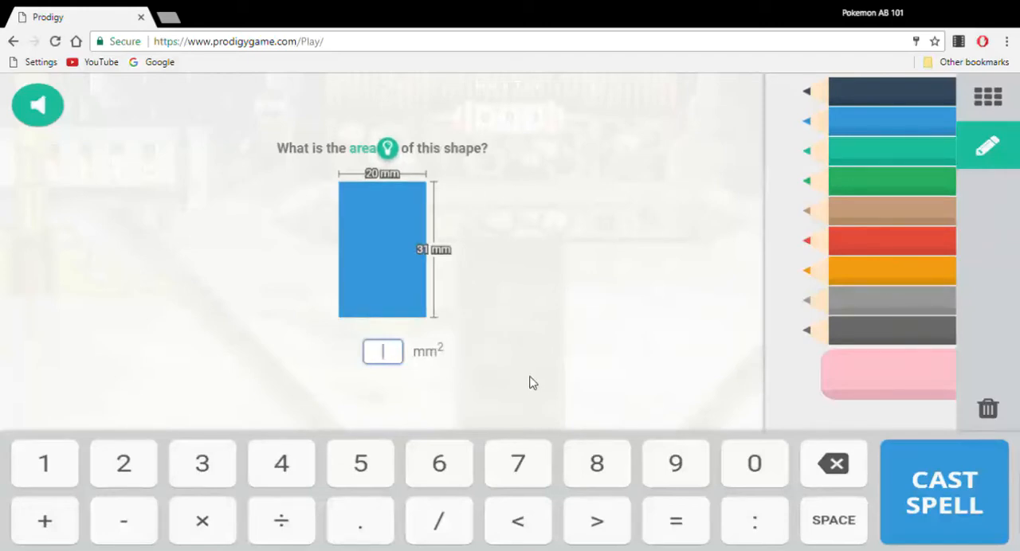
pyautogui.write('62')
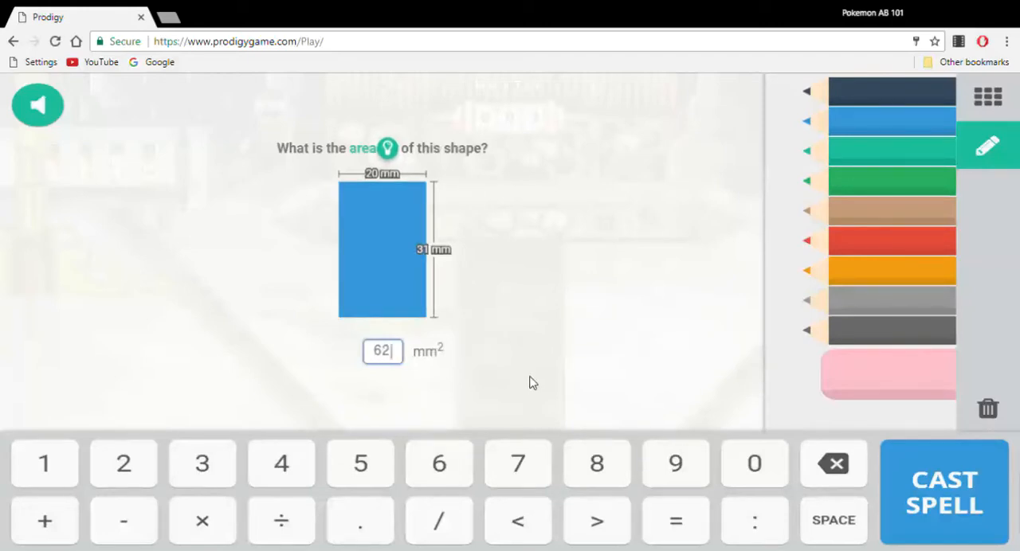
pyautogui.click(944, 491)
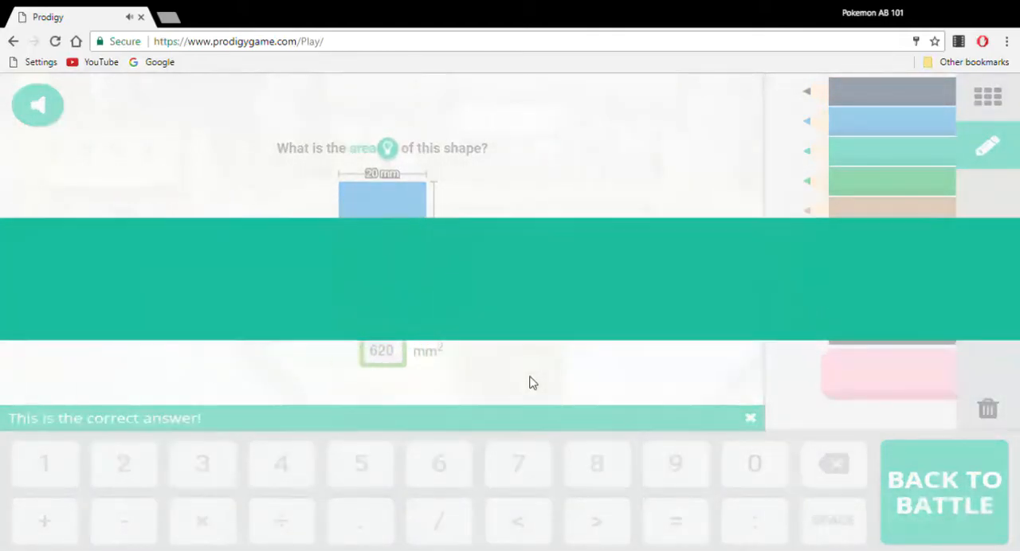
pyautogui.click(943, 491)
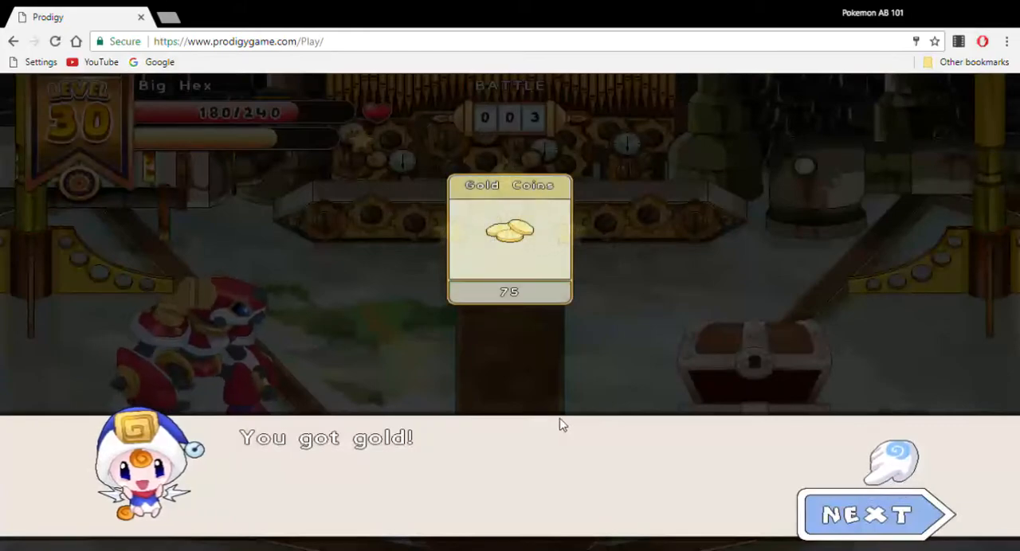
# Accept the 75 gold, pass the battle summary and move on from the bonus chance
pyautogui.click(874, 513)
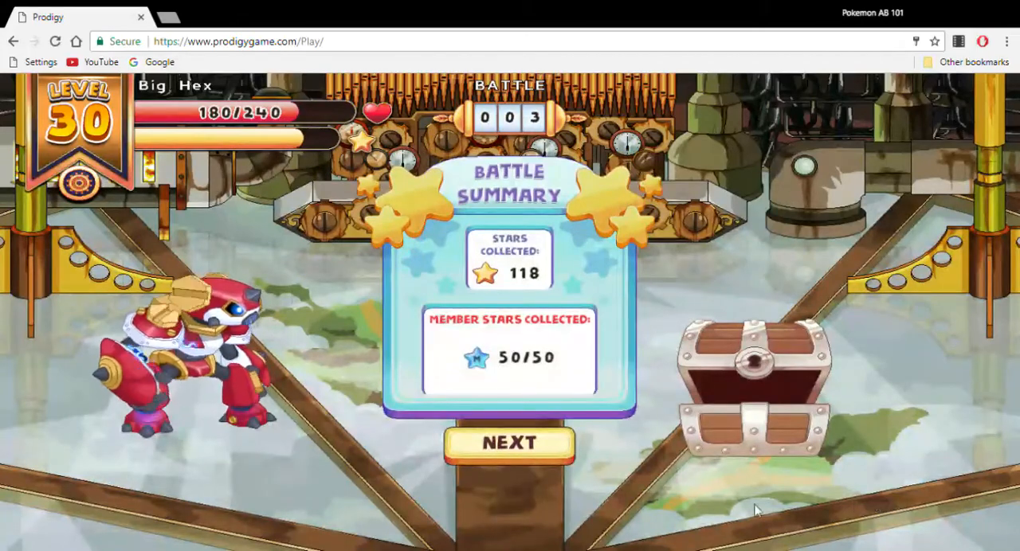
pyautogui.click(510, 443)
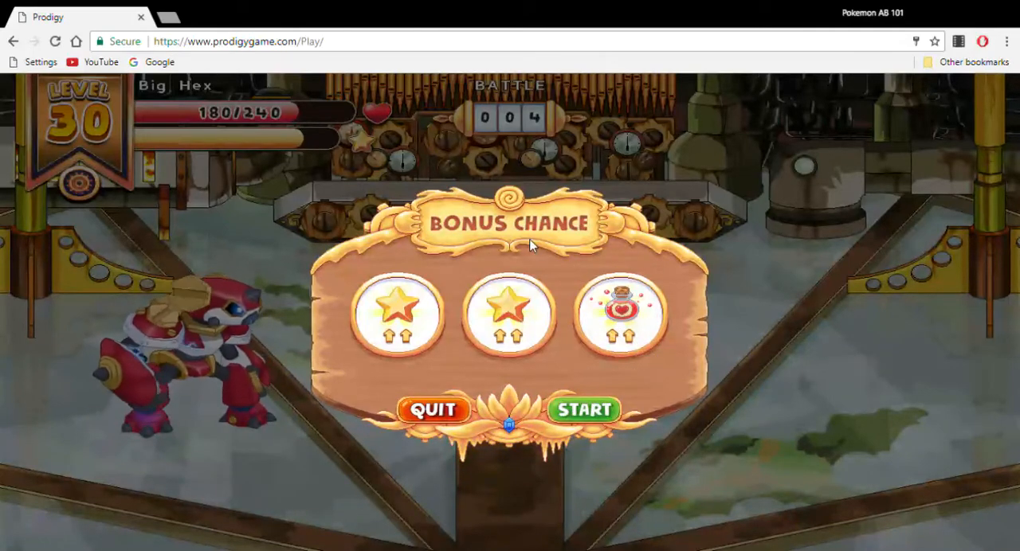
pyautogui.click(583, 408)
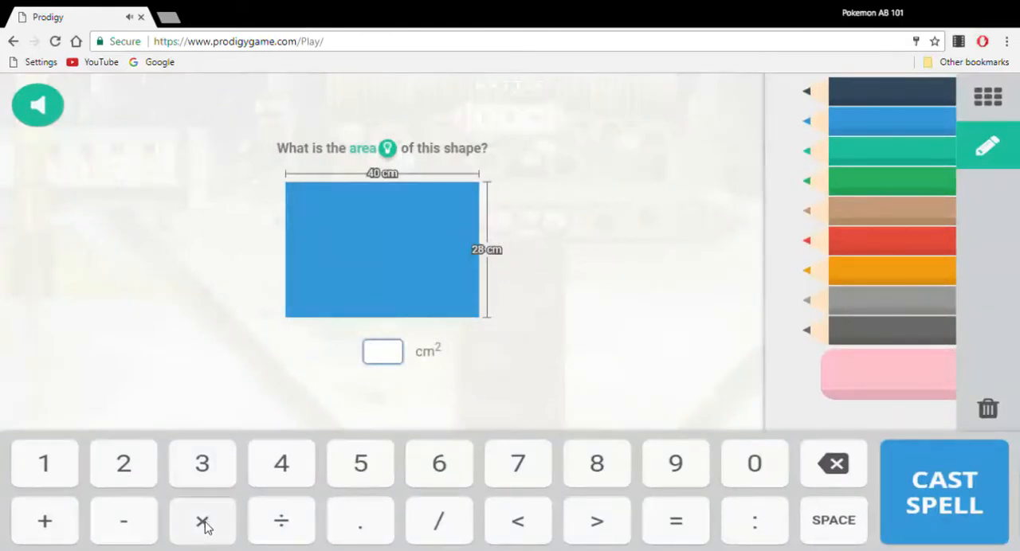
pyautogui.moveTo(421, 401)
pyautogui.write('11')
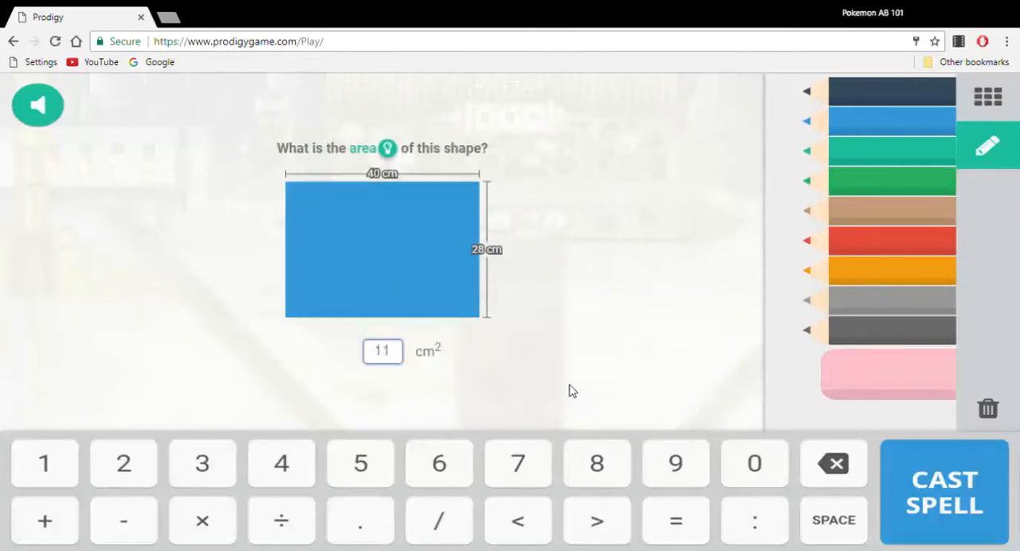
# Cast the spell with the 40 cm by 26 cm rectangle's area answer
pyautogui.click(943, 491)
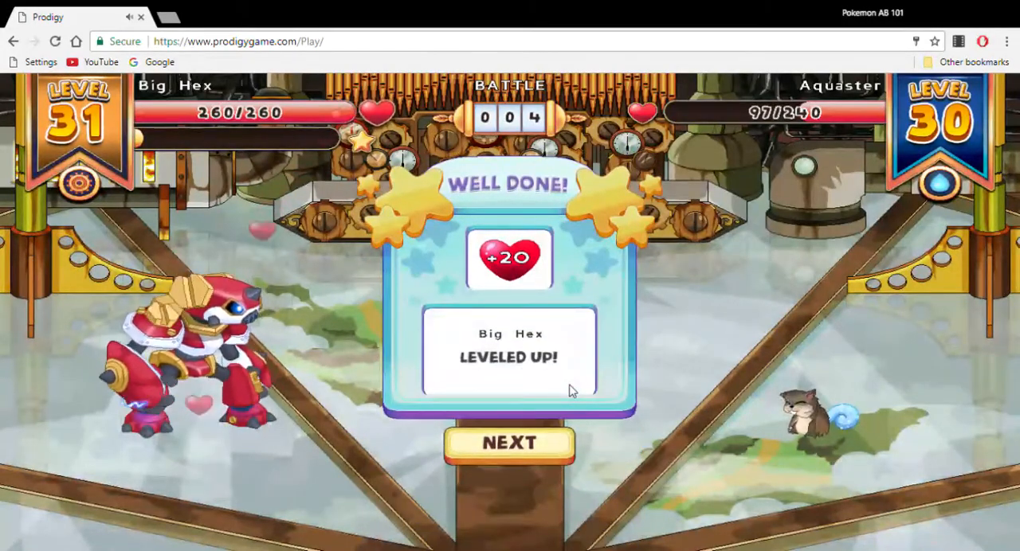
# Pass the level 31 and Shocksphere spell cards, then choose Attack against Aquaster
pyautogui.click(509, 443)
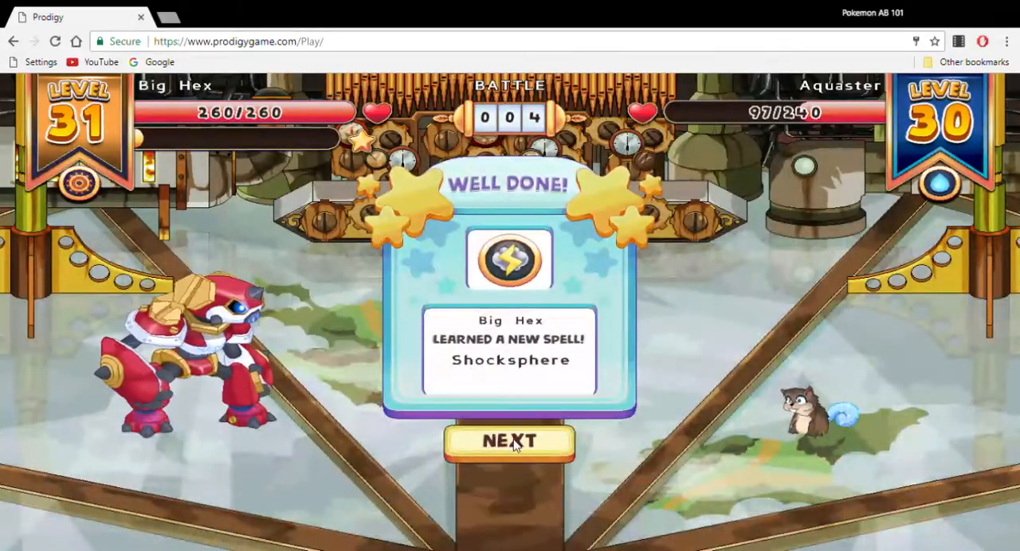
pyautogui.click(510, 441)
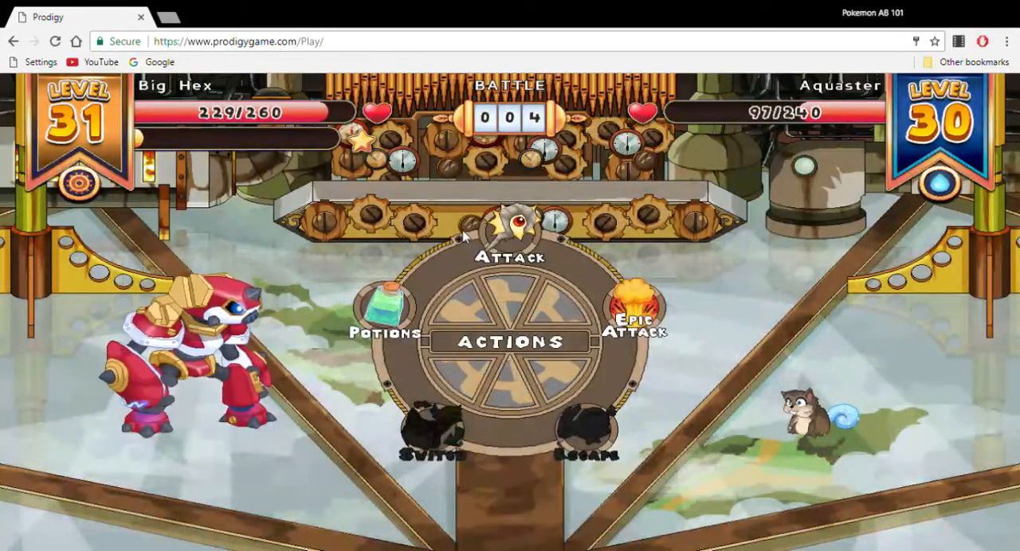
pyautogui.click(512, 239)
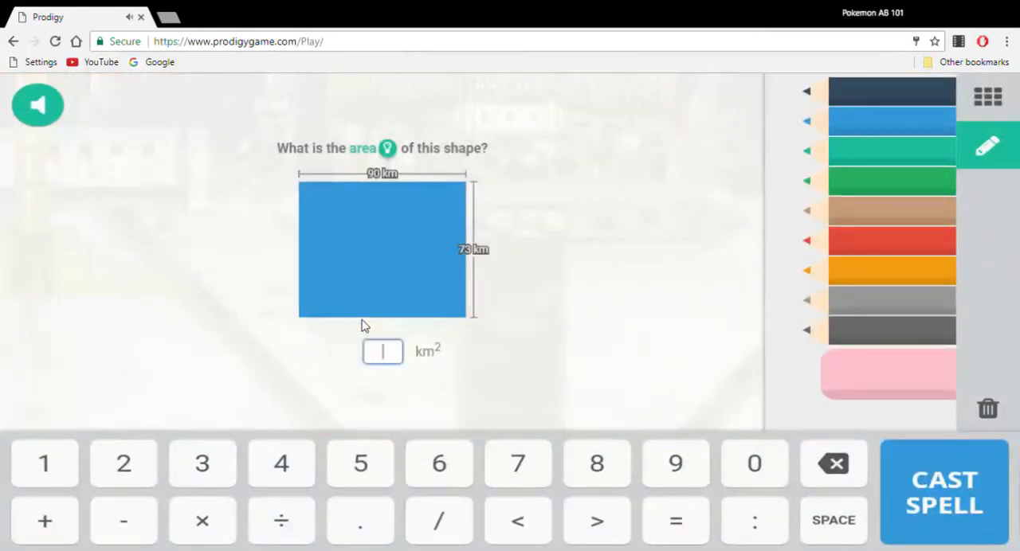
pyautogui.moveTo(401, 328)
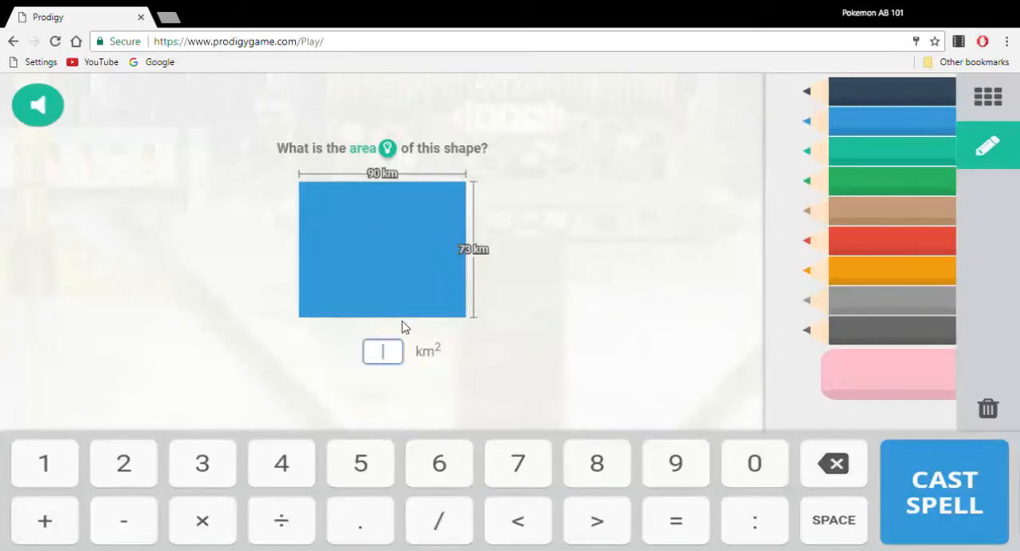
pyautogui.moveTo(432, 325)
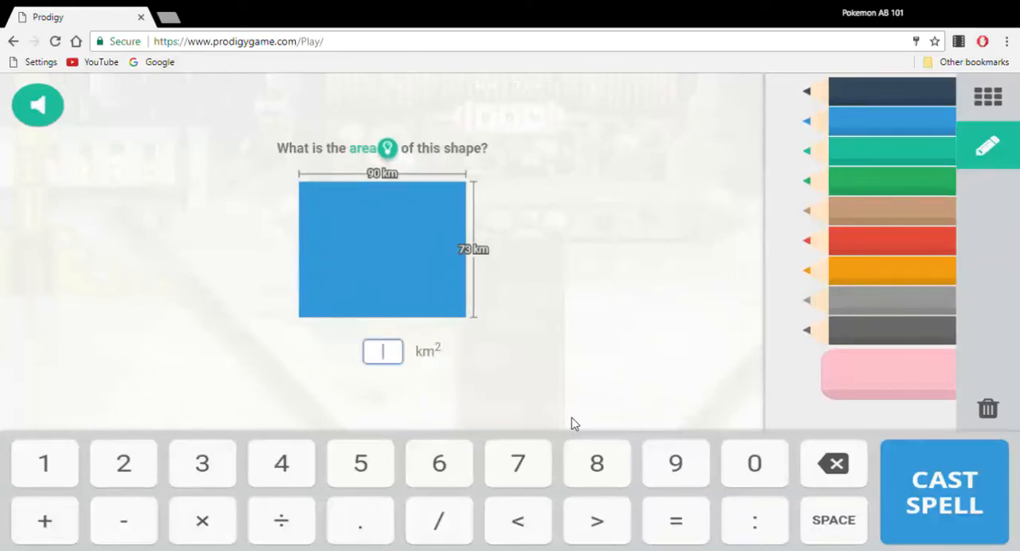
# Enter the km² rectangle area 6570, cast the spell and return to battle
pyautogui.click(438, 464)
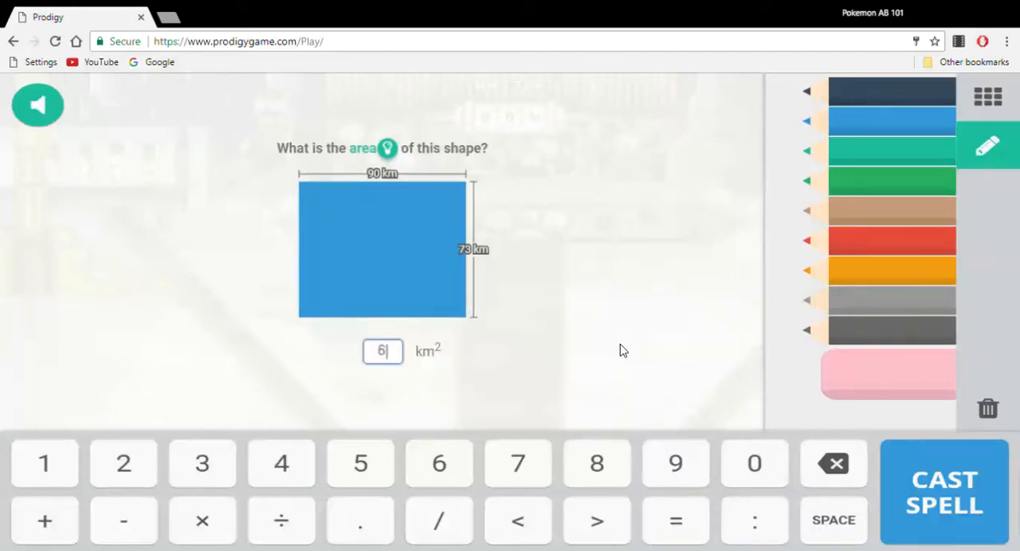
pyautogui.click(943, 491)
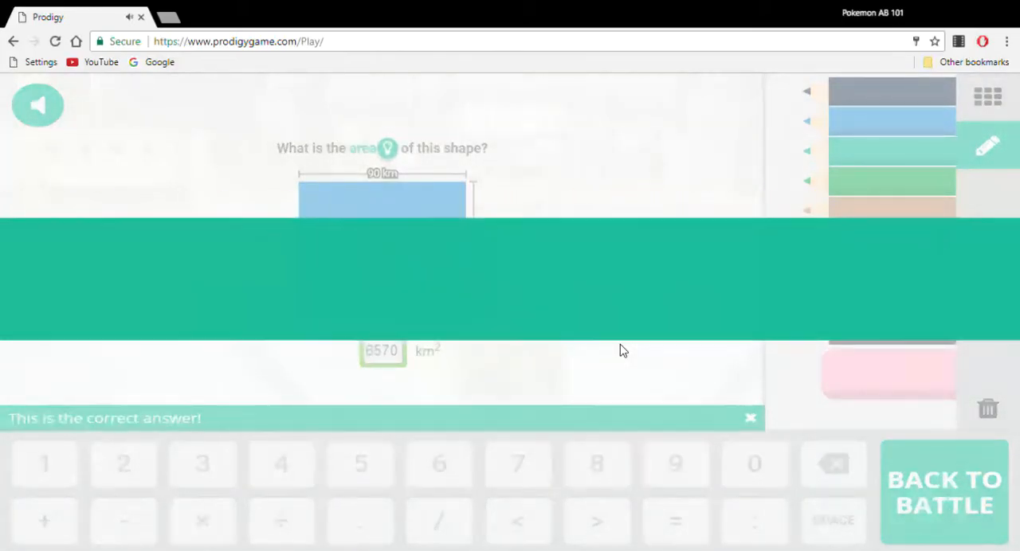
pyautogui.click(943, 491)
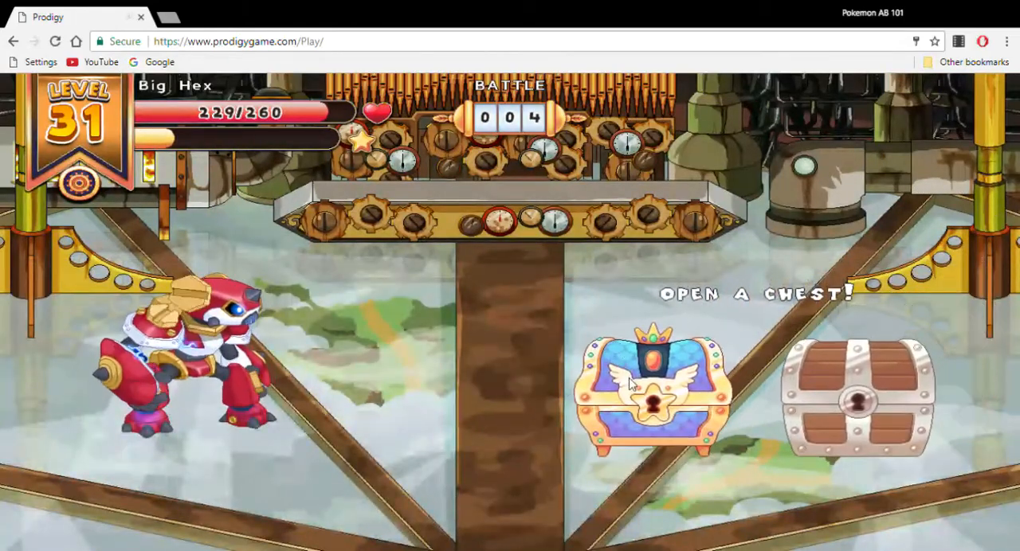
# Claim gold from the royal winged chest, pass the 147-star summary, spin the bonus chance and continue
pyautogui.click(650, 395)
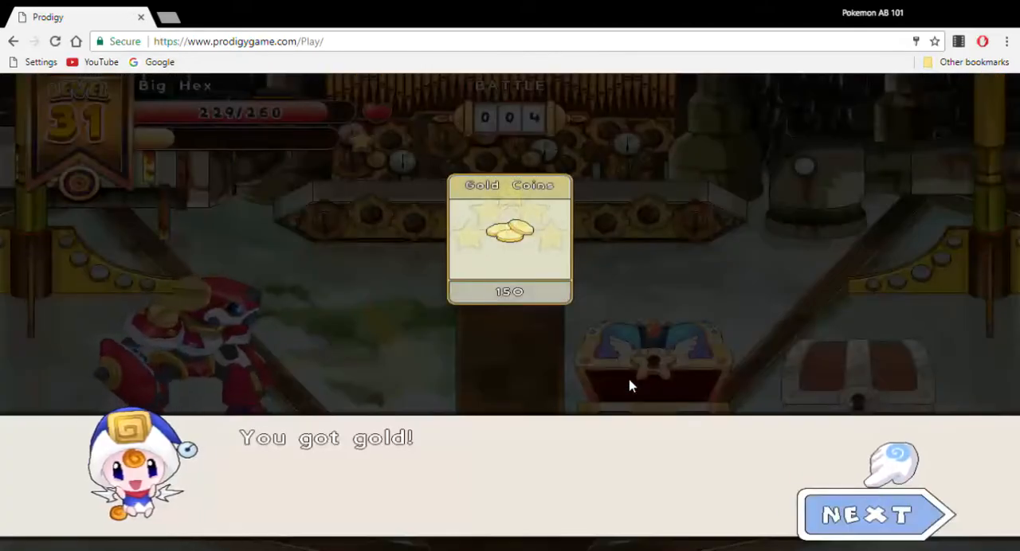
pyautogui.click(868, 514)
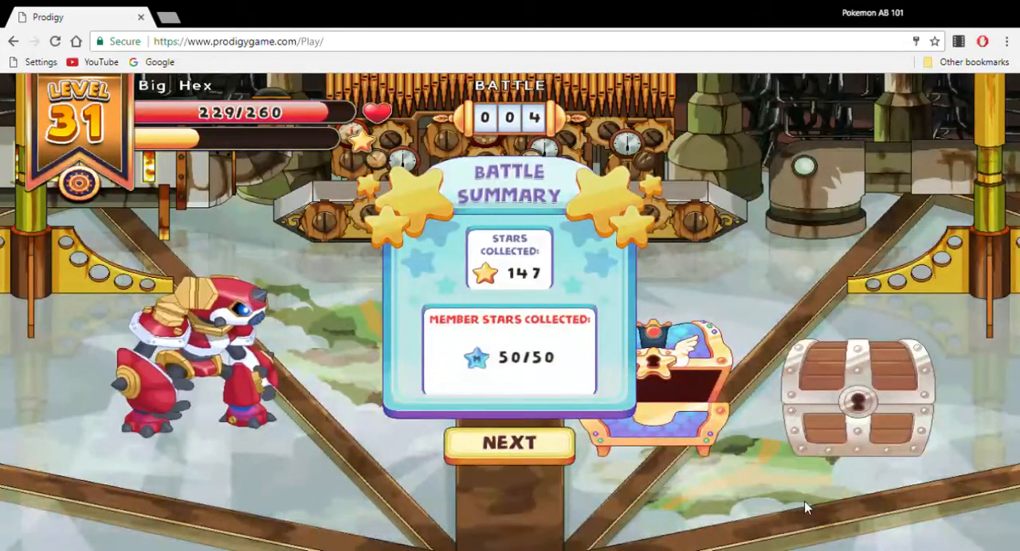
pyautogui.click(508, 443)
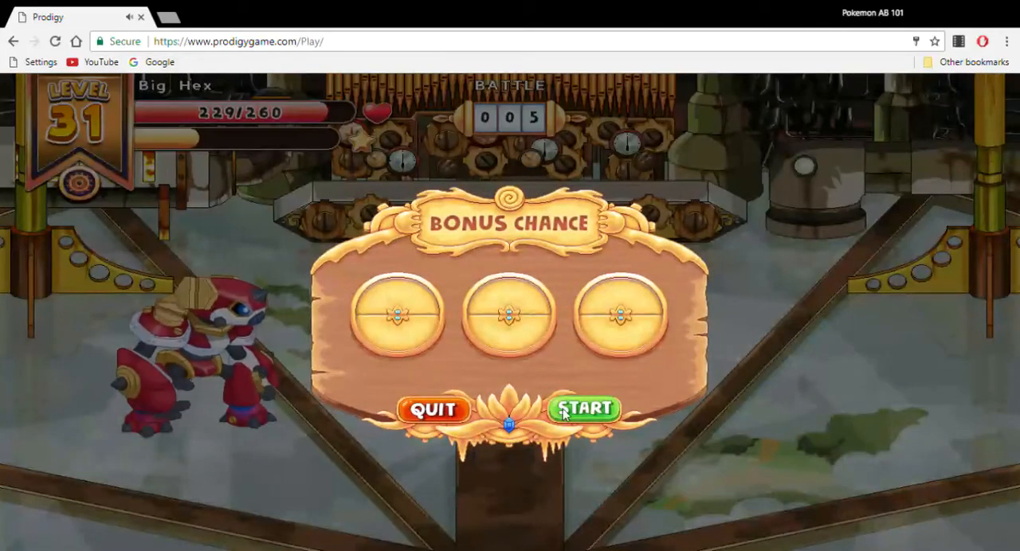
pyautogui.click(583, 408)
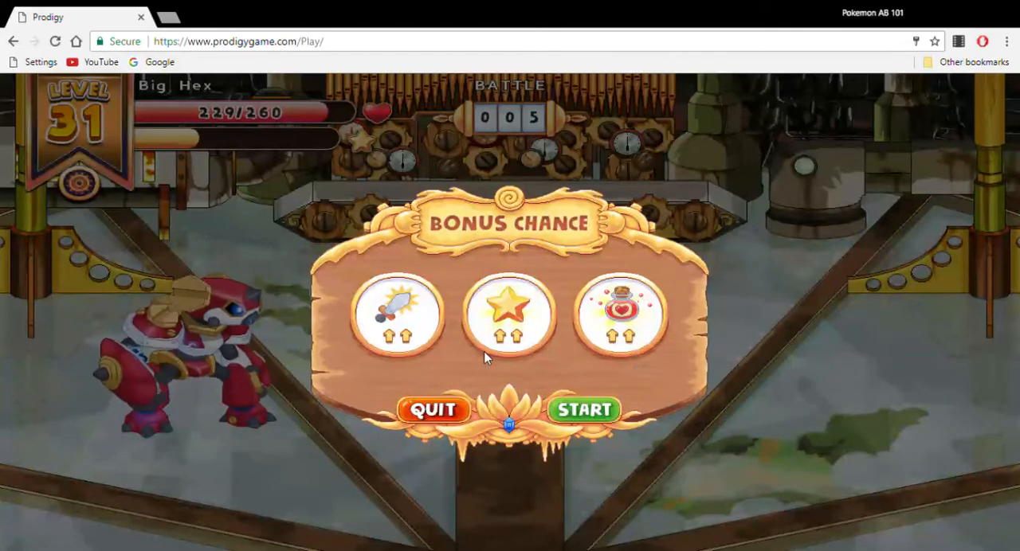
pyautogui.click(583, 409)
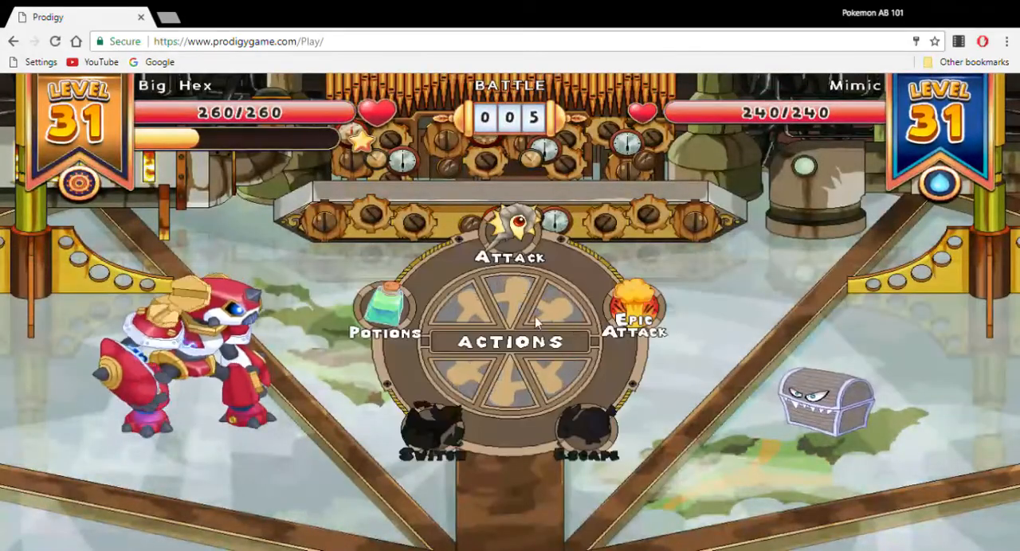
# Attack Mimic with a spell, pick shape c for 270 cm², see the correct answer and return to battle
pyautogui.click(513, 239)
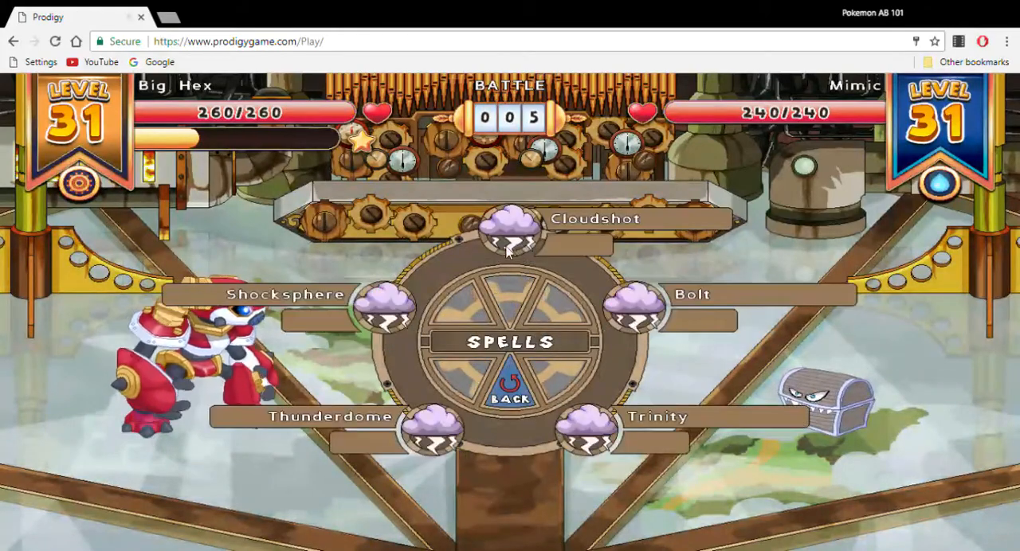
pyautogui.click(510, 399)
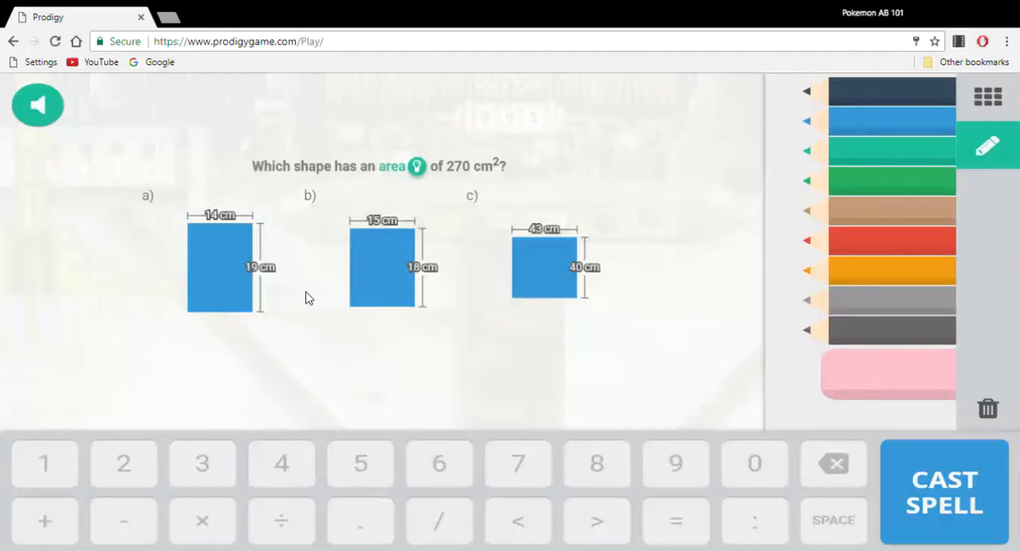
pyautogui.moveTo(424, 196)
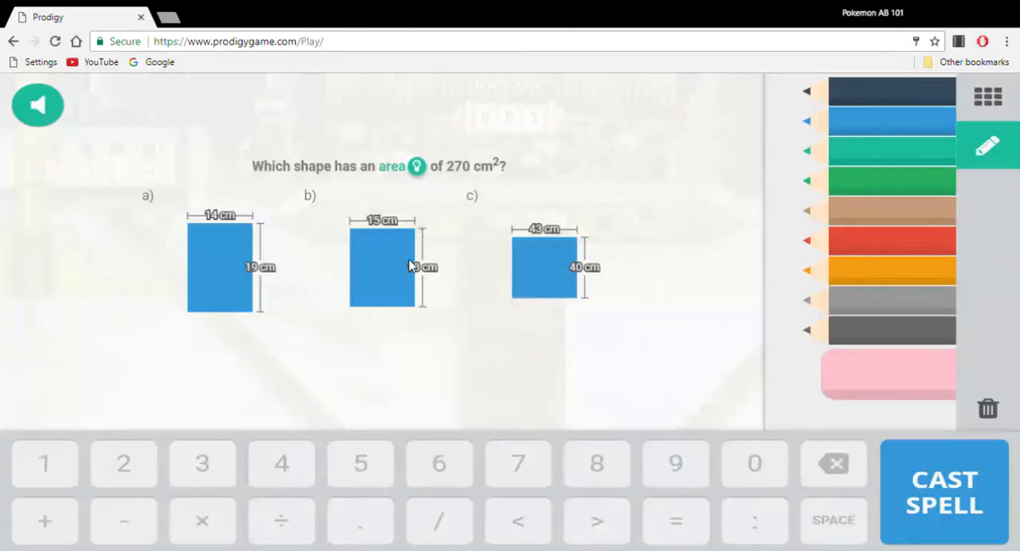
pyautogui.moveTo(422, 309)
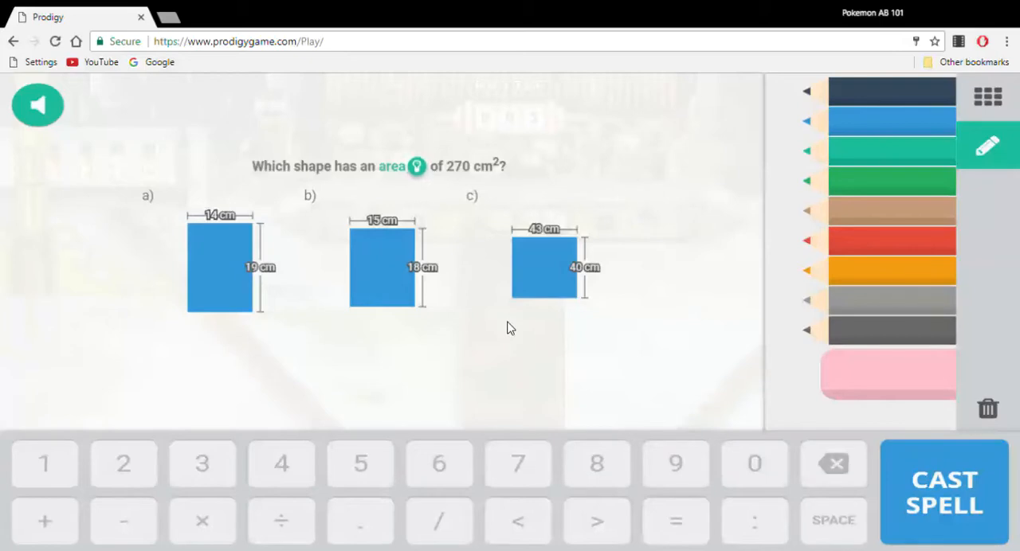
pyautogui.click(545, 264)
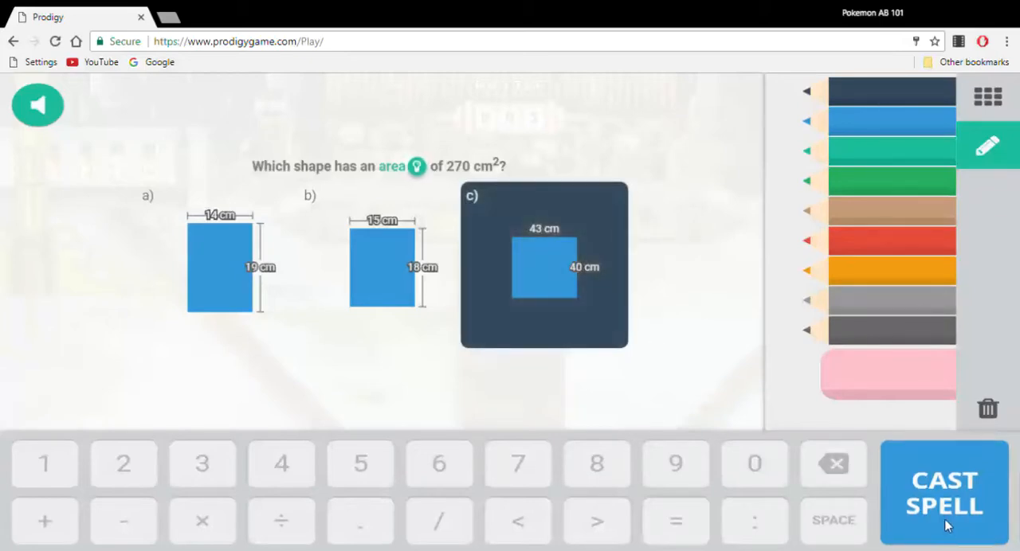
pyautogui.click(943, 490)
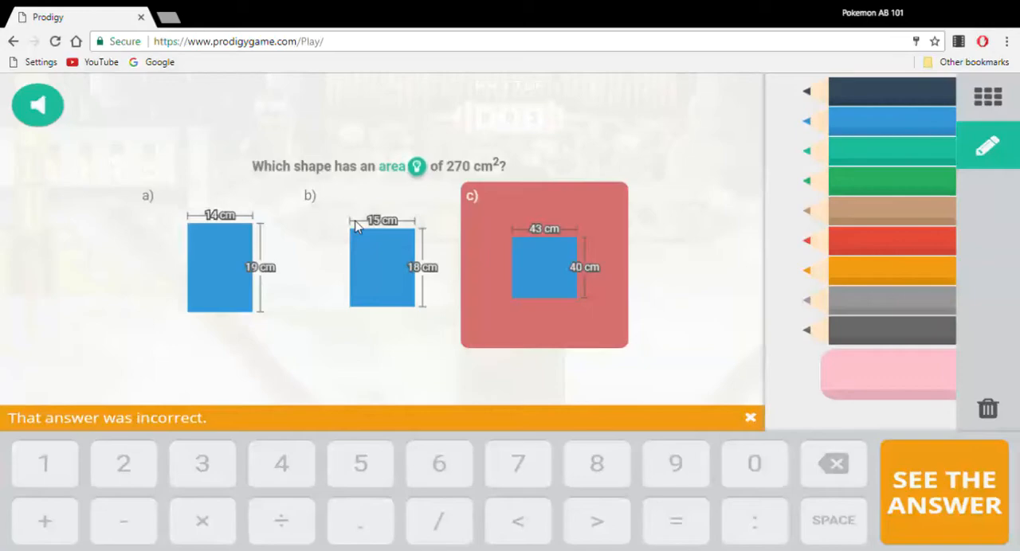
pyautogui.click(380, 265)
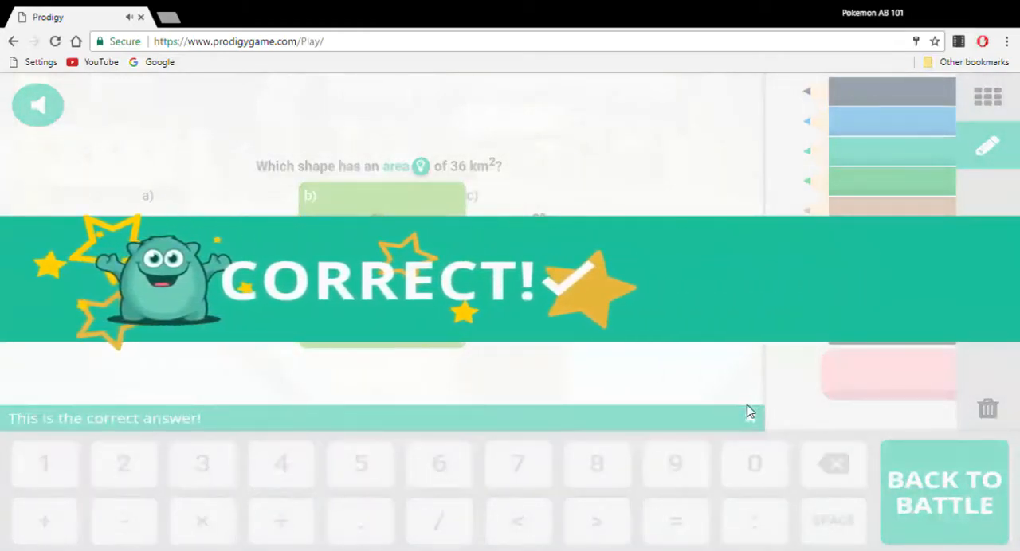
pyautogui.click(943, 491)
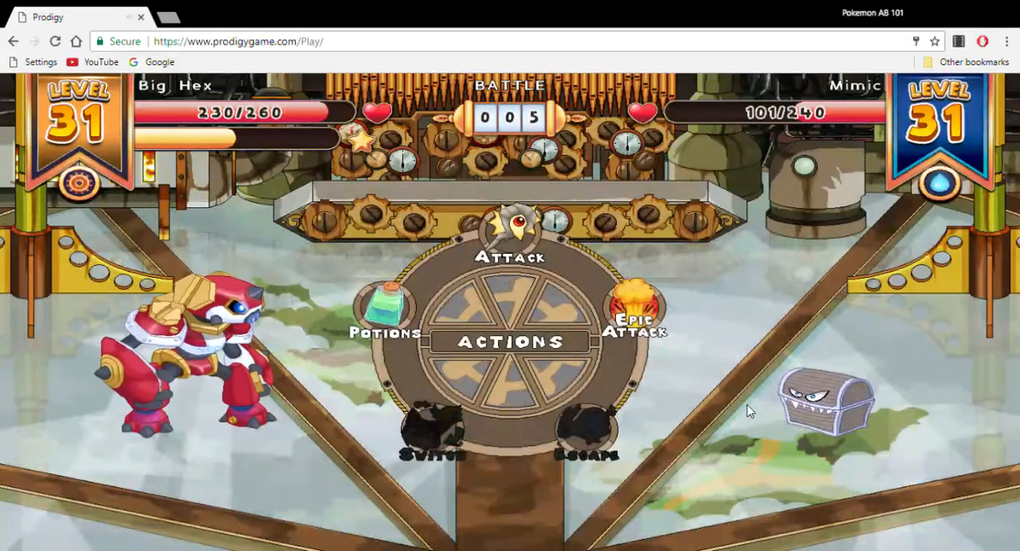
# Attack Mimic, answer 840 cm² with shape c (21 by 40 cm), and collect the gold reward
pyautogui.click(511, 240)
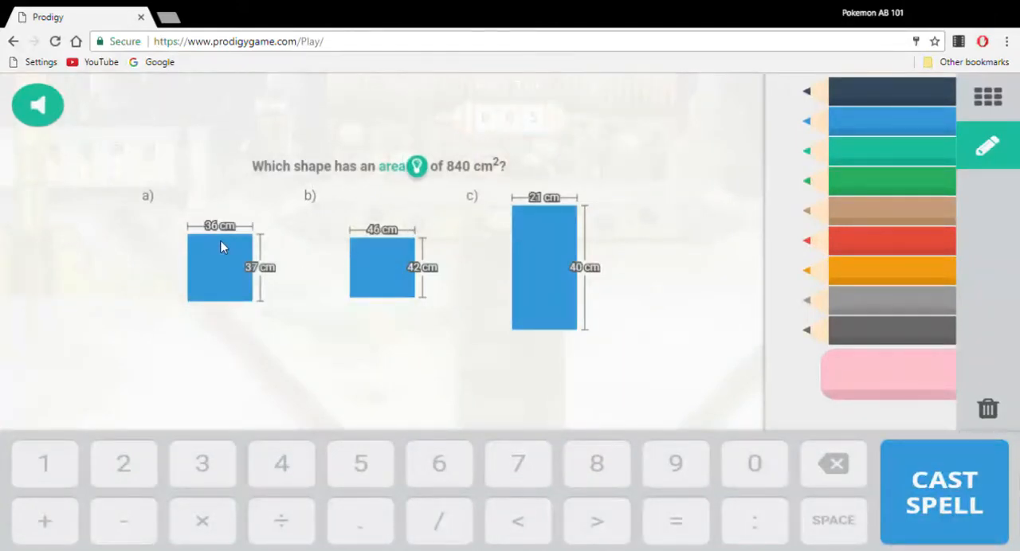
pyautogui.click(545, 265)
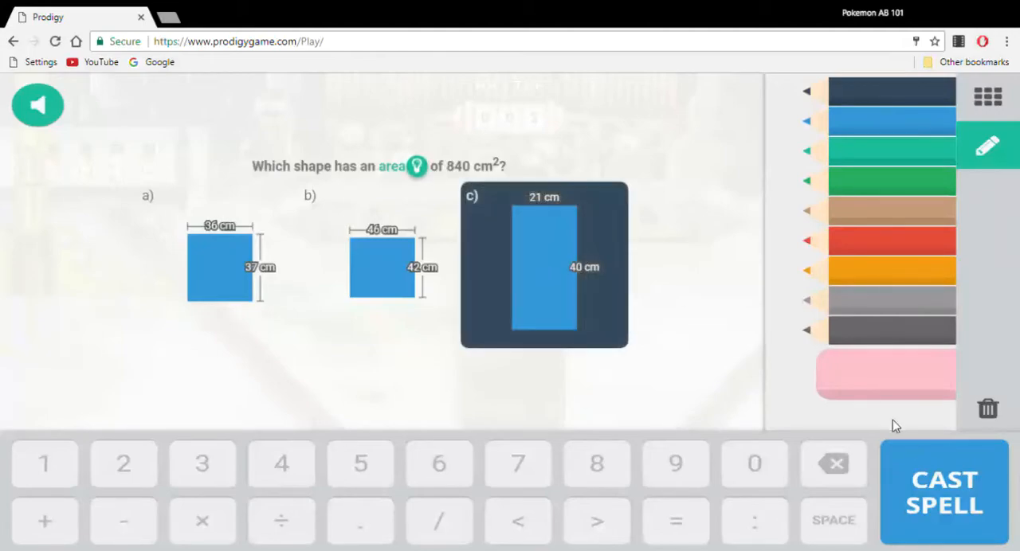
pyautogui.click(943, 491)
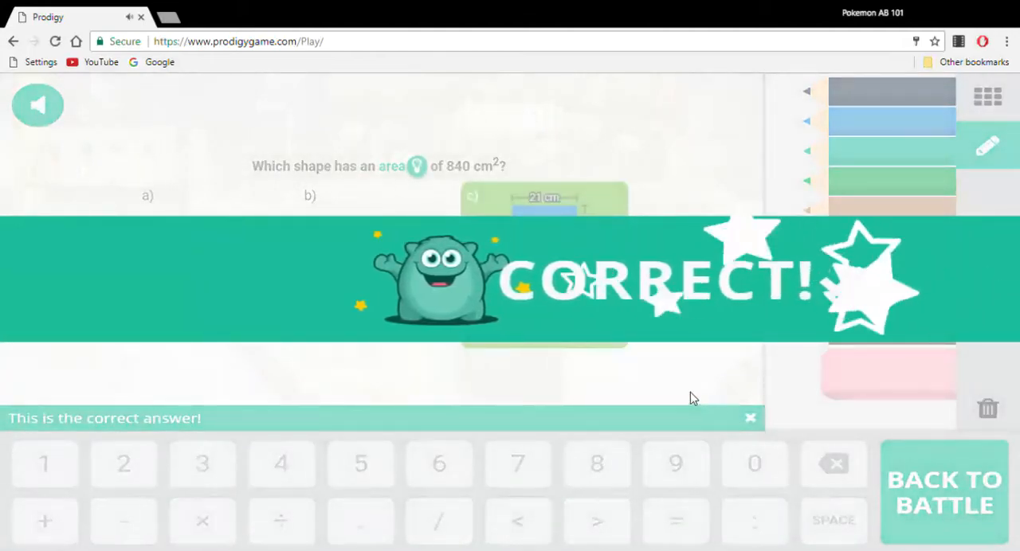
pyautogui.click(943, 491)
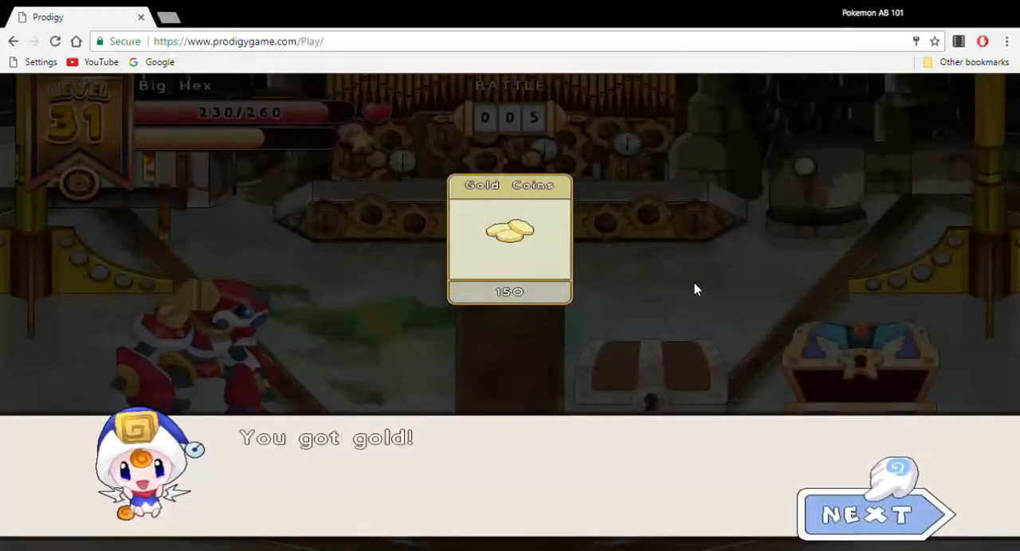
pyautogui.click(869, 513)
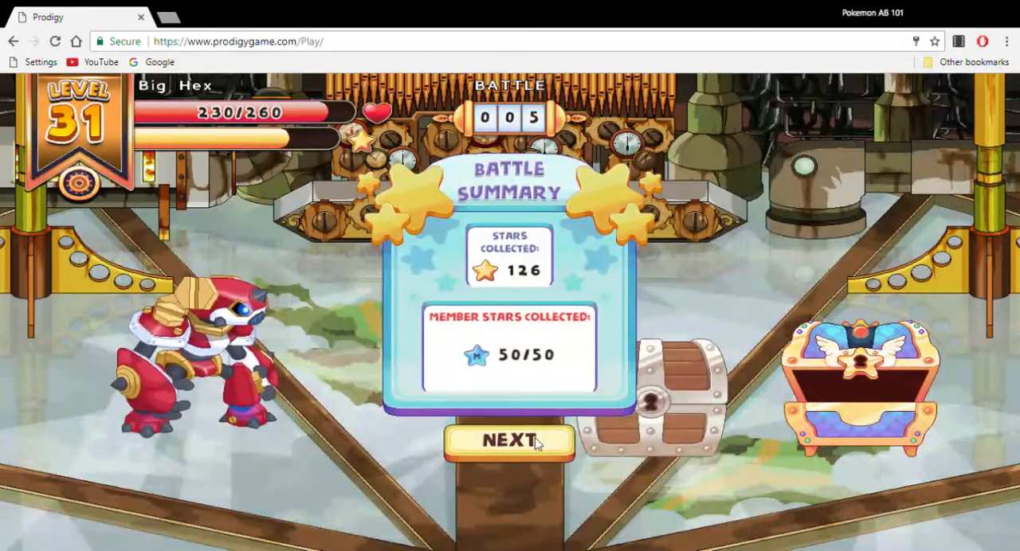
# Move past the battle summary and bonus chance into the battle against Crookfang
pyautogui.click(509, 440)
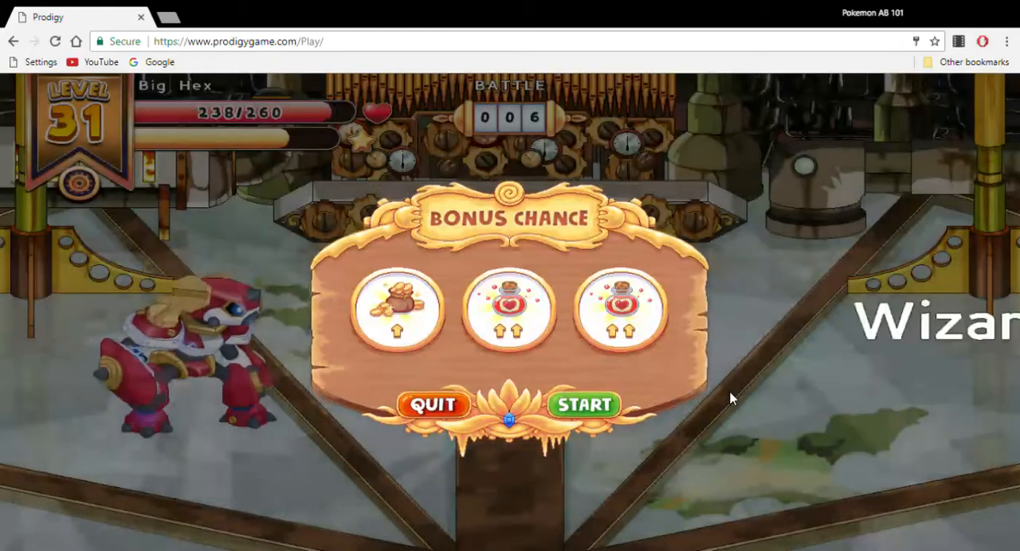
pyautogui.click(583, 404)
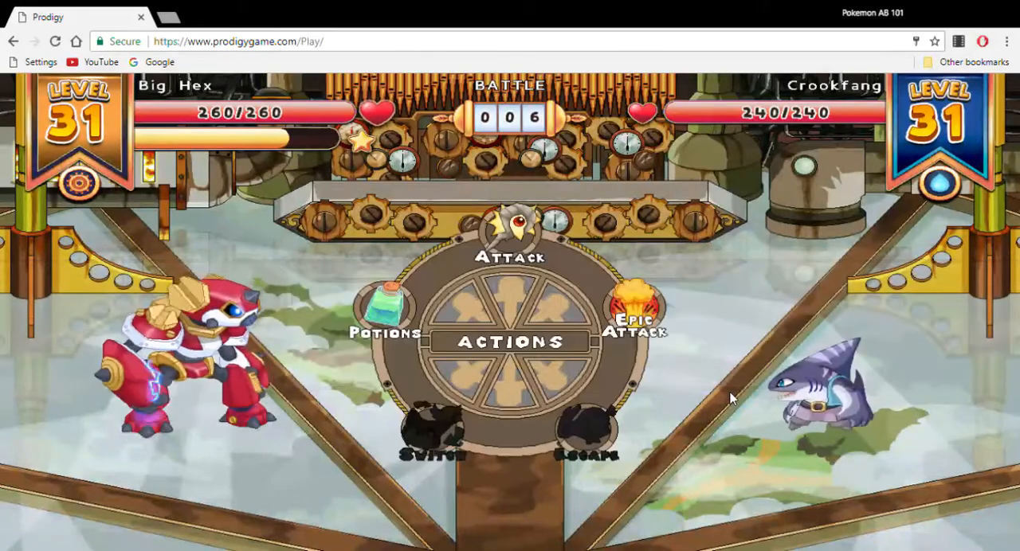
# Attack Crookfang twice, answering 5244 cm² with shape b, to defeat it and reach level 32
pyautogui.click(510, 255)
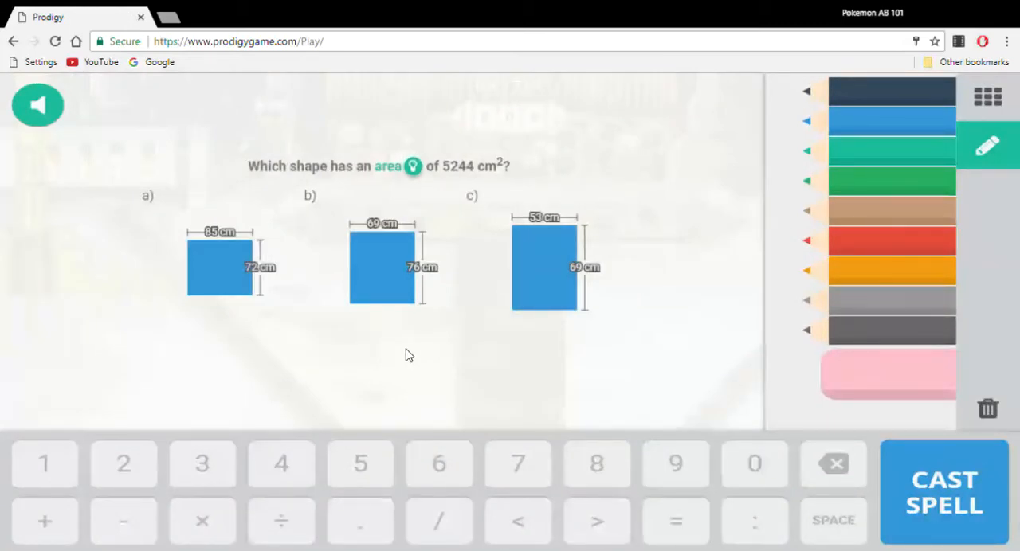
pyautogui.click(382, 265)
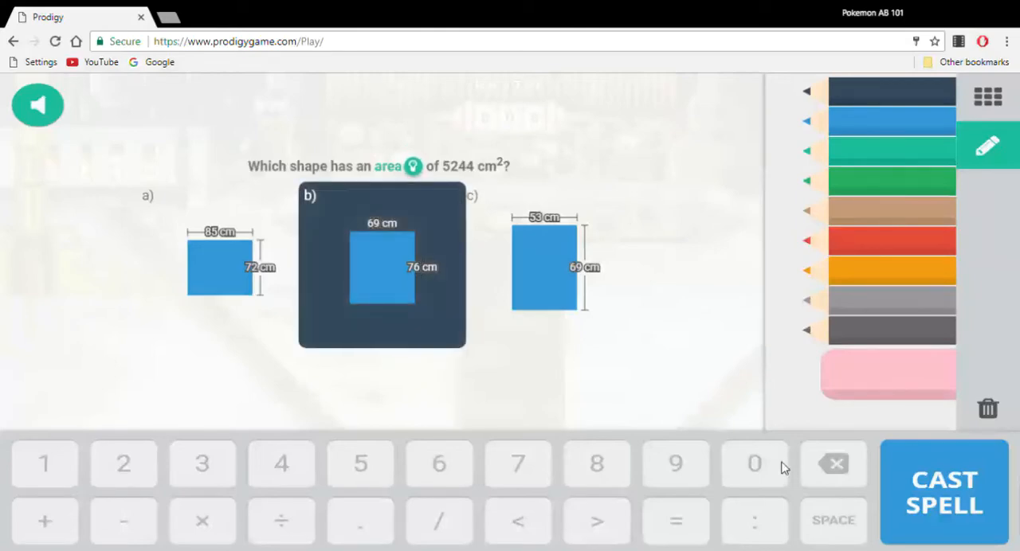
pyautogui.click(943, 490)
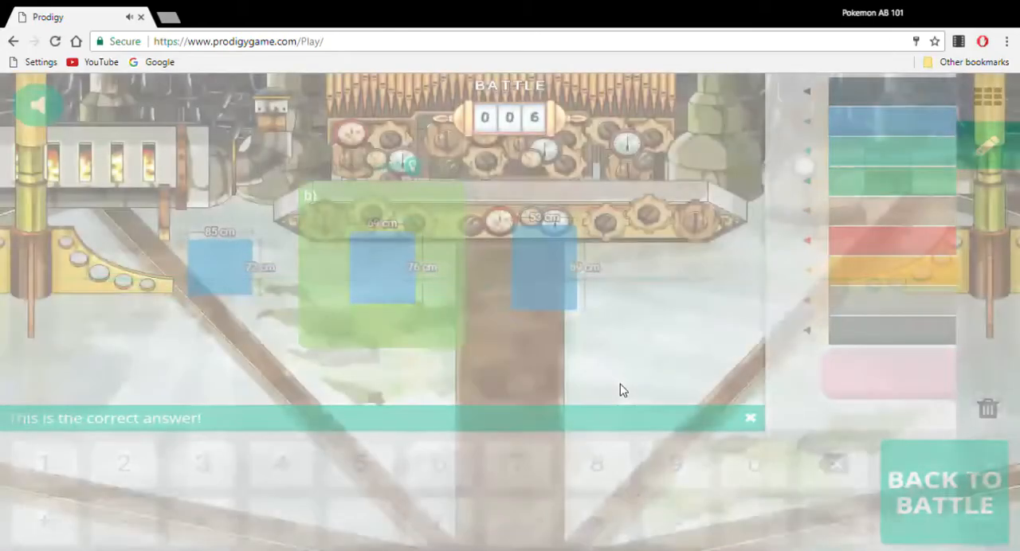
pyautogui.click(944, 490)
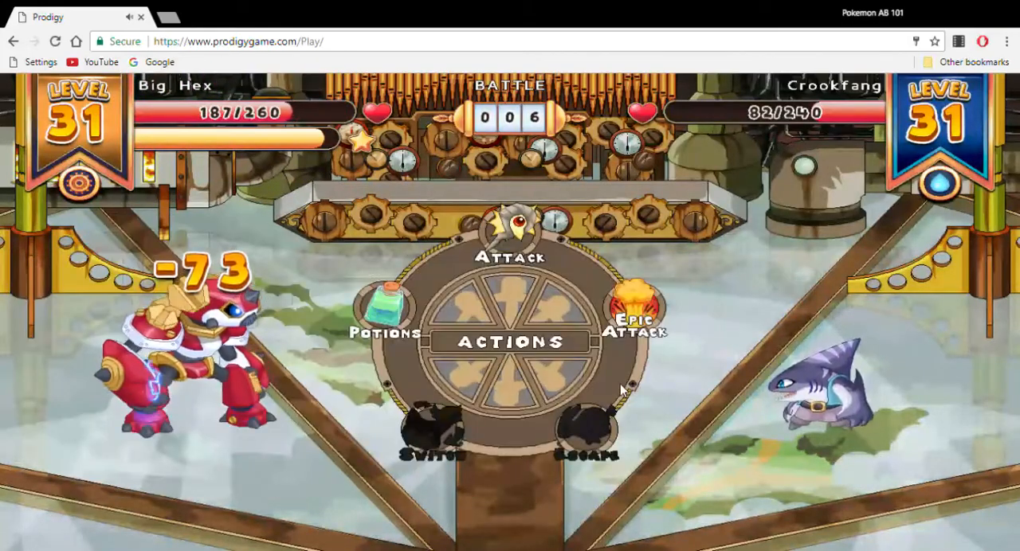
pyautogui.click(513, 239)
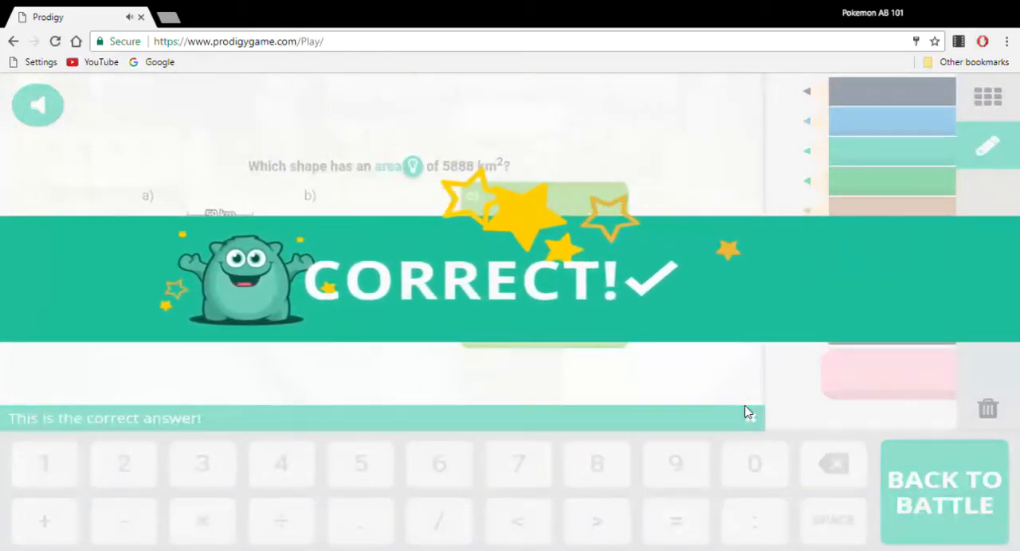
pyautogui.click(943, 490)
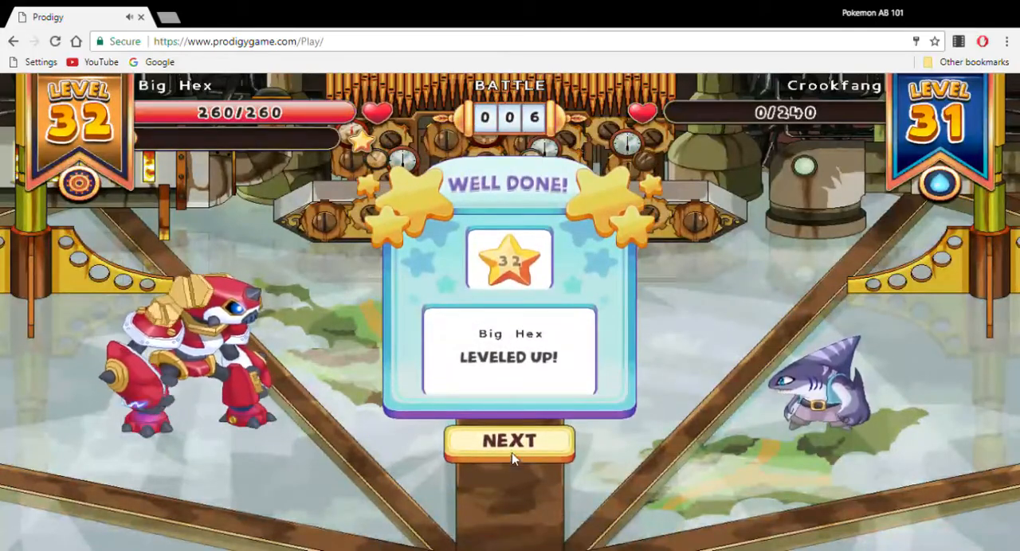
# Pass the level-up message, open the reward chest, clear the 105-star summary and start the bonus chance
pyautogui.click(510, 442)
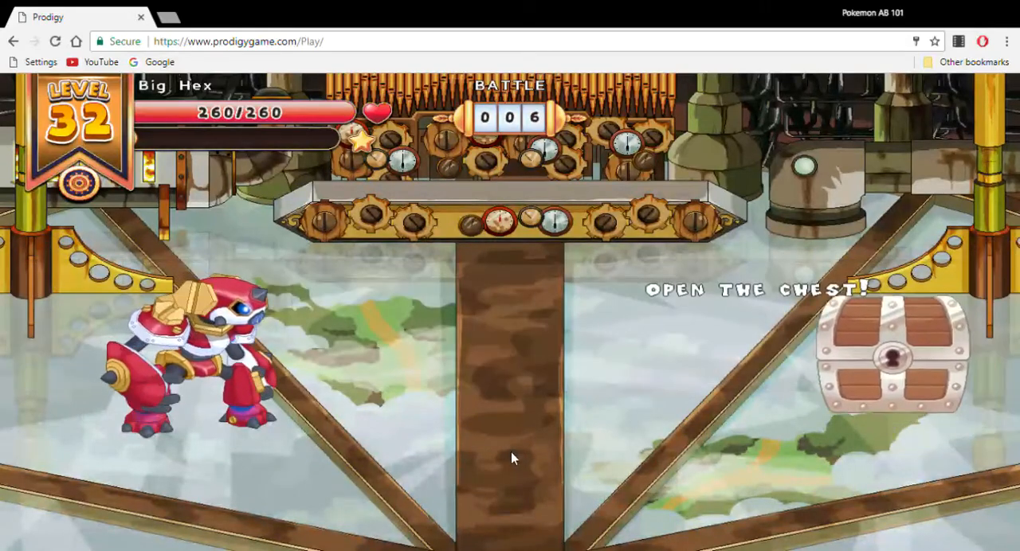
pyautogui.click(890, 354)
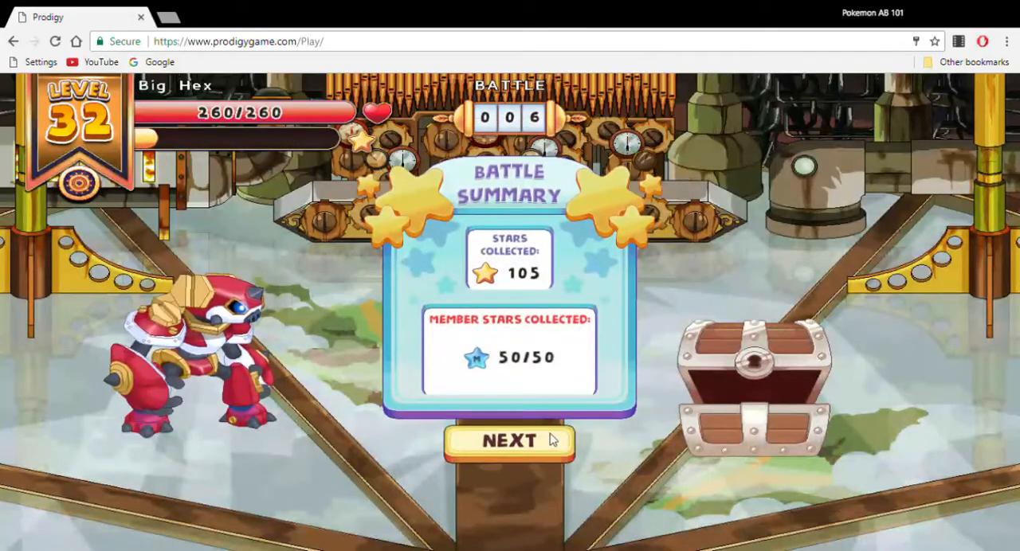
pyautogui.click(507, 440)
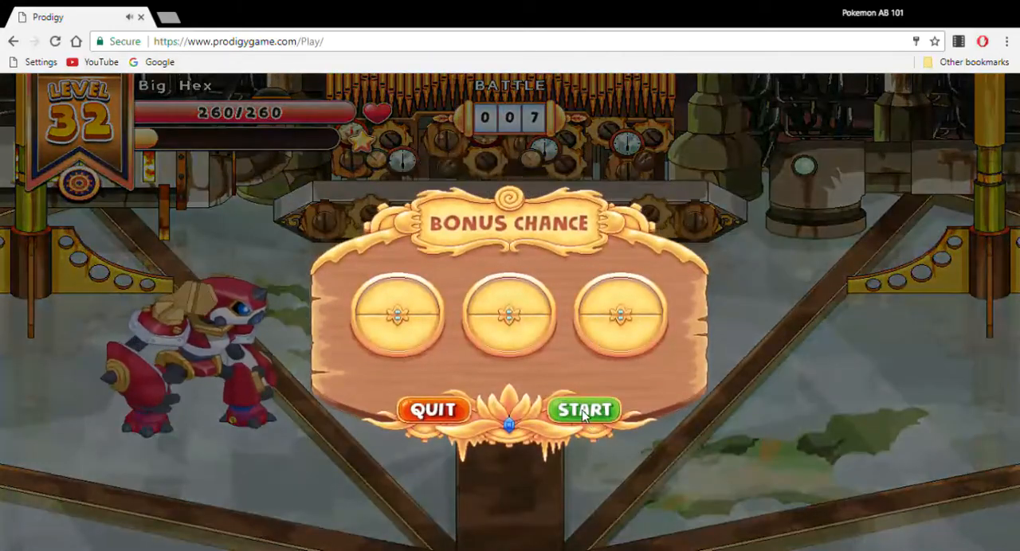
pyautogui.click(584, 410)
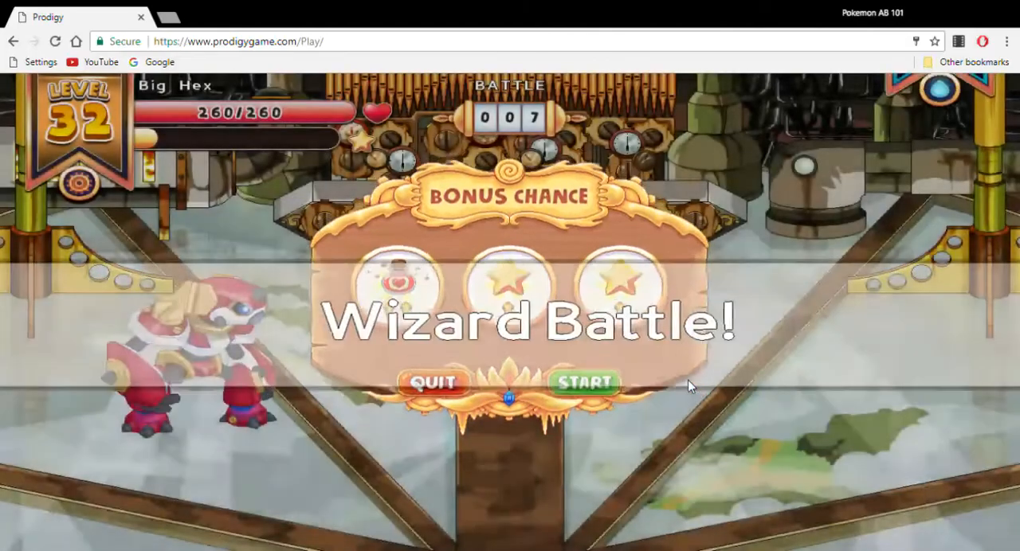
# Begin the wizard battle and submit the bedroom perimeter answers, revising 32 to 31, both marked incorrect
pyautogui.click(583, 383)
pyautogui.write('32')
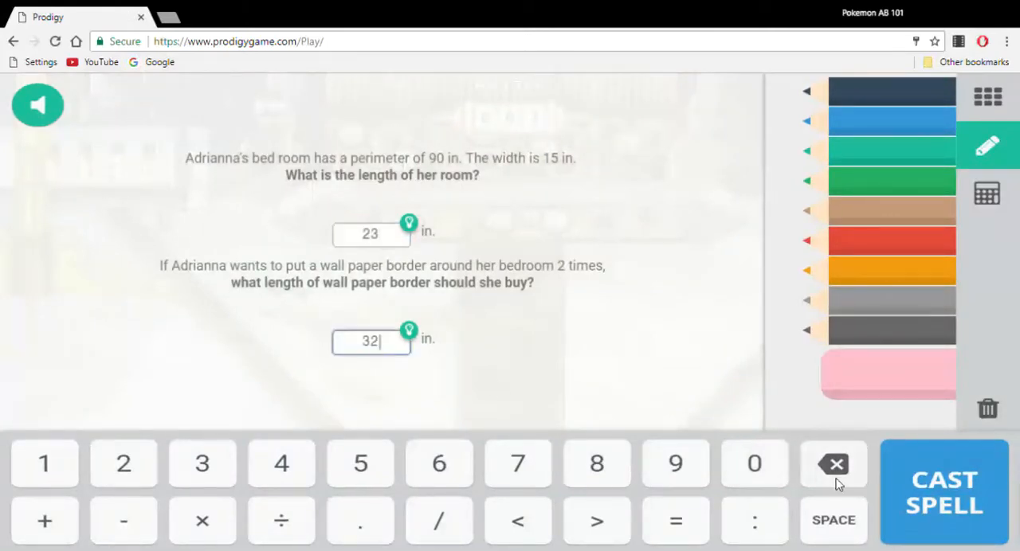
pyautogui.click(943, 491)
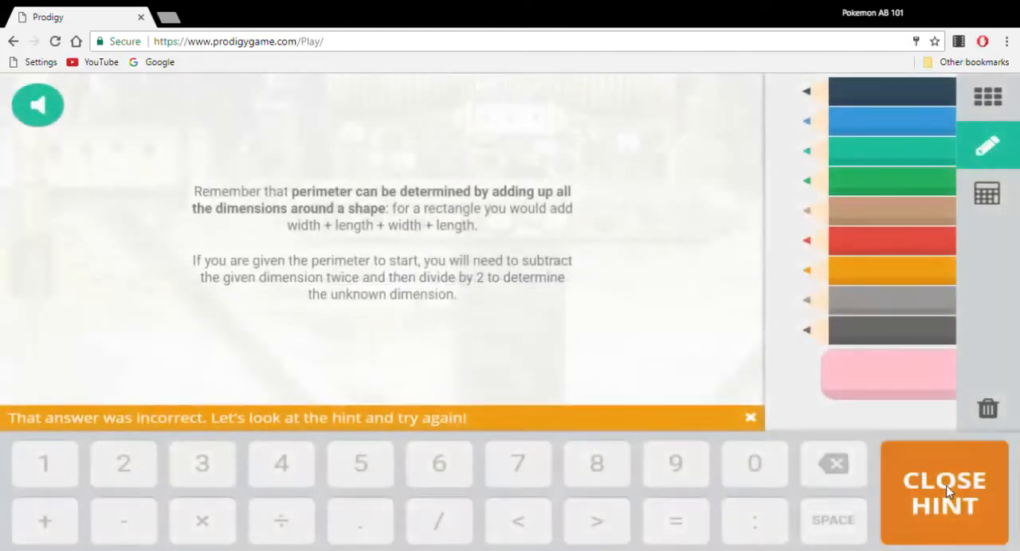
pyautogui.click(943, 492)
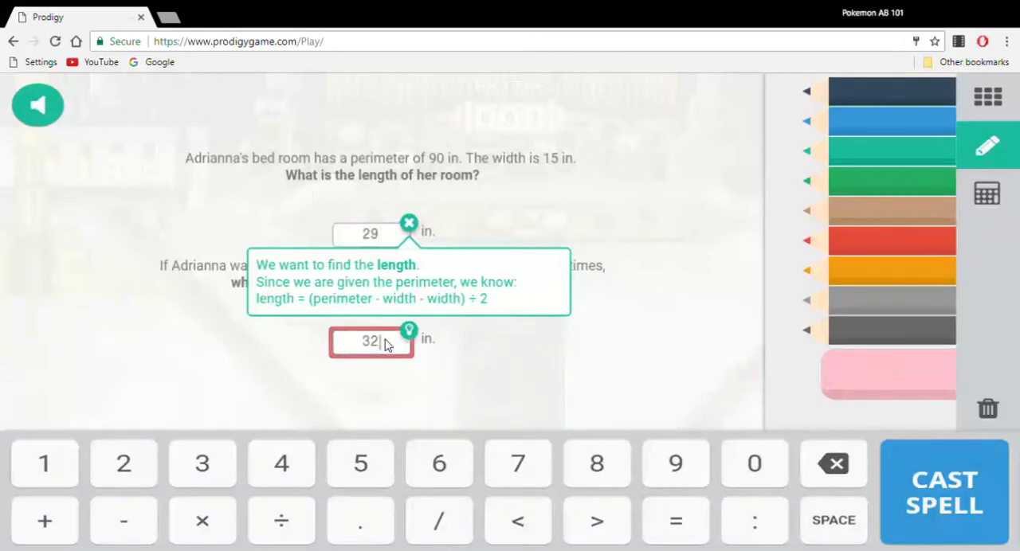
pyautogui.press('backspace')
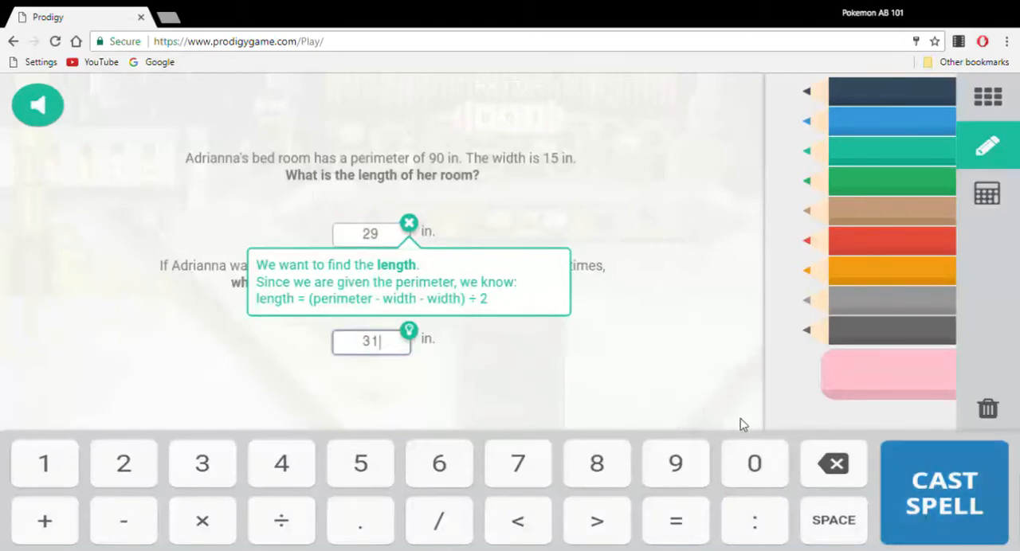
pyautogui.click(943, 491)
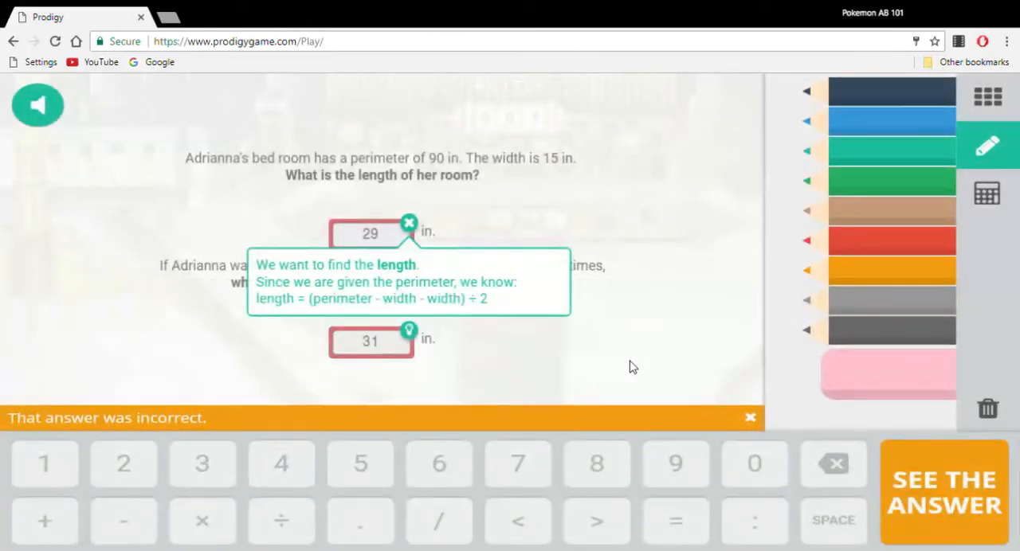
pyautogui.moveTo(972, 477)
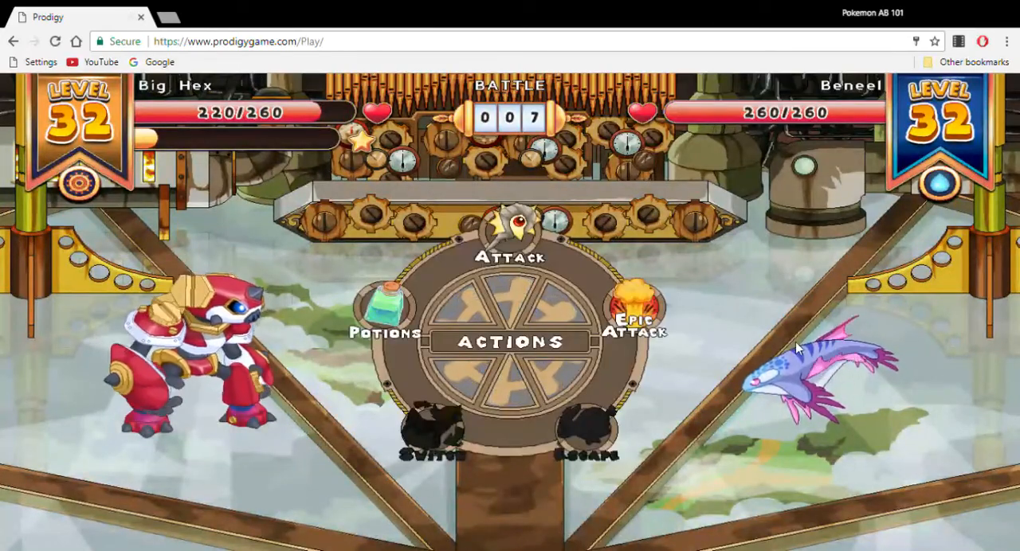
# Attack Beneel and answer the 128 km perimeter missing-measurement question correctly
pyautogui.click(510, 239)
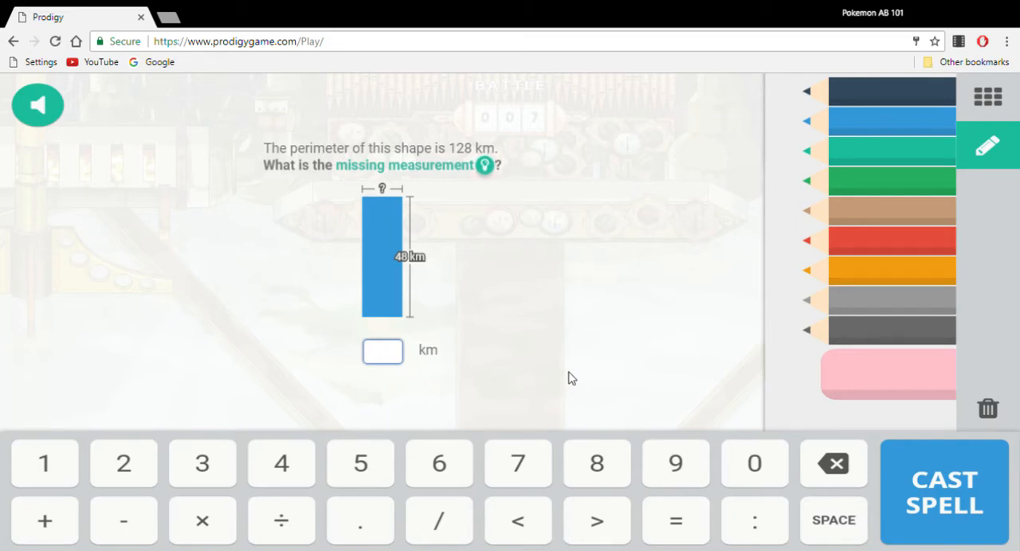
pyautogui.click(944, 491)
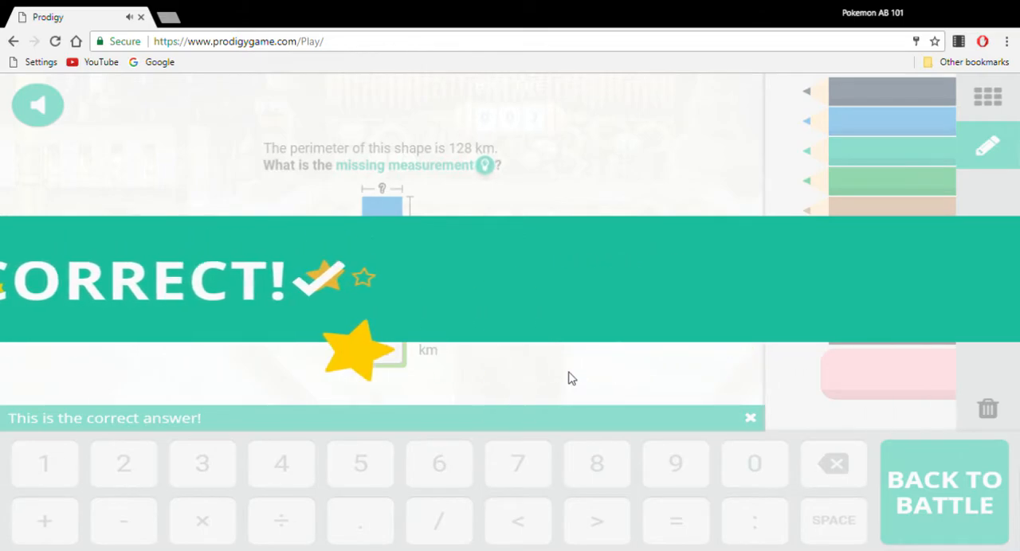
pyautogui.click(943, 490)
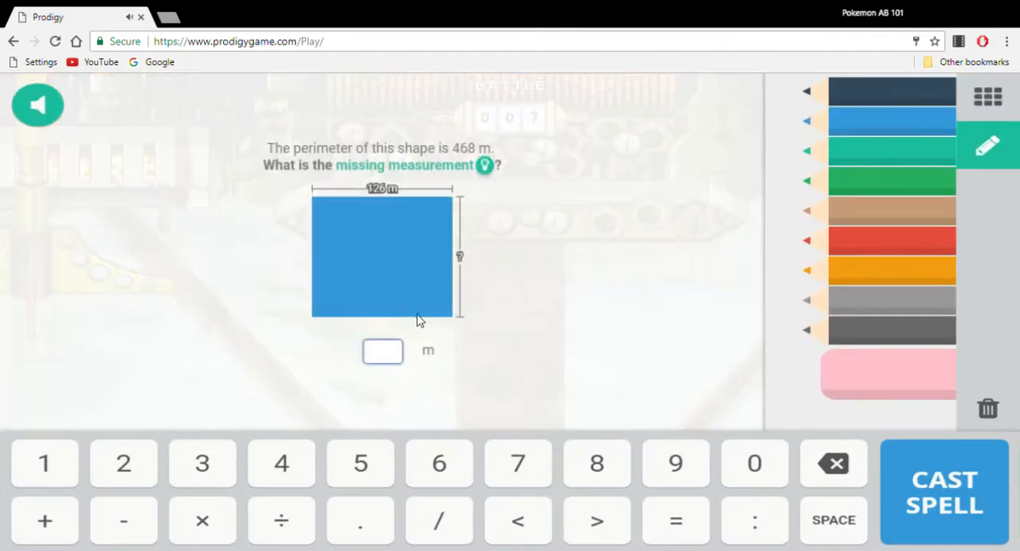
pyautogui.moveTo(556, 376)
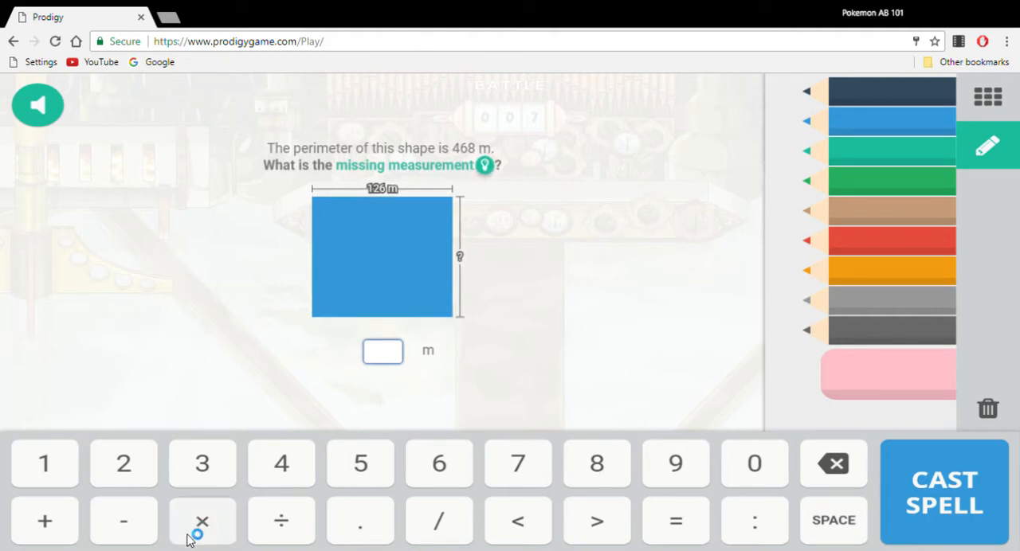
pyautogui.moveTo(436, 390)
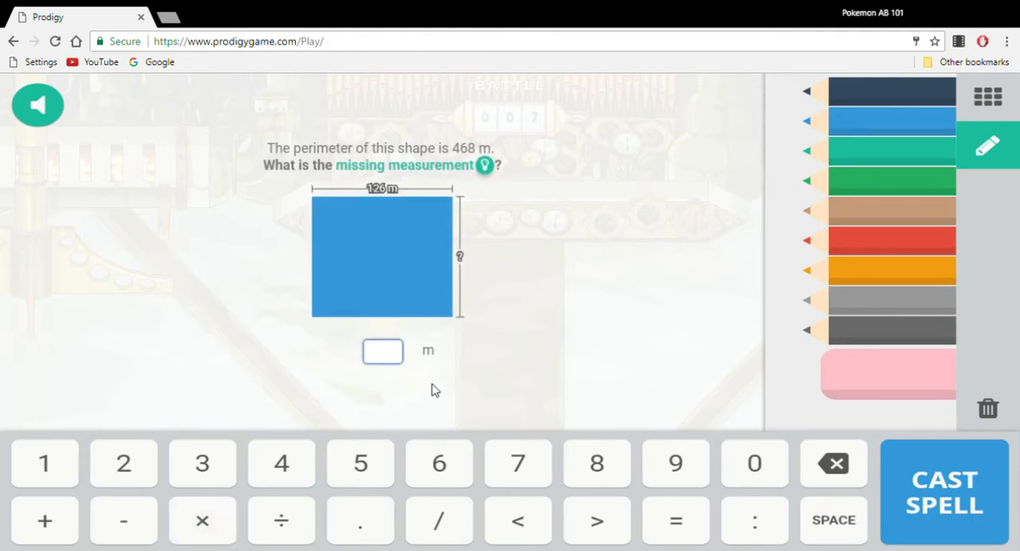
# Enter 108 as the missing side of the 468 m perimeter shape to defeat Beneel
pyautogui.click(382, 350)
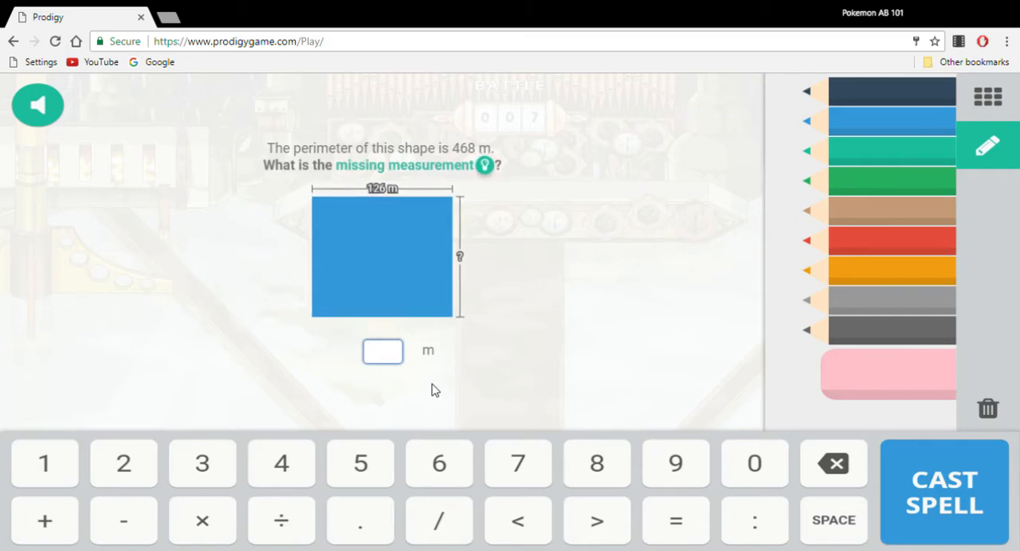
pyautogui.click(383, 350)
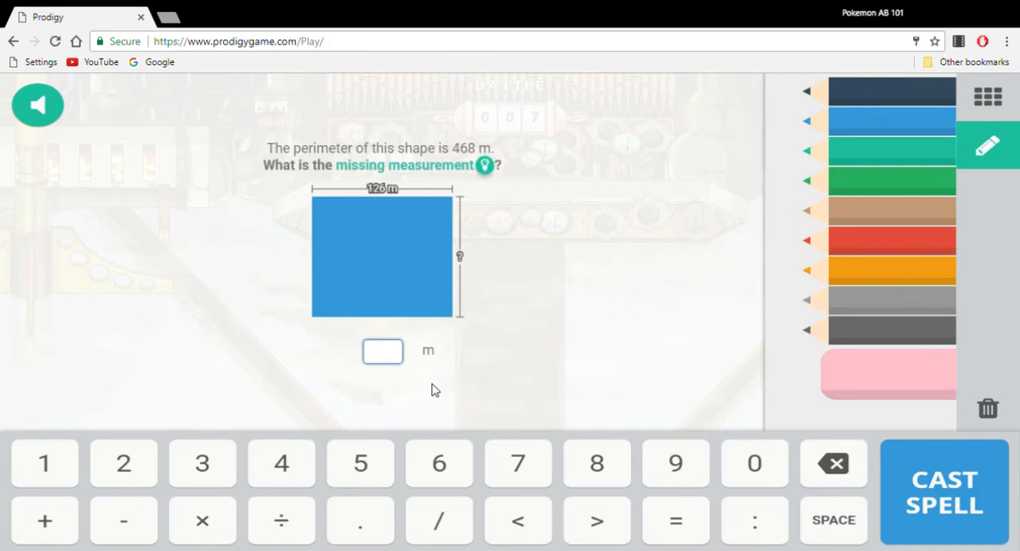
pyautogui.write('1')
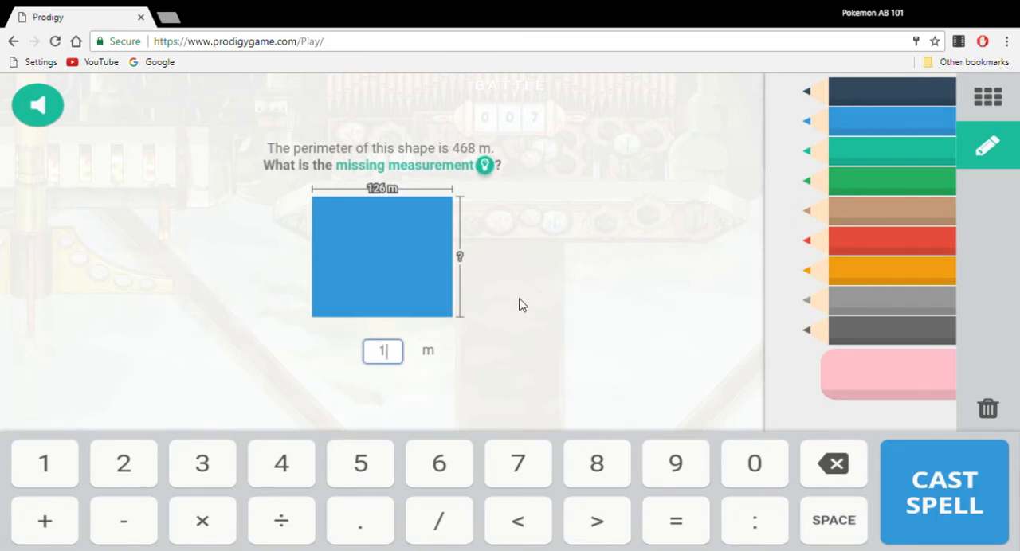
pyautogui.click(944, 491)
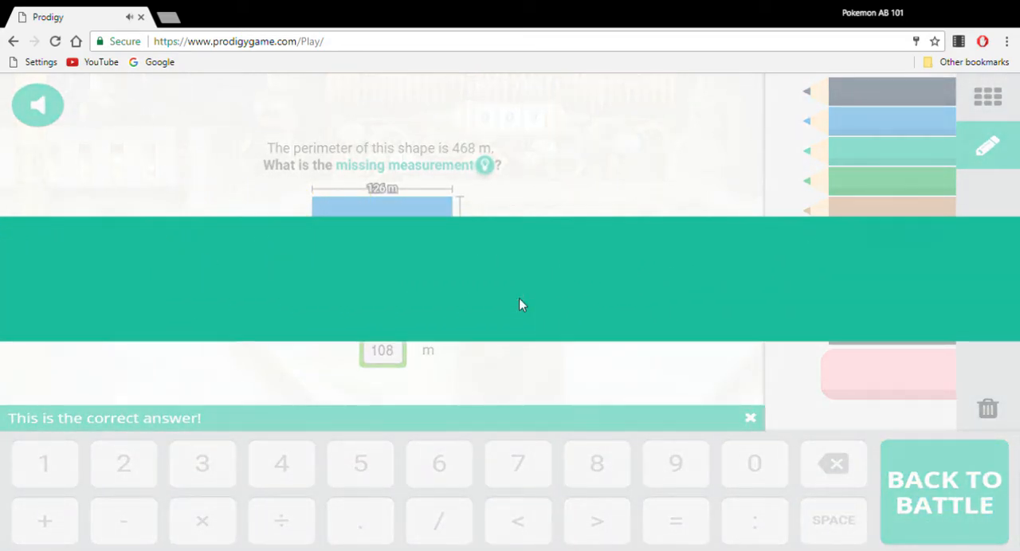
pyautogui.click(943, 490)
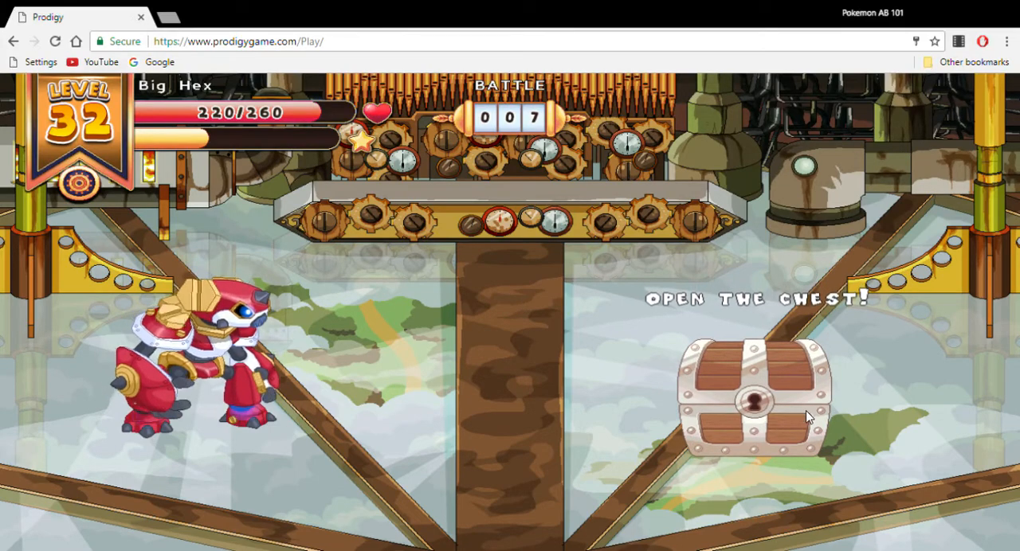
# Open the reward chest for gold and pass the 126-star battle summary
pyautogui.click(752, 391)
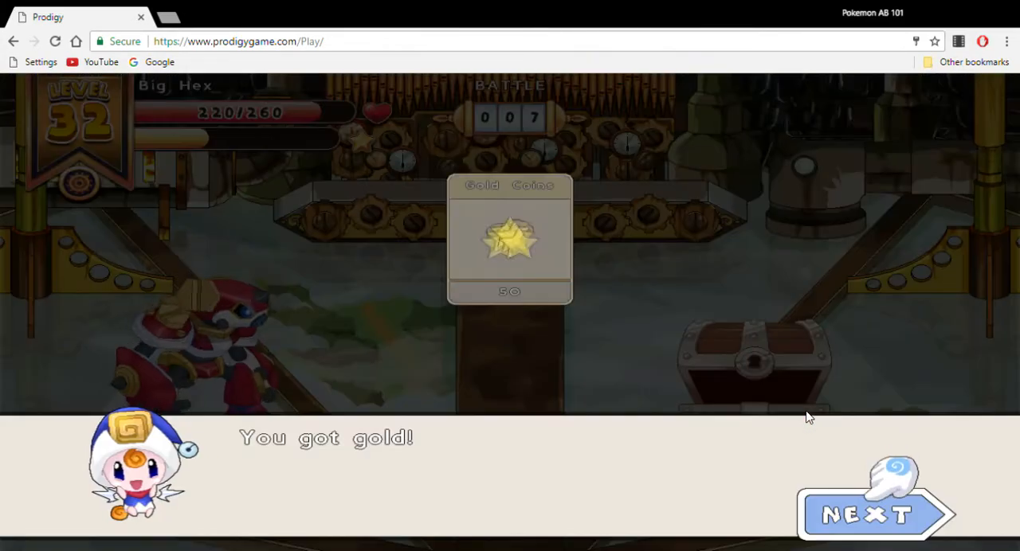
pyautogui.click(877, 513)
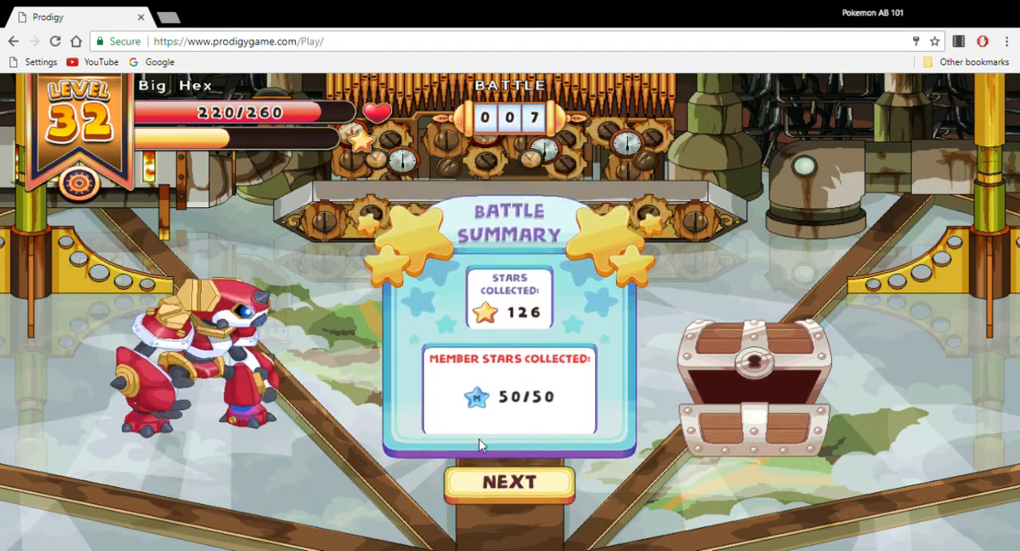
pyautogui.click(508, 483)
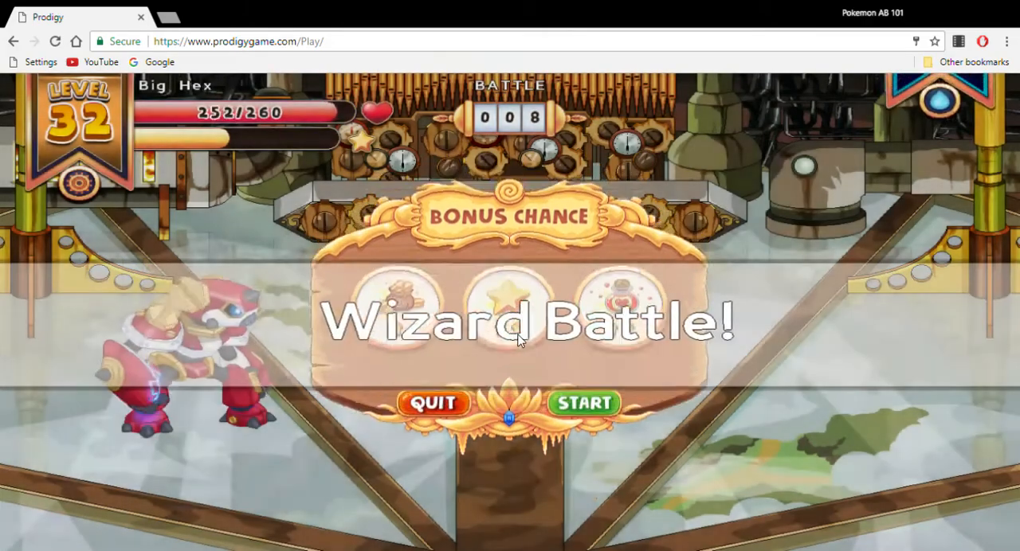
# Start the battle against level 32 Mimic and answer 52 m for the 334 m perimeter question
pyautogui.click(583, 402)
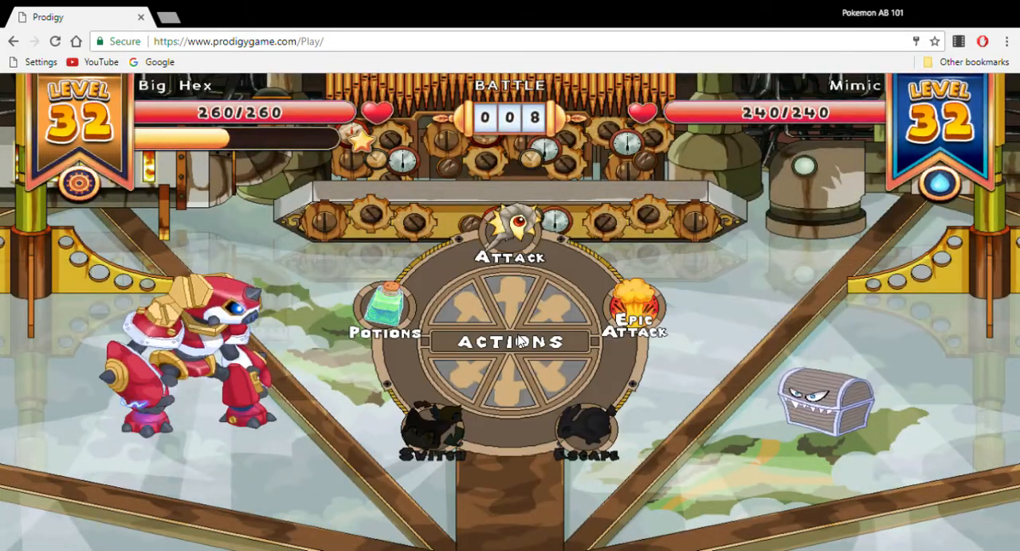
pyautogui.click(510, 236)
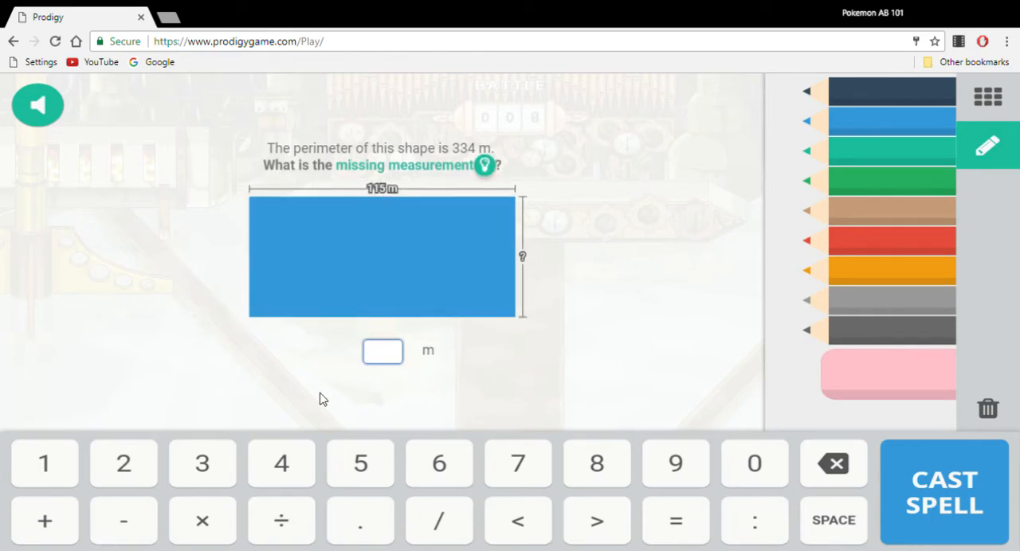
pyautogui.moveTo(566, 360)
pyautogui.write('52')
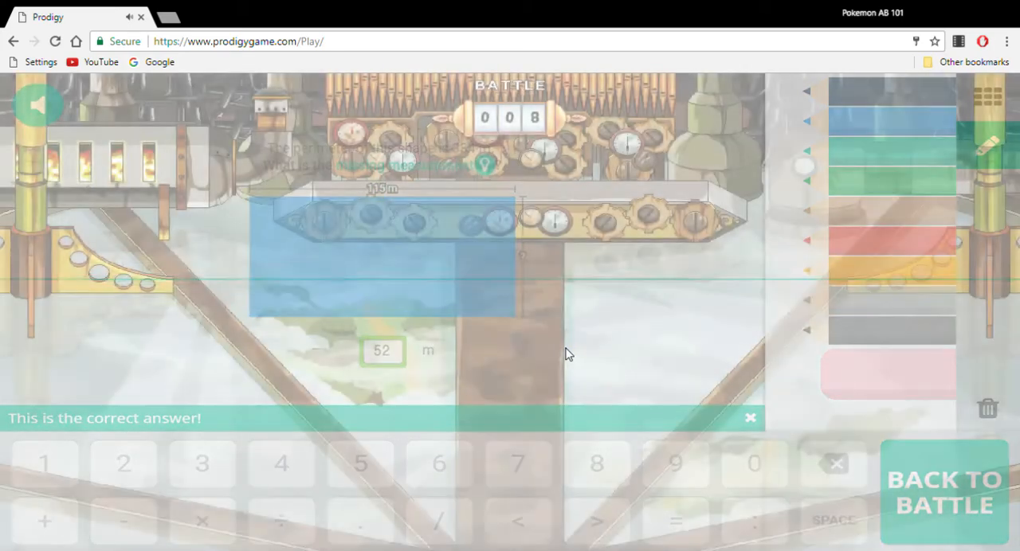
pyautogui.click(944, 490)
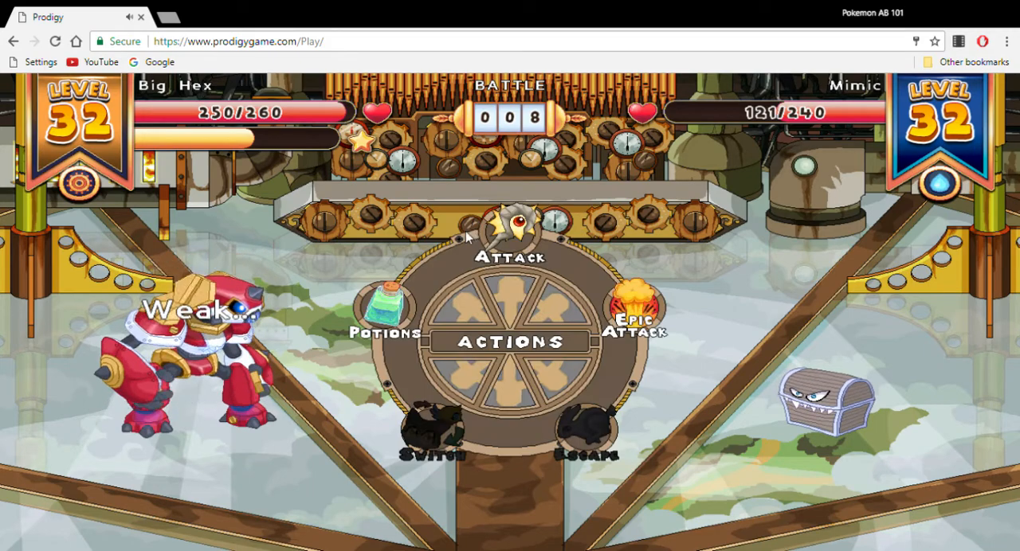
# Attack Mimic again and answer 131 cm for the 808 cm perimeter question to defeat it
pyautogui.click(512, 239)
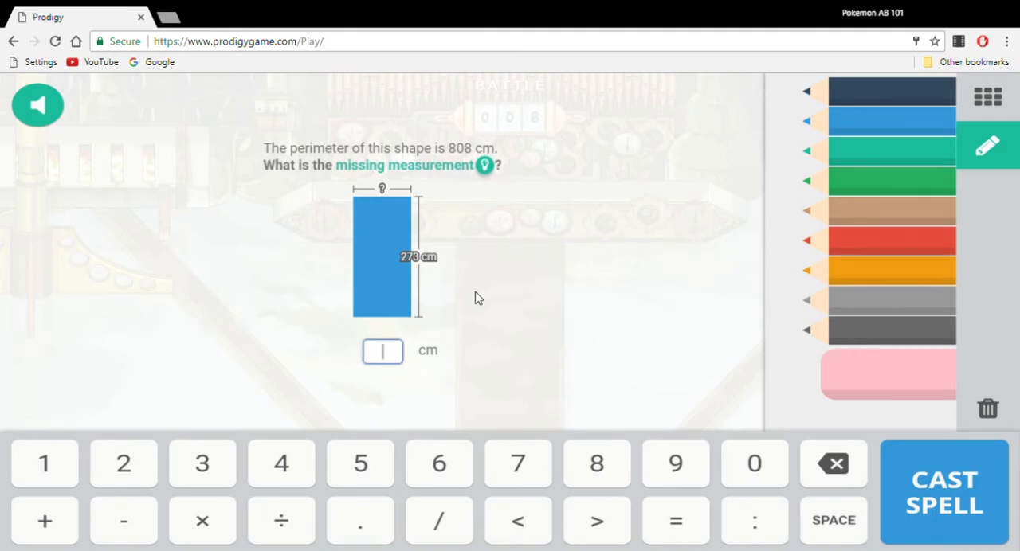
pyautogui.moveTo(580, 249)
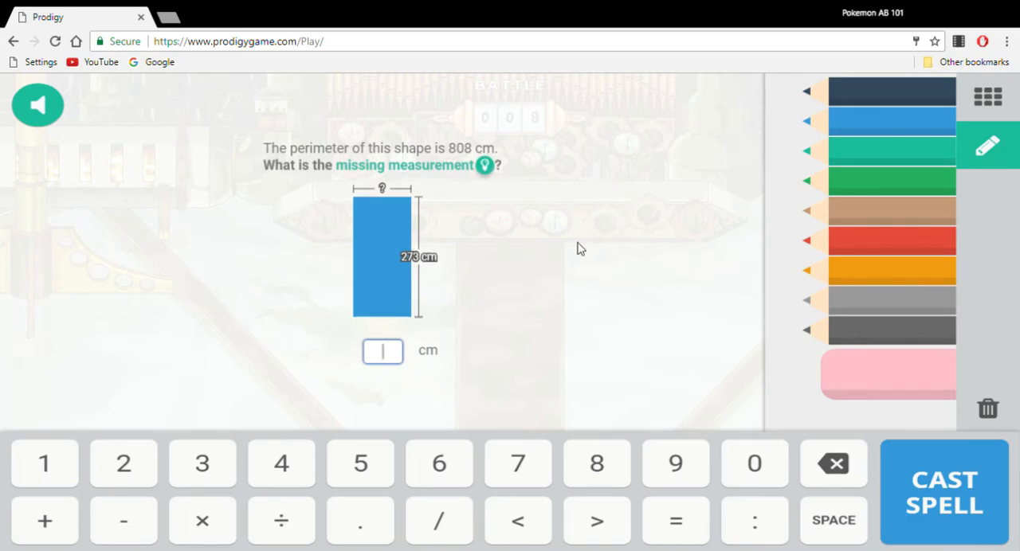
pyautogui.click(943, 491)
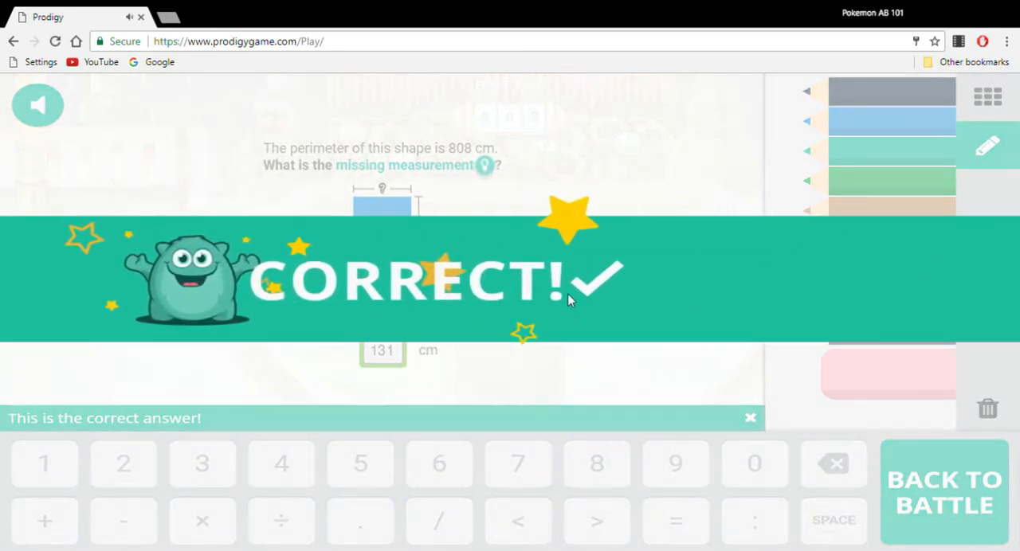
pyautogui.click(944, 491)
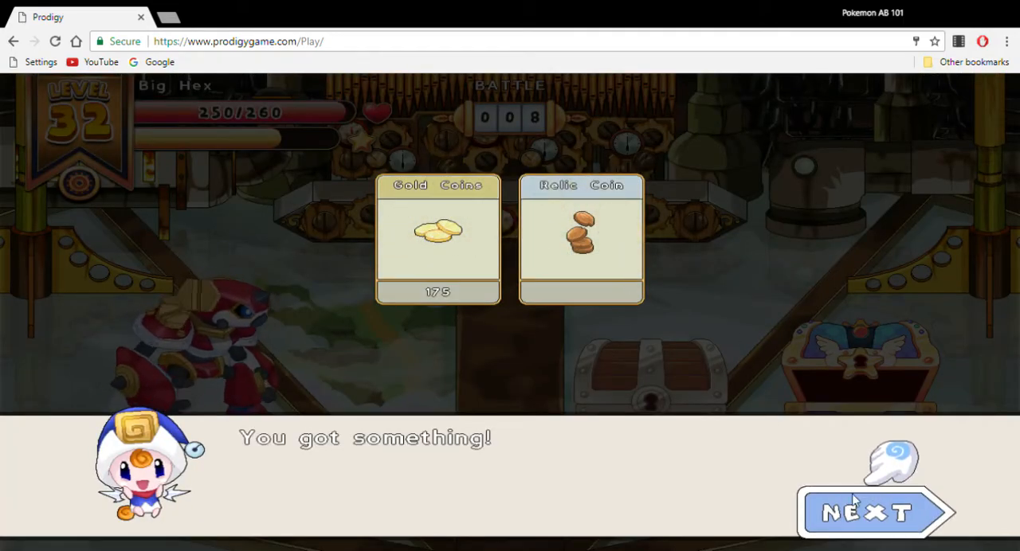
# Pass the gold and relic coin rewards and the 126-star battle summary to reach Bonus Chance
pyautogui.click(877, 513)
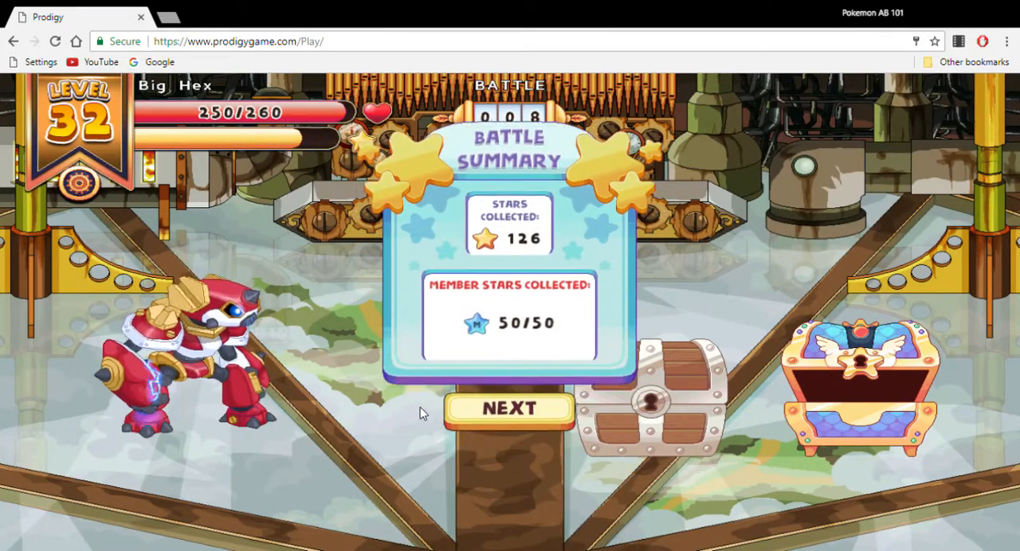
pyautogui.click(509, 408)
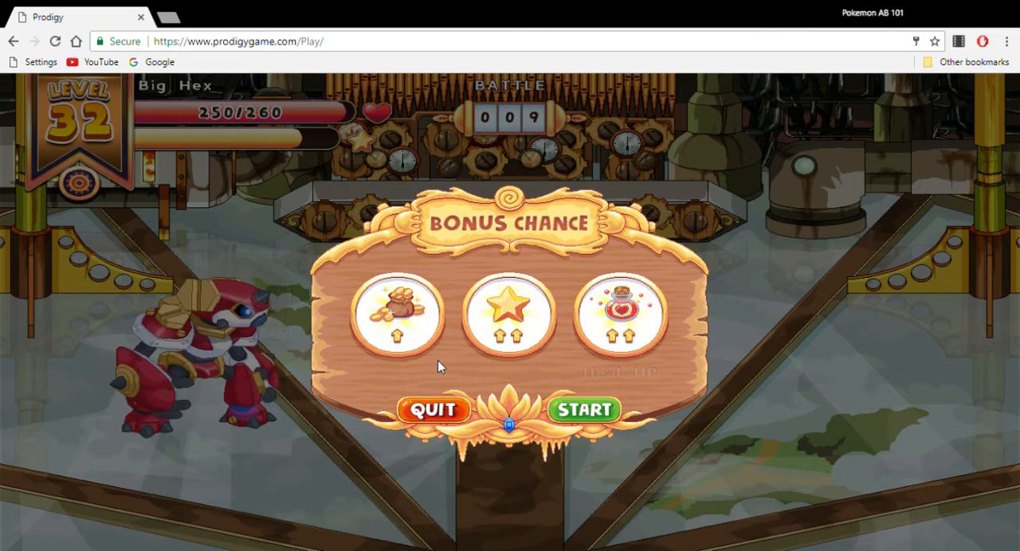
# Move on from the Bonus Chance offer to get the 5.6 × ? = 560 question
pyautogui.click(583, 409)
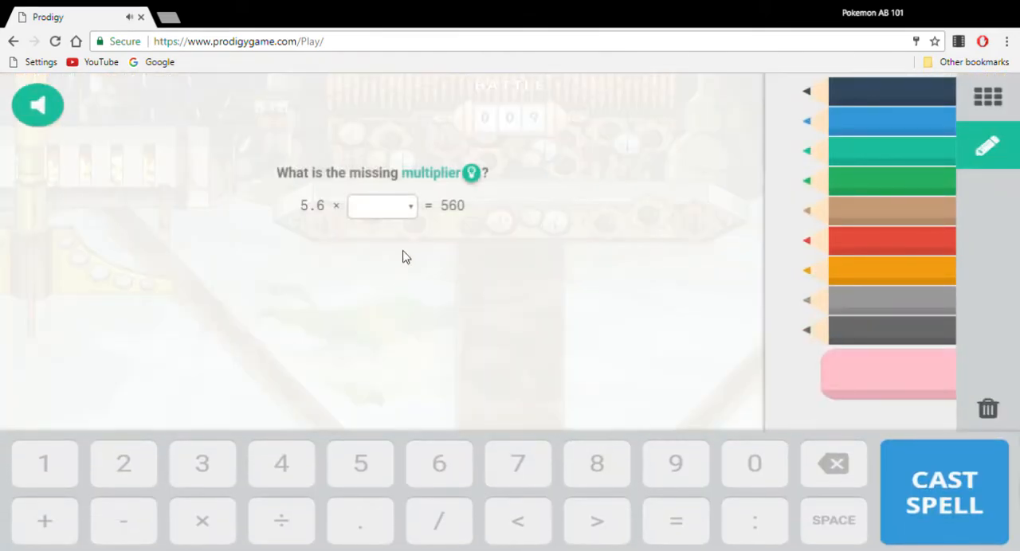
# Answer 100 for 5.6 × ? = 560 and 10000 for 1.01 × ? = 10100, then return to battle
pyautogui.click(381, 205)
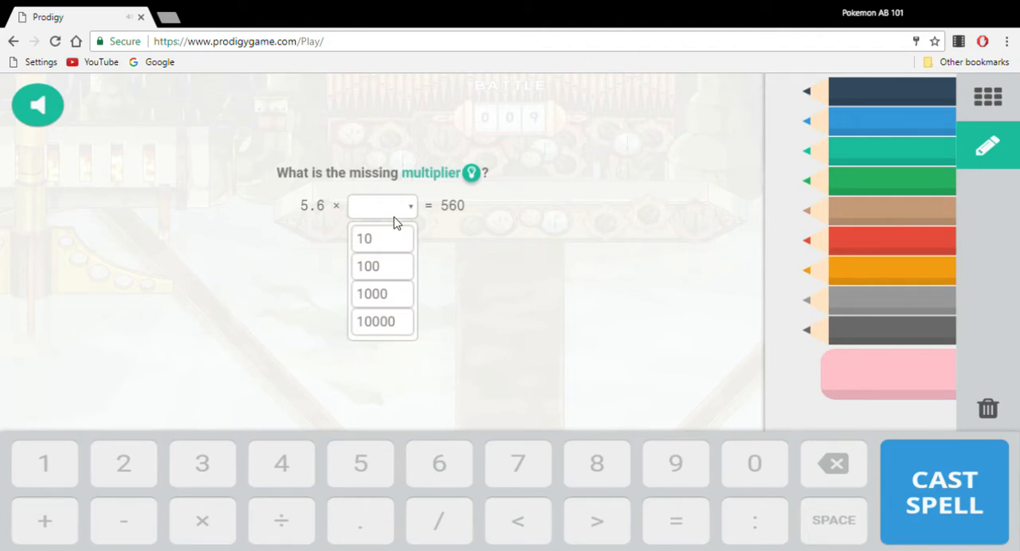
pyautogui.click(368, 267)
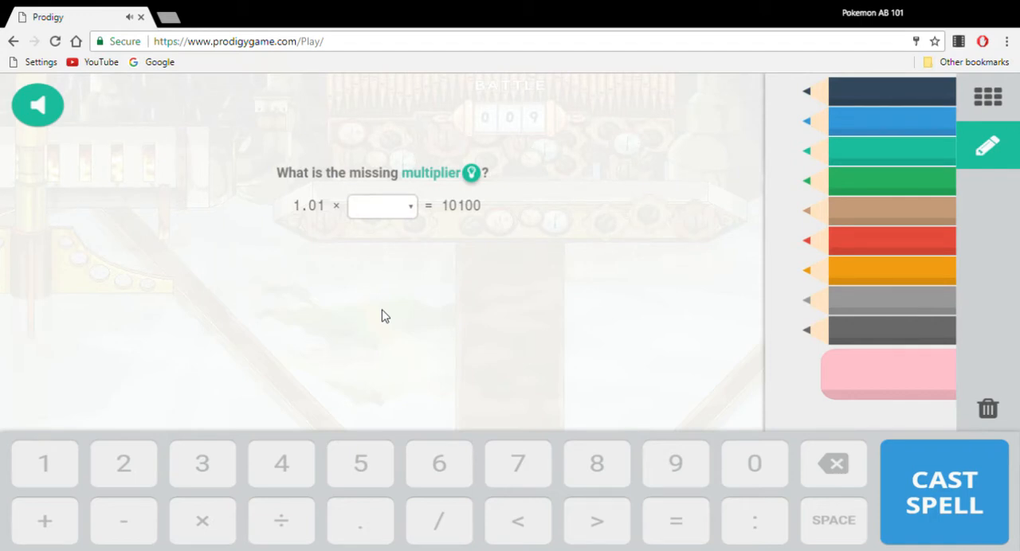
pyautogui.click(381, 206)
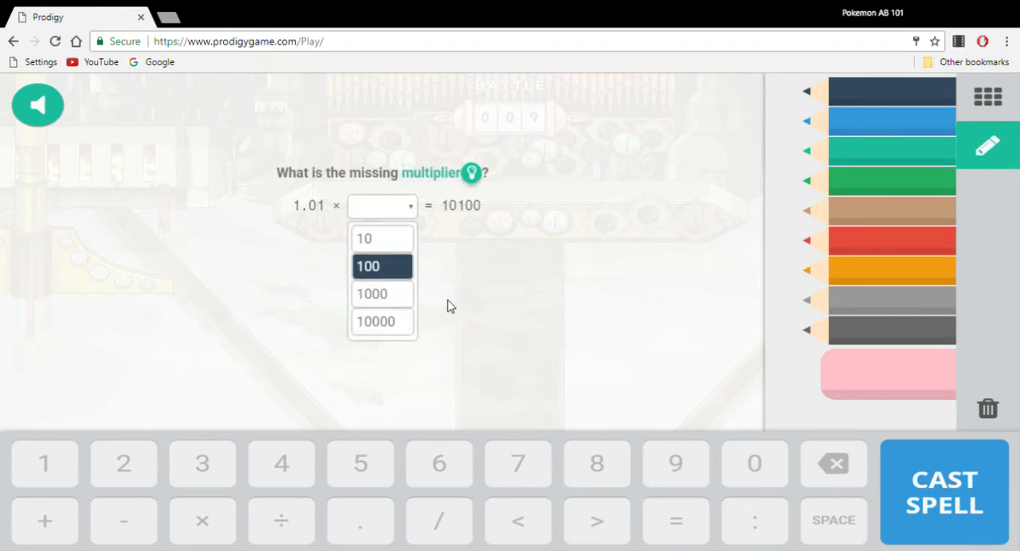
pyautogui.moveTo(383, 293)
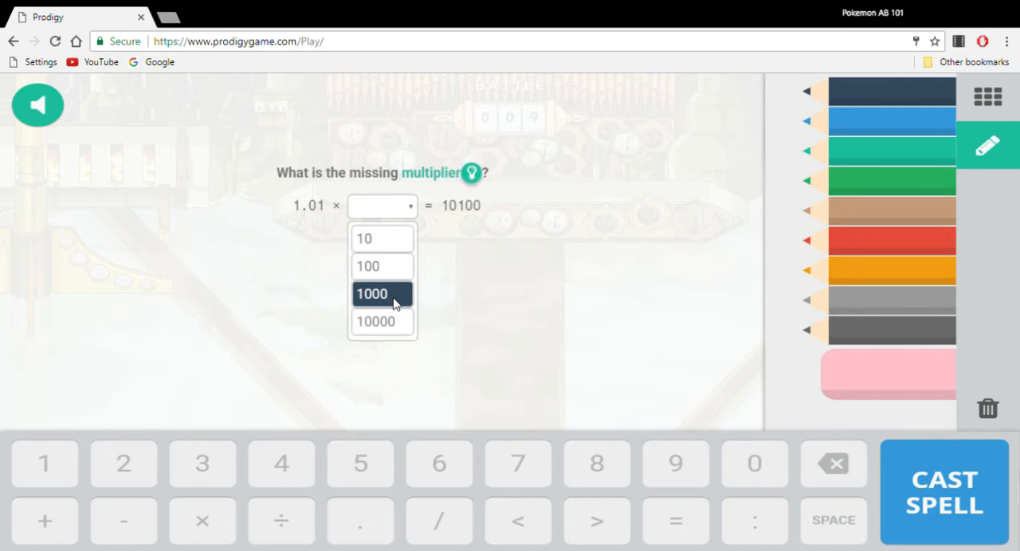
pyautogui.click(376, 322)
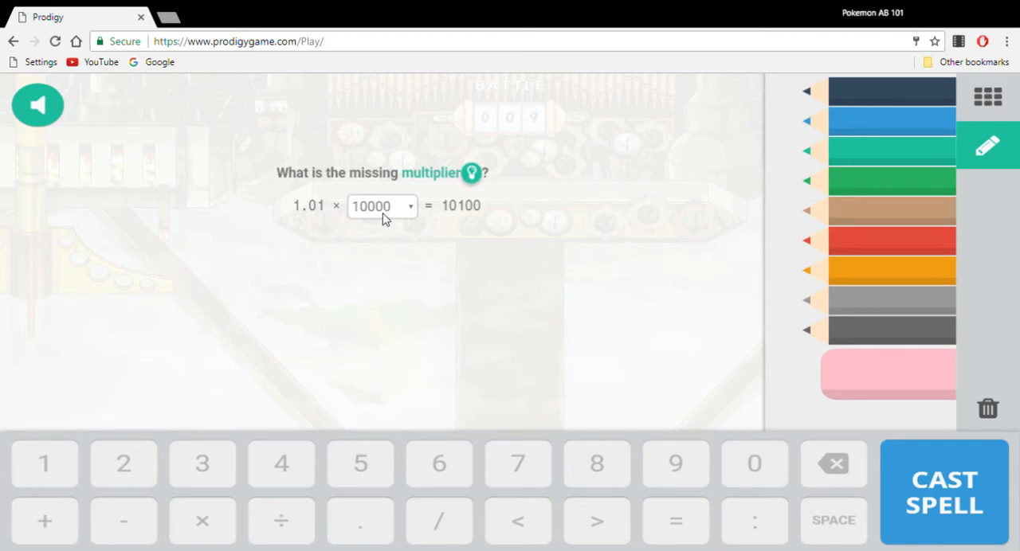
pyautogui.click(382, 206)
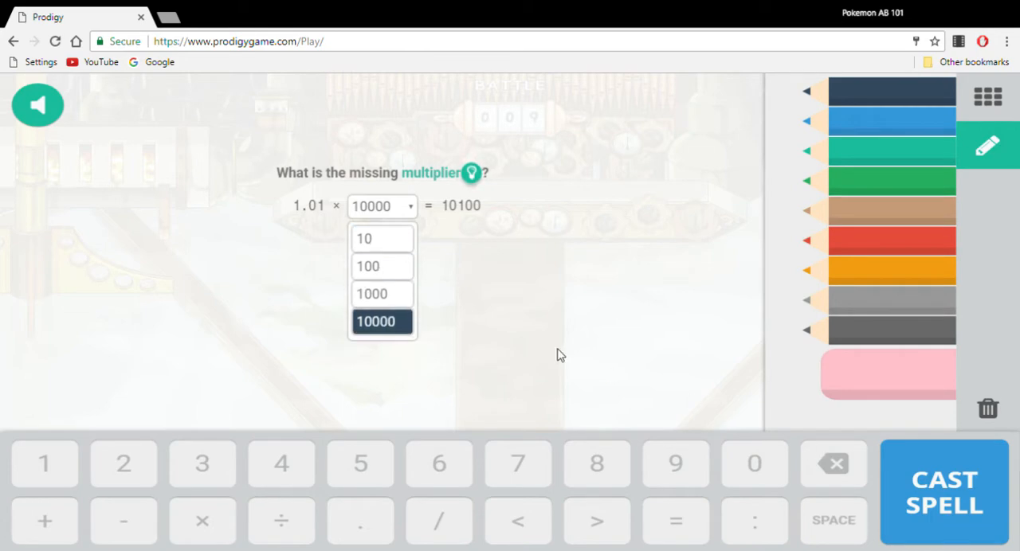
pyautogui.click(376, 322)
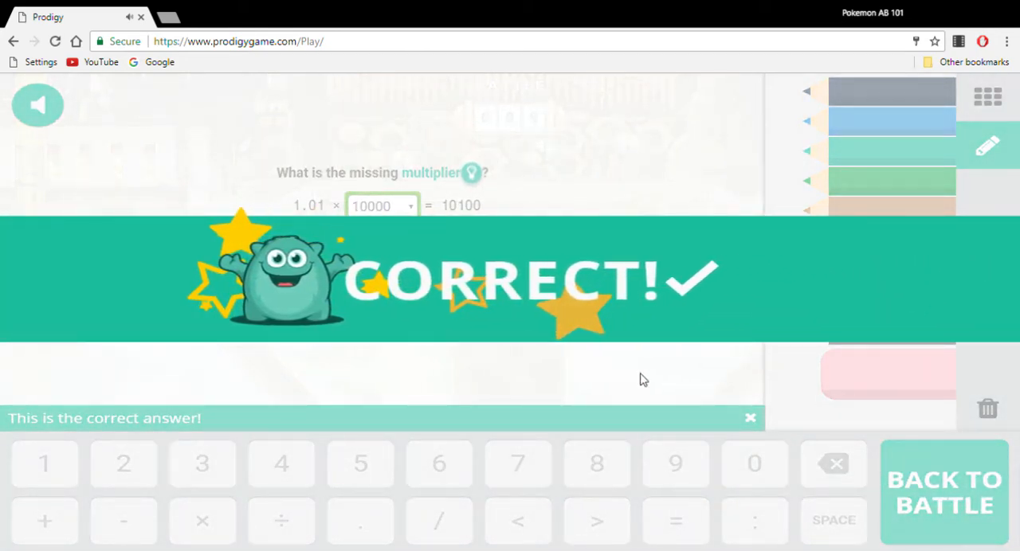
pyautogui.click(943, 491)
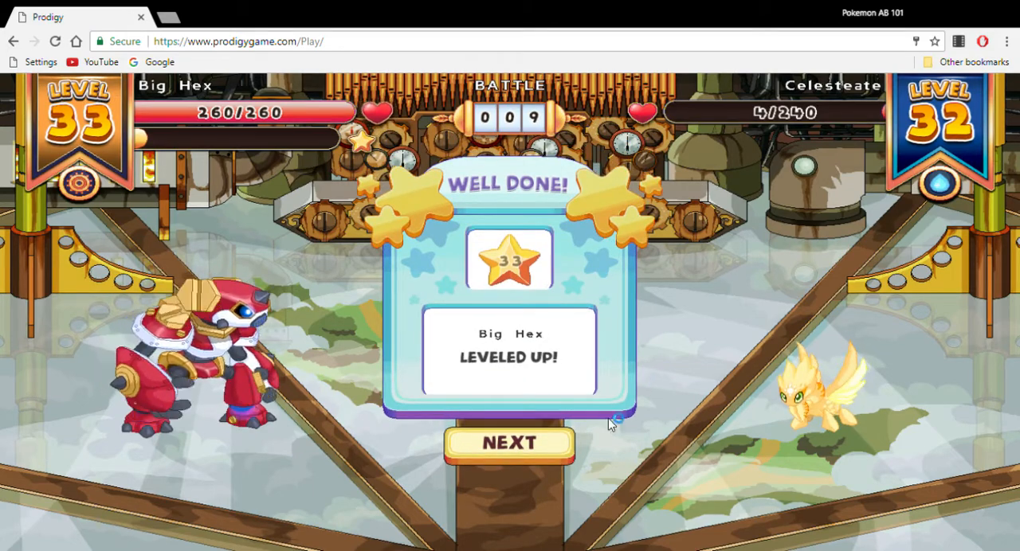
# Dismiss the level-up, attack Celesteate and answer 9/4 on the number line
pyautogui.click(510, 443)
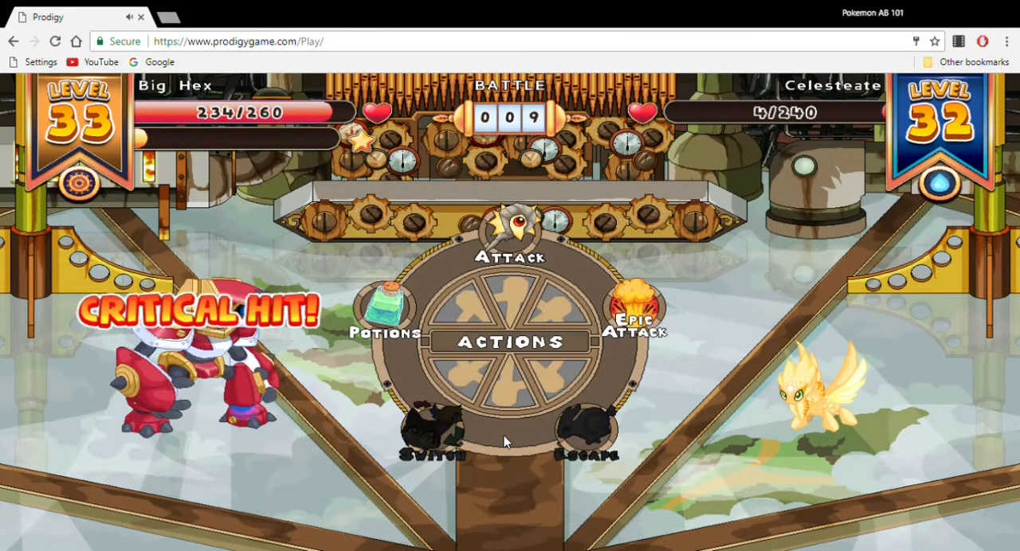
pyautogui.click(510, 239)
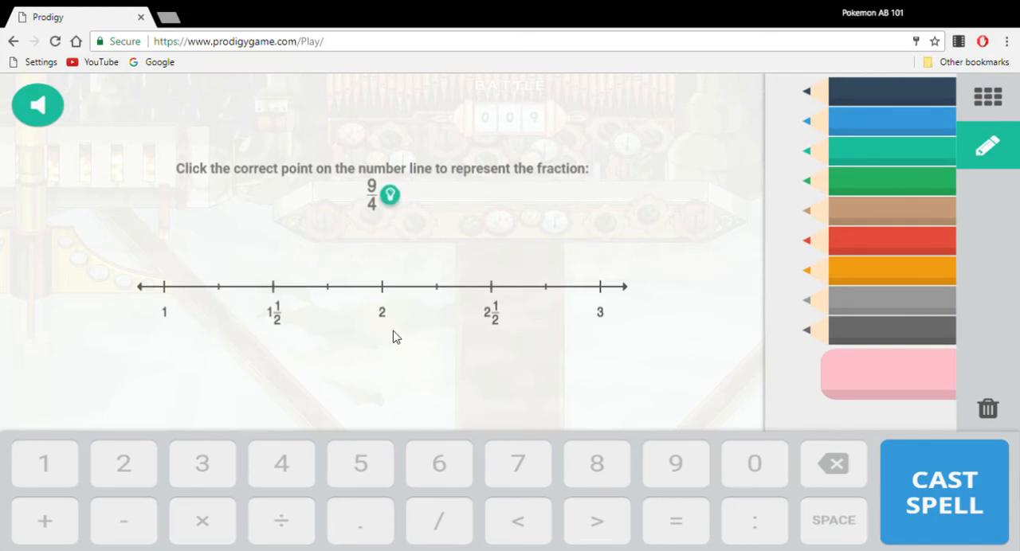
pyautogui.moveTo(434, 330)
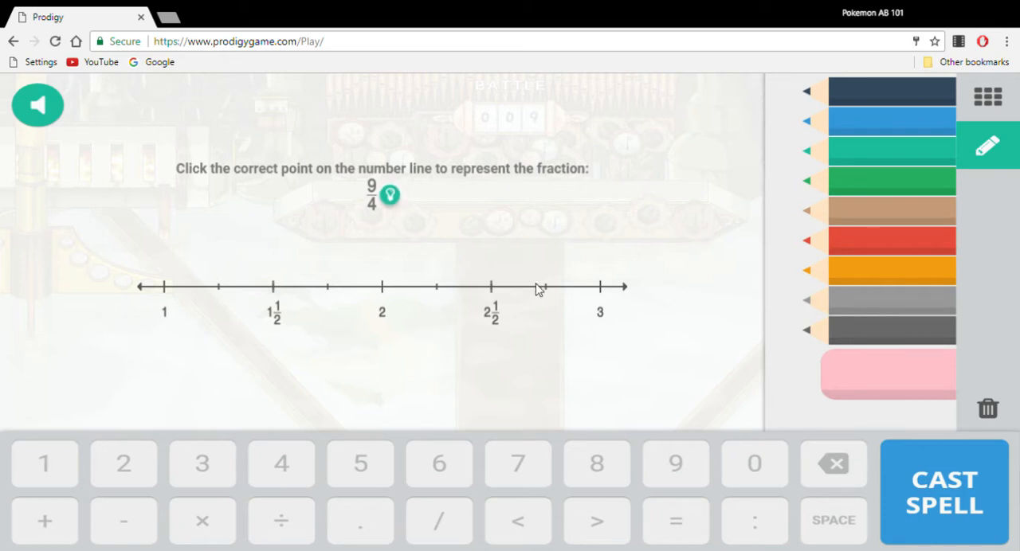
pyautogui.click(437, 286)
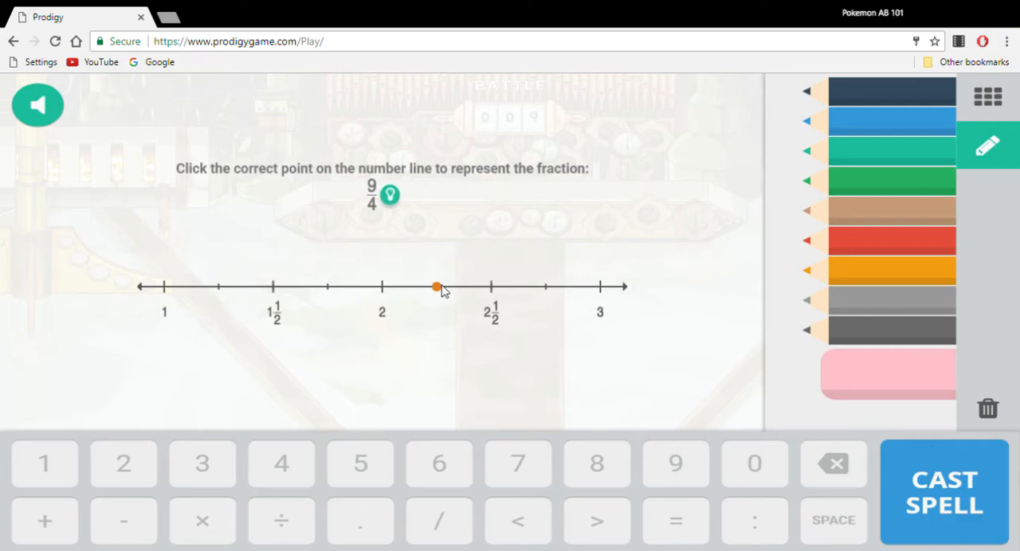
pyautogui.click(437, 287)
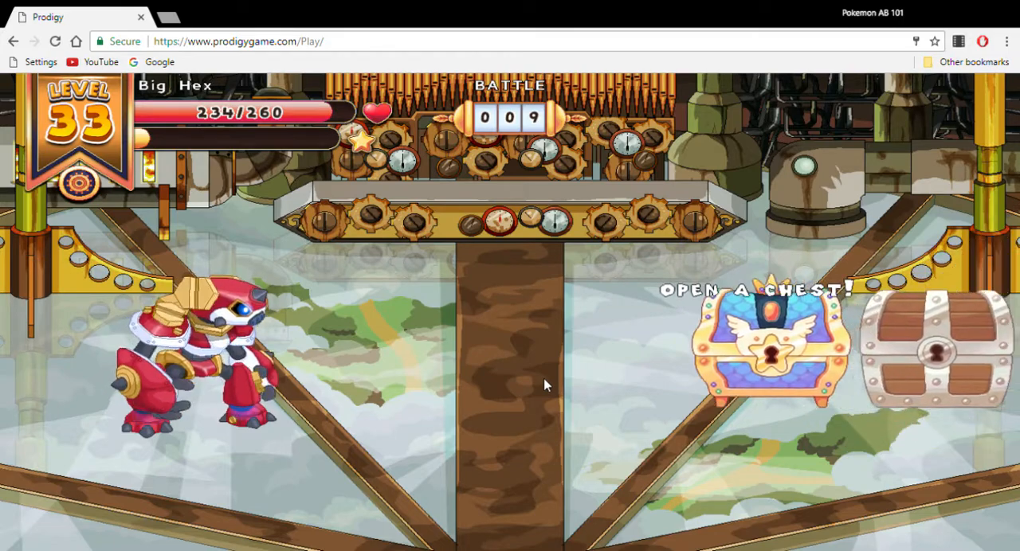
# Open a treasure chest, pass the rewards and 127-star summary, and begin the Aquariot battle
pyautogui.click(768, 350)
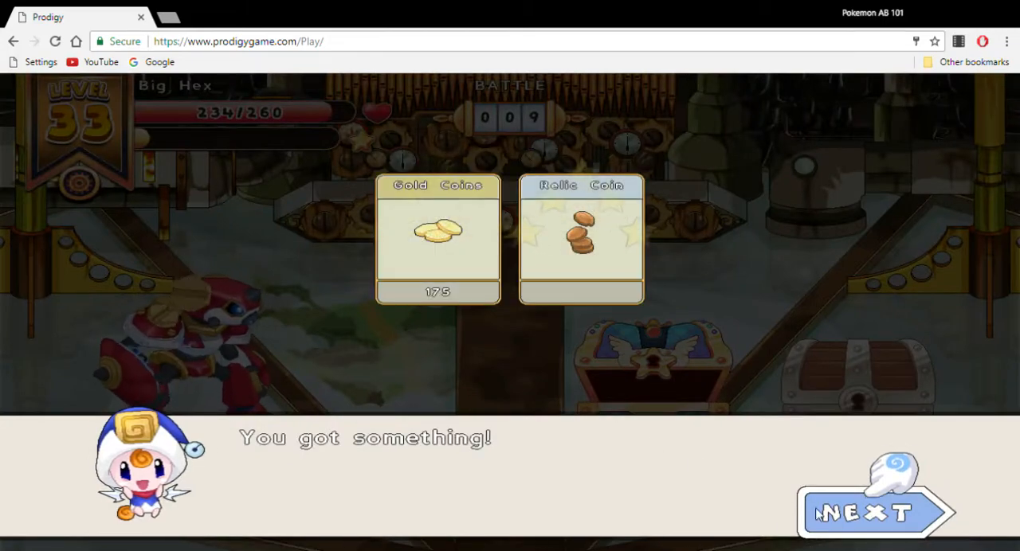
pyautogui.click(864, 512)
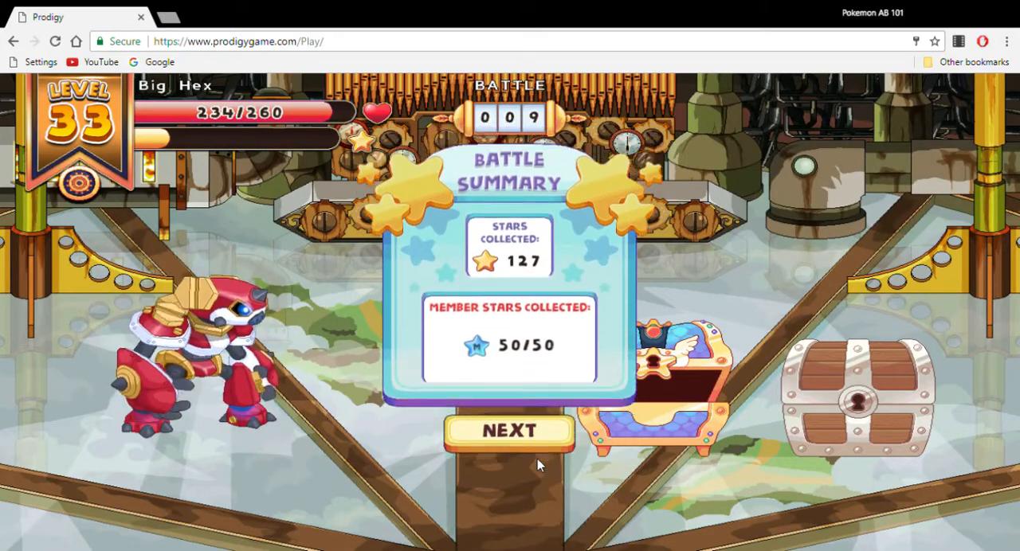
pyautogui.click(508, 430)
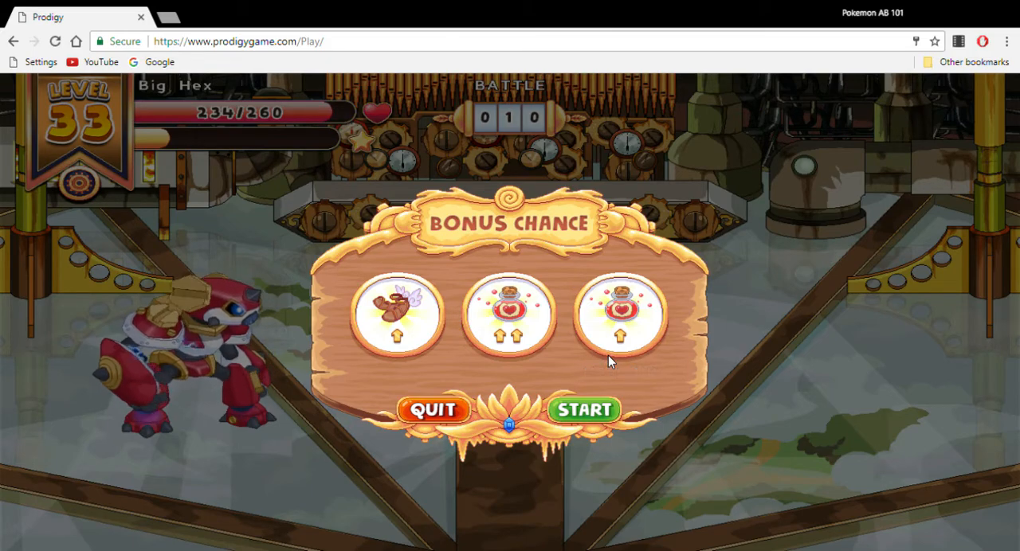
pyautogui.click(583, 408)
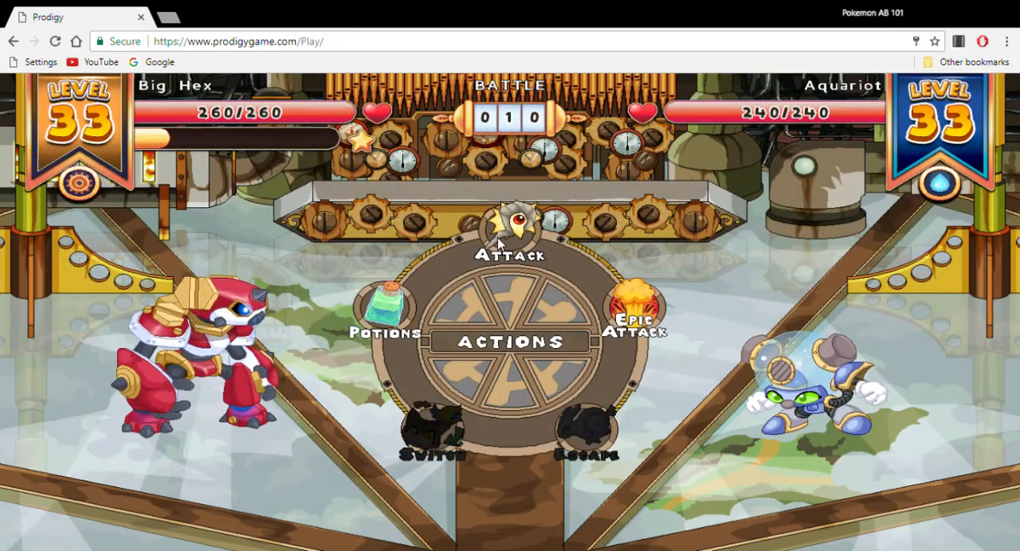
# Attack, try marking 19/6 on the number line twice, reveal the correct point and return to battle
pyautogui.click(510, 236)
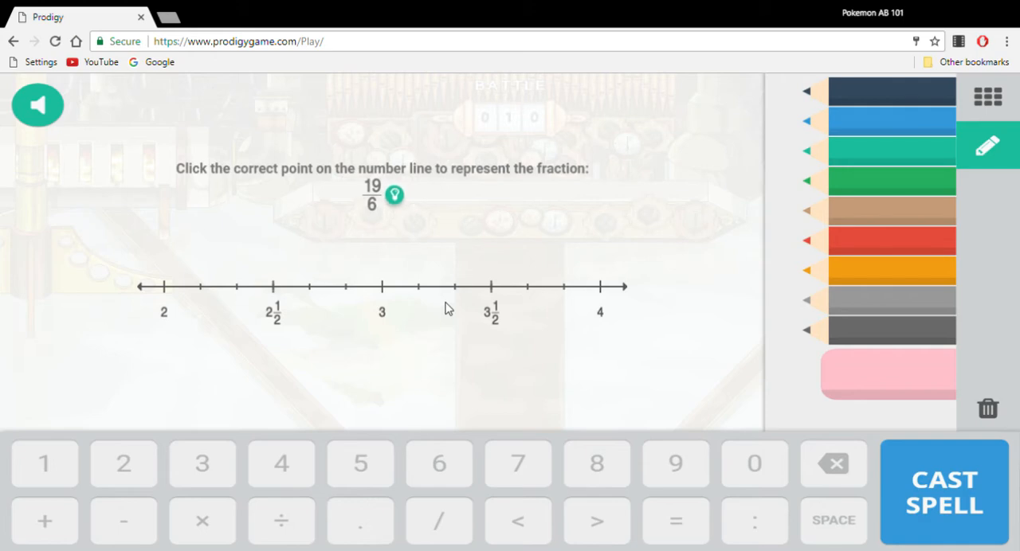
pyautogui.click(526, 287)
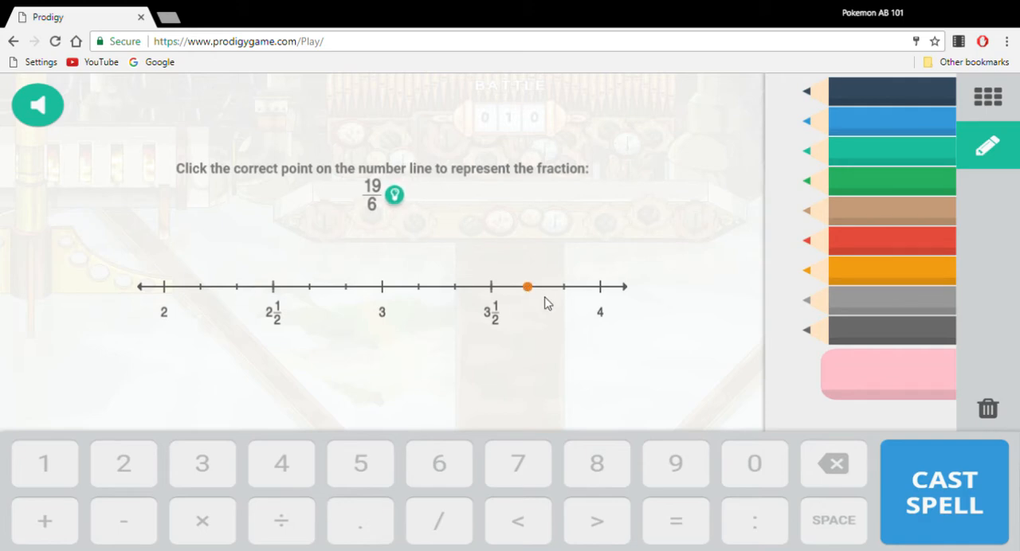
pyautogui.click(944, 490)
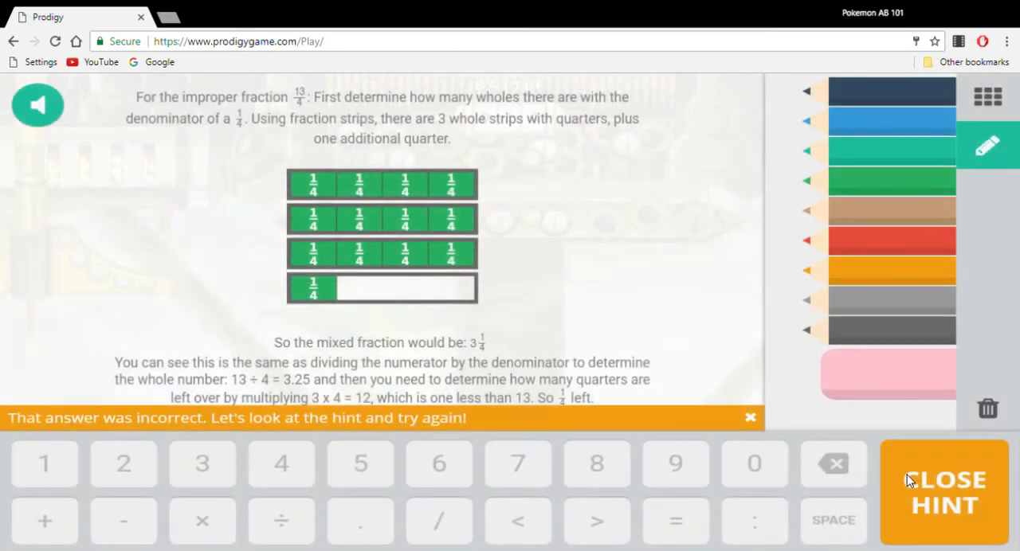
pyautogui.click(944, 491)
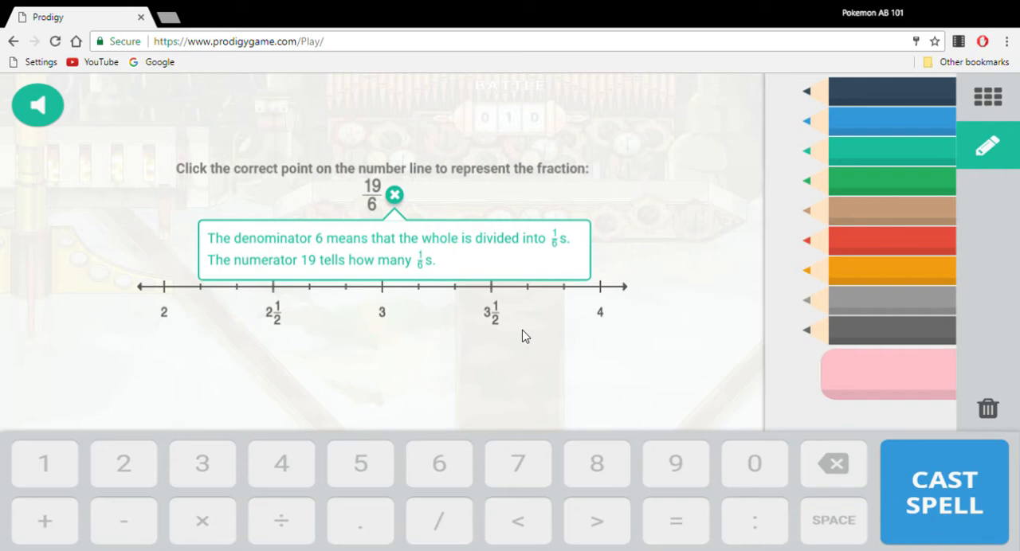
pyautogui.moveTo(497, 303)
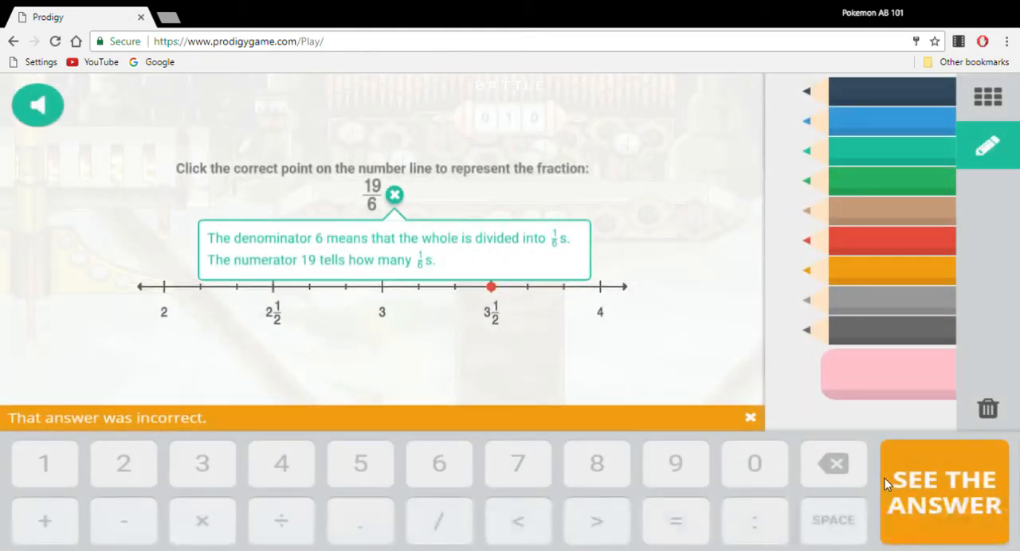
pyautogui.click(944, 491)
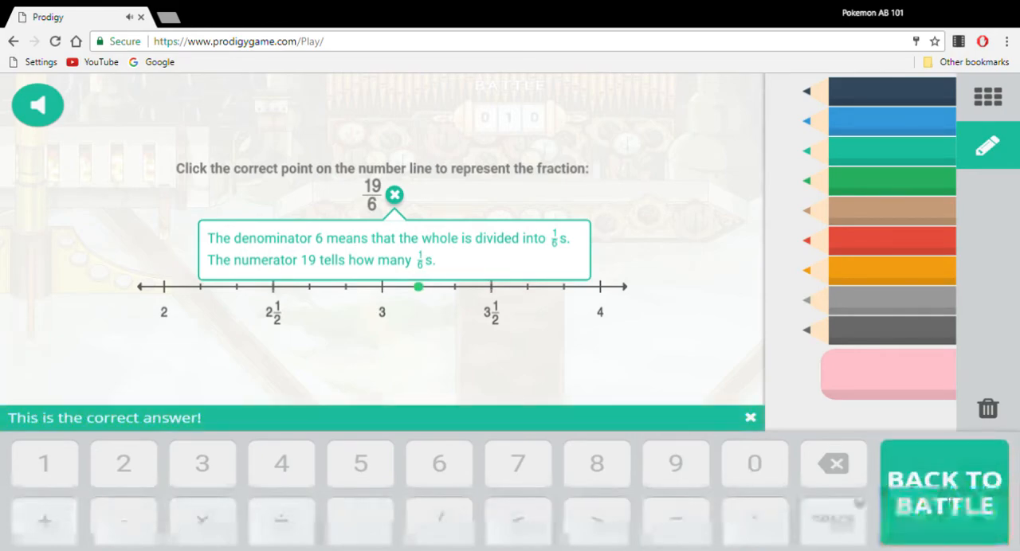
pyautogui.click(943, 491)
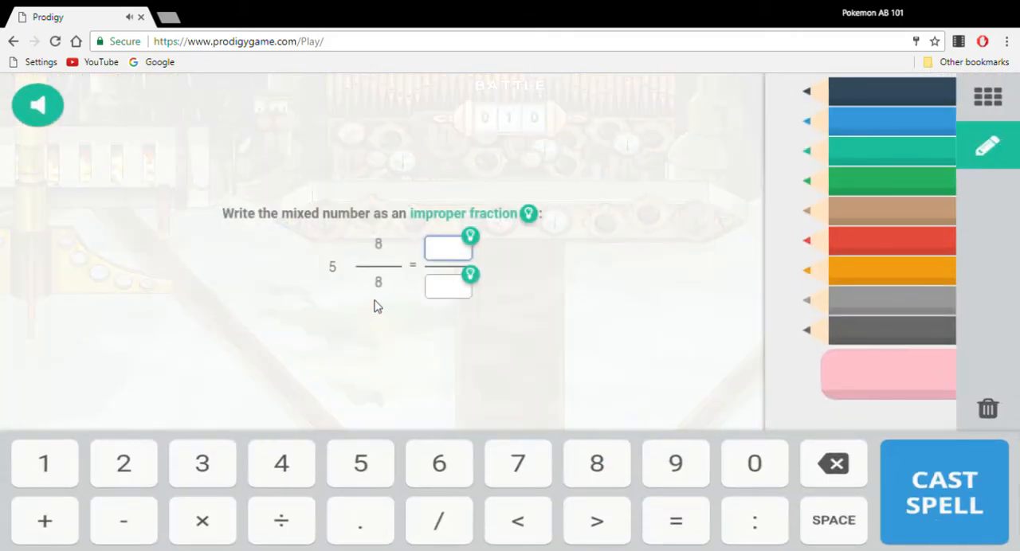
pyautogui.moveTo(366, 382)
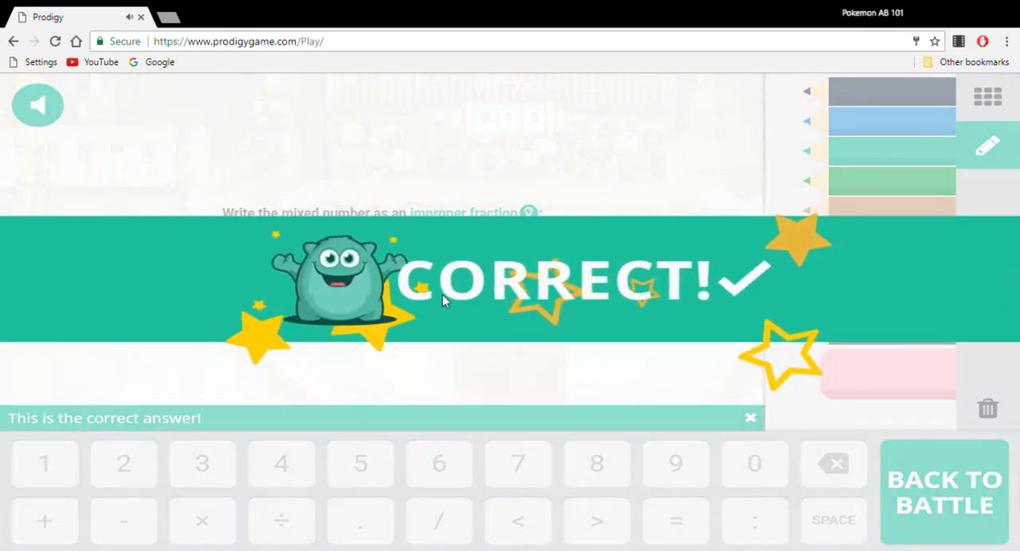
# Attack Aquariot and answer the improper-fraction question with 24, correcting after the hint, until it is defeated
pyautogui.click(943, 491)
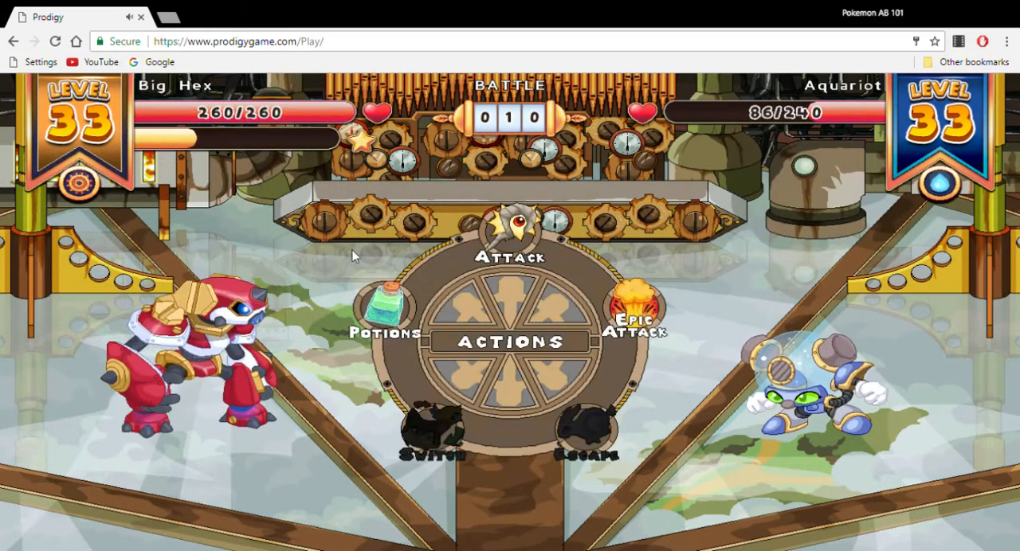
pyautogui.click(510, 247)
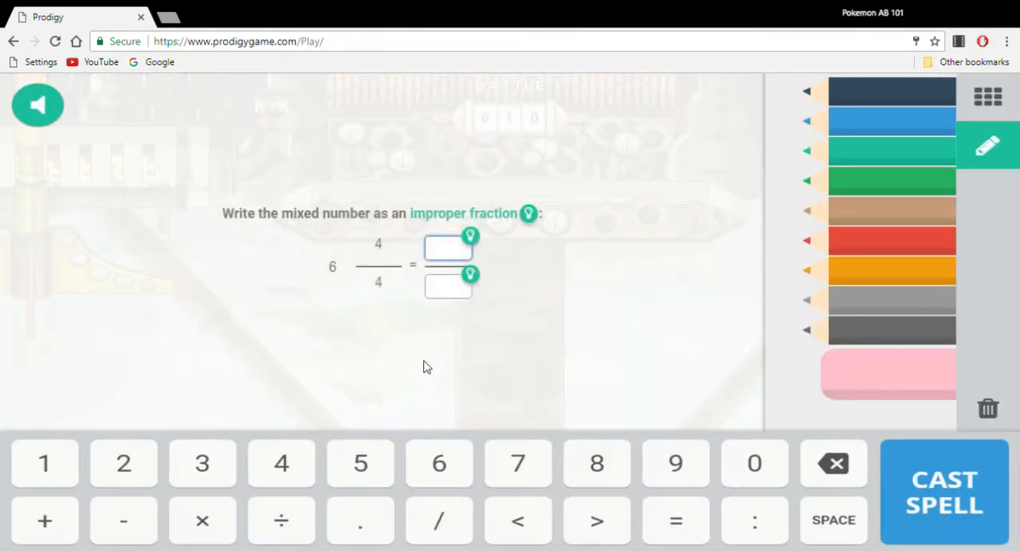
pyautogui.write('24')
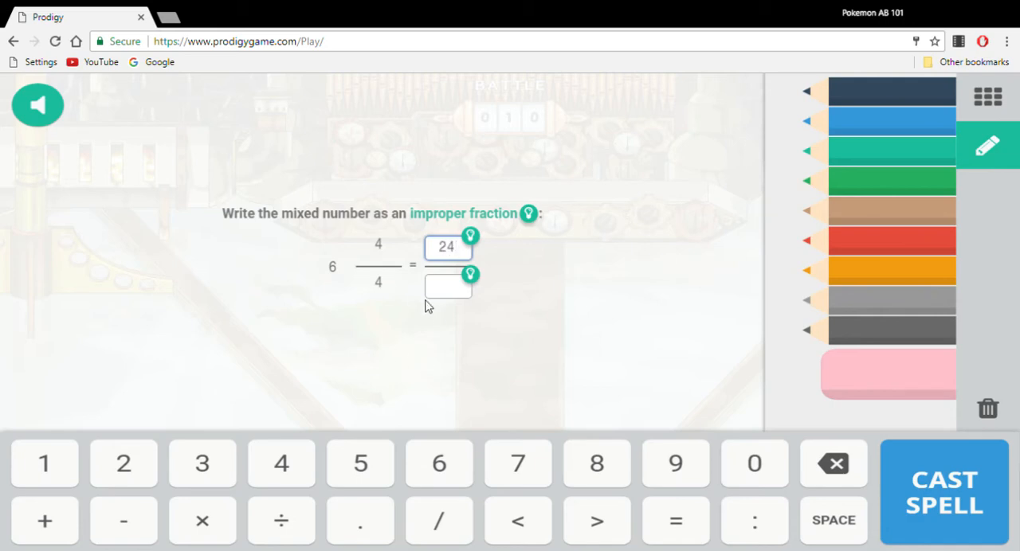
pyautogui.click(943, 491)
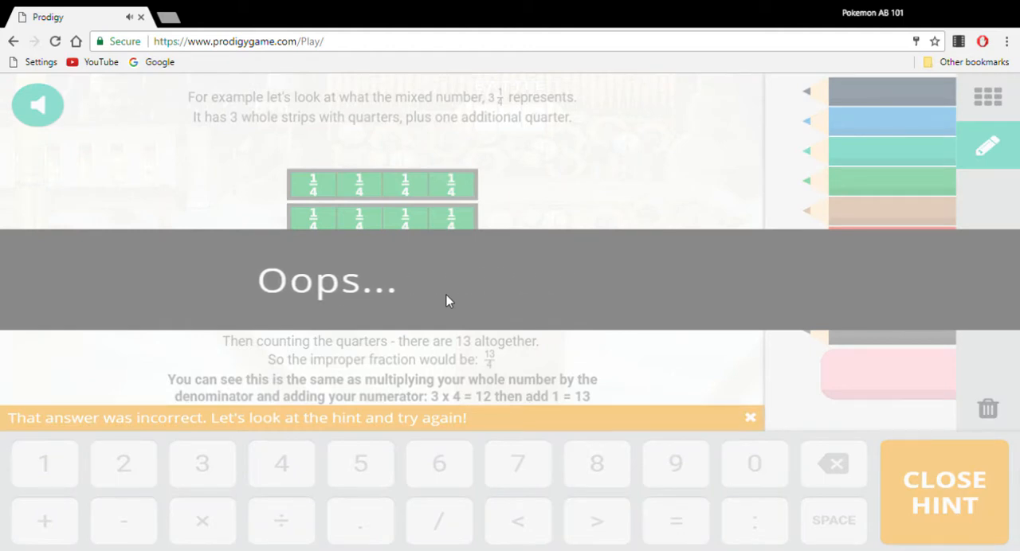
pyautogui.click(943, 491)
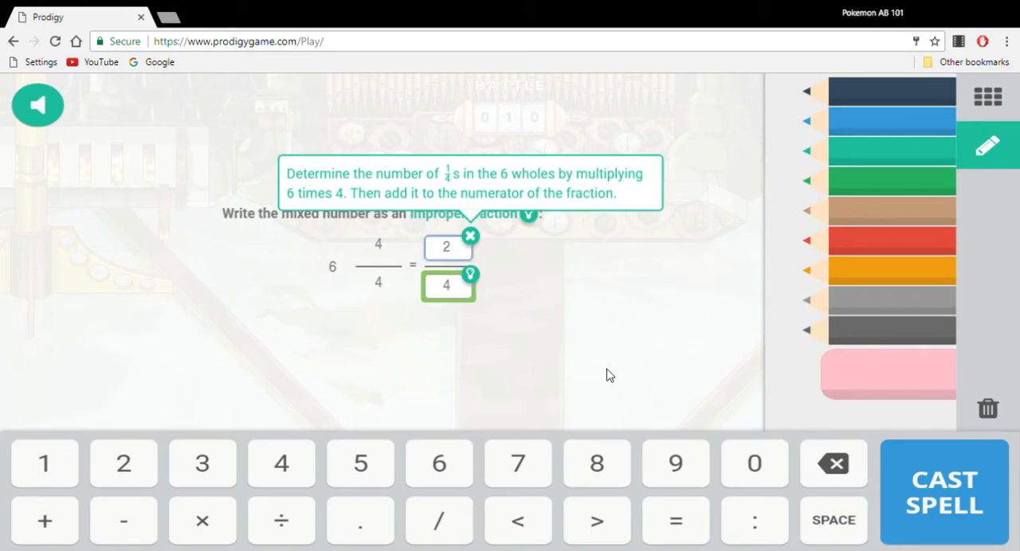
pyautogui.click(943, 491)
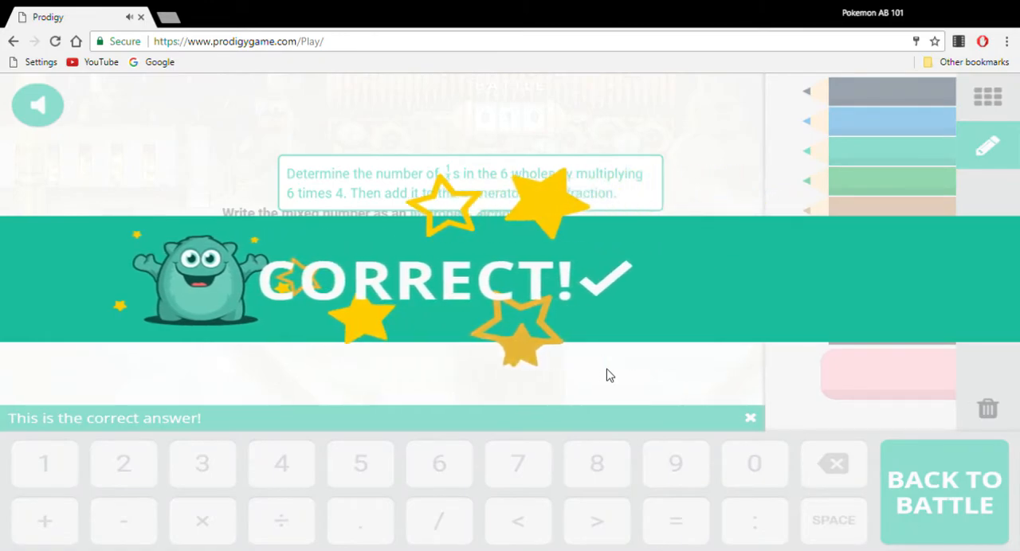
pyautogui.click(943, 491)
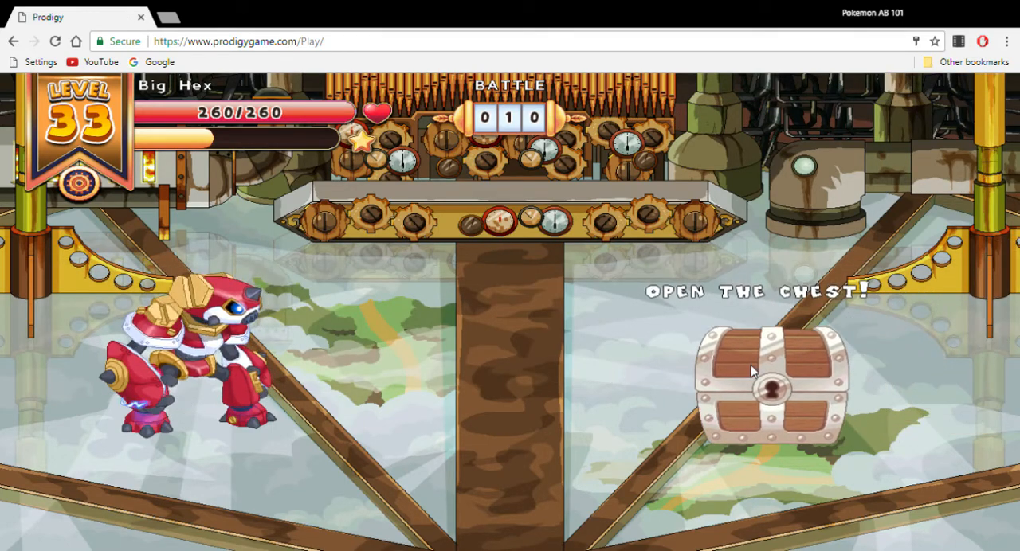
# Open the chest for 50 gold coins and the Big Hex Table, then continue to the world map
pyautogui.click(765, 382)
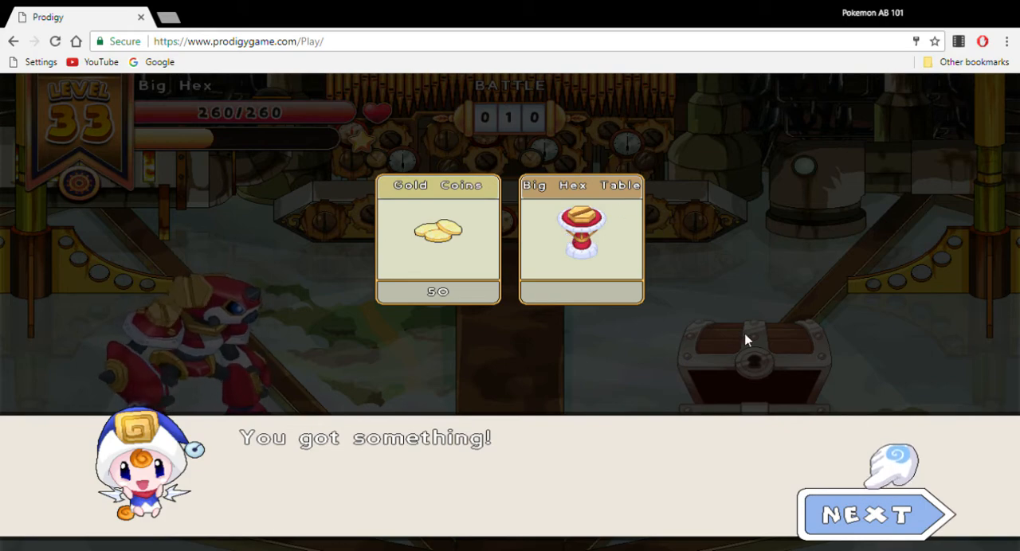
pyautogui.click(874, 513)
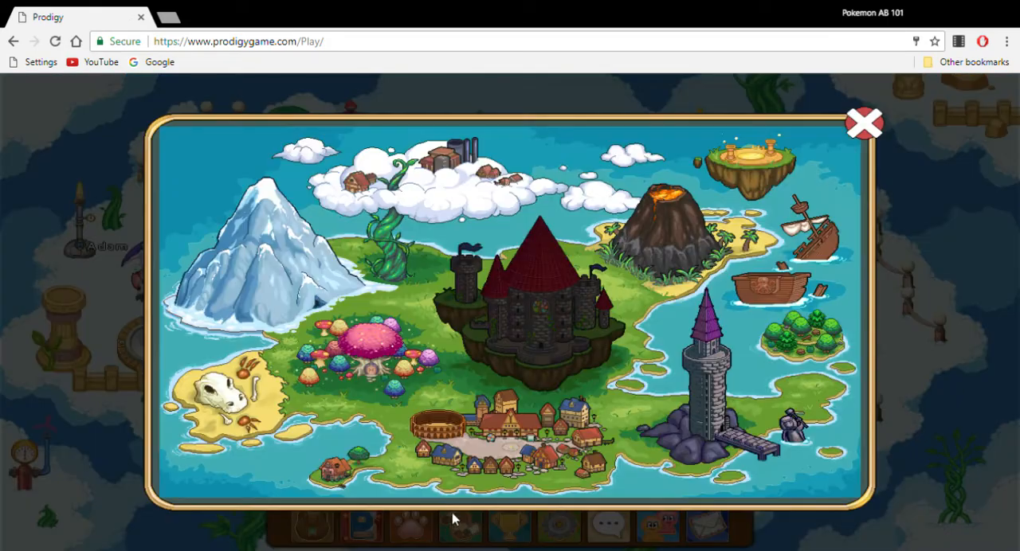
# Travel from the world map back home to The Fire Pit house
pyautogui.click(863, 122)
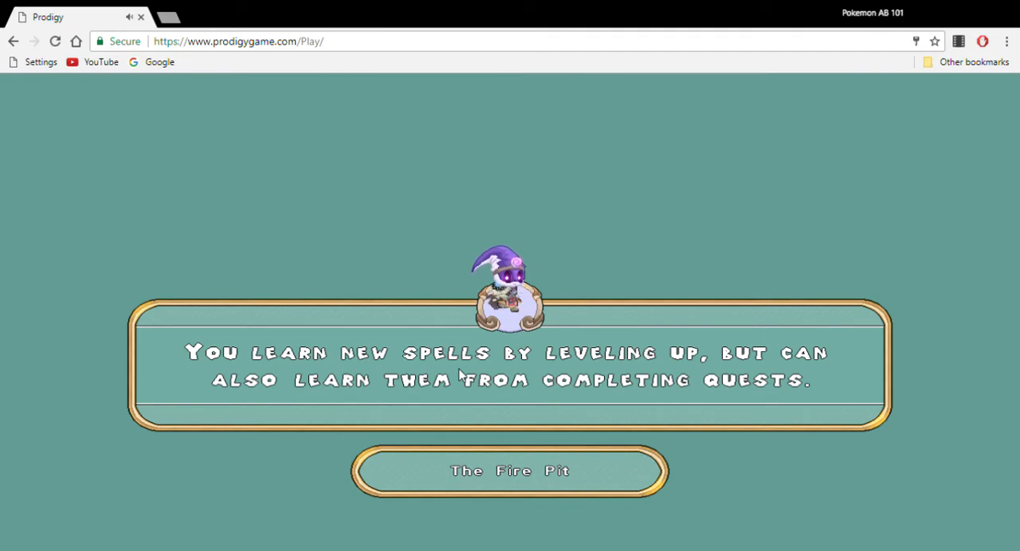
pyautogui.click(510, 472)
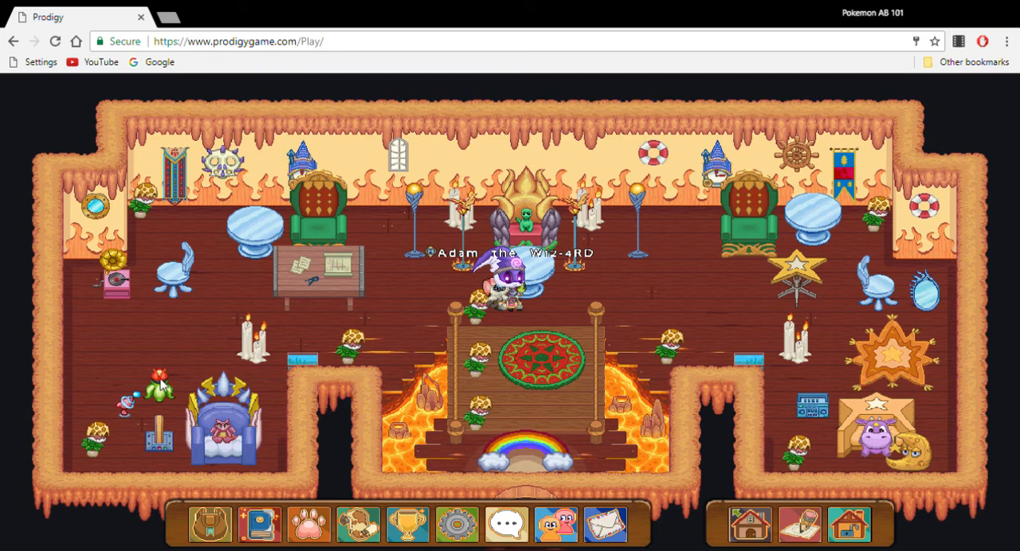
# Enter Design-A-House mode and page through the available decor items
pyautogui.click(800, 522)
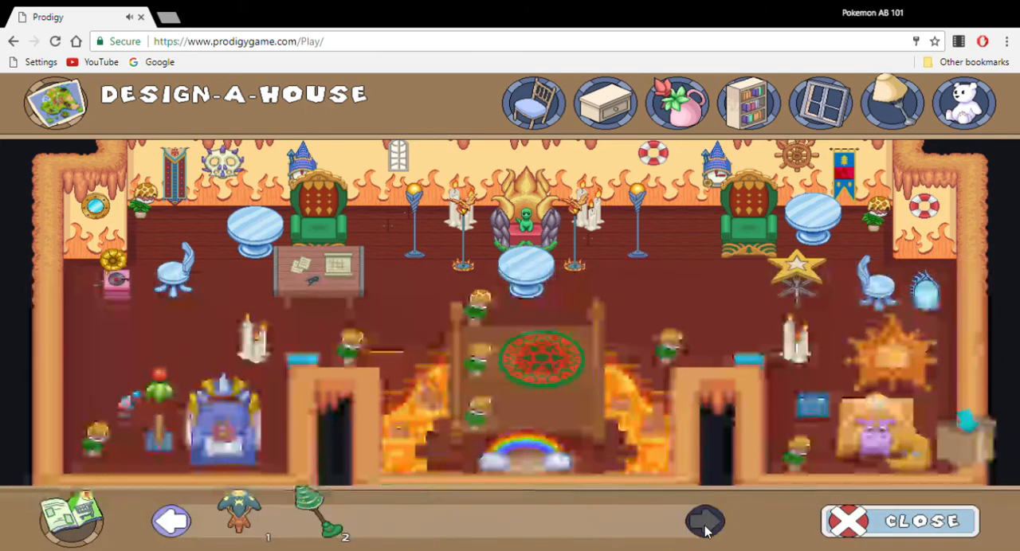
pyautogui.click(705, 521)
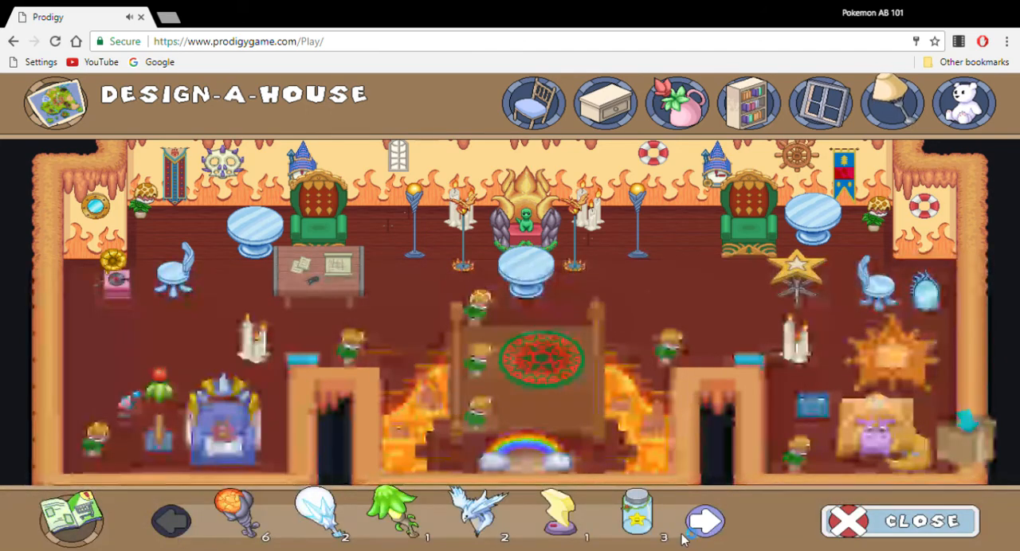
pyautogui.click(819, 102)
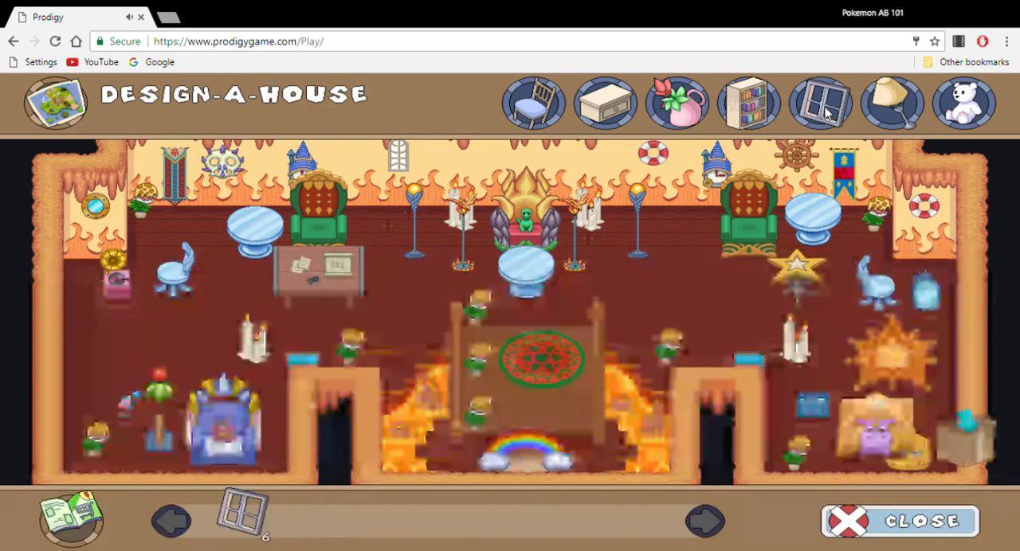